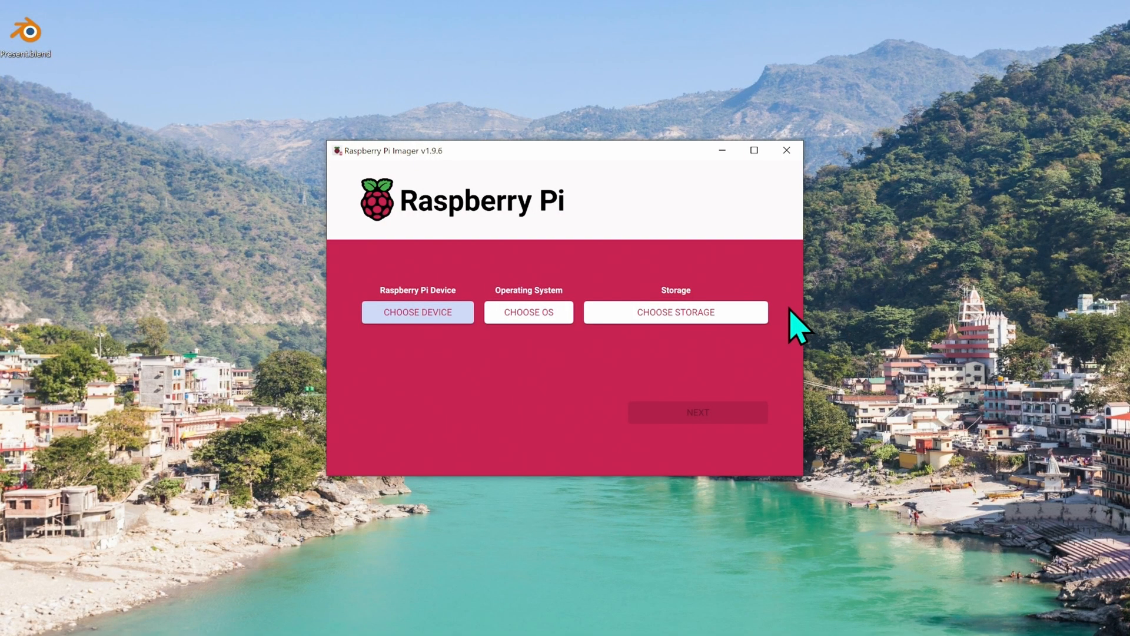
mouse_move(356, 191)
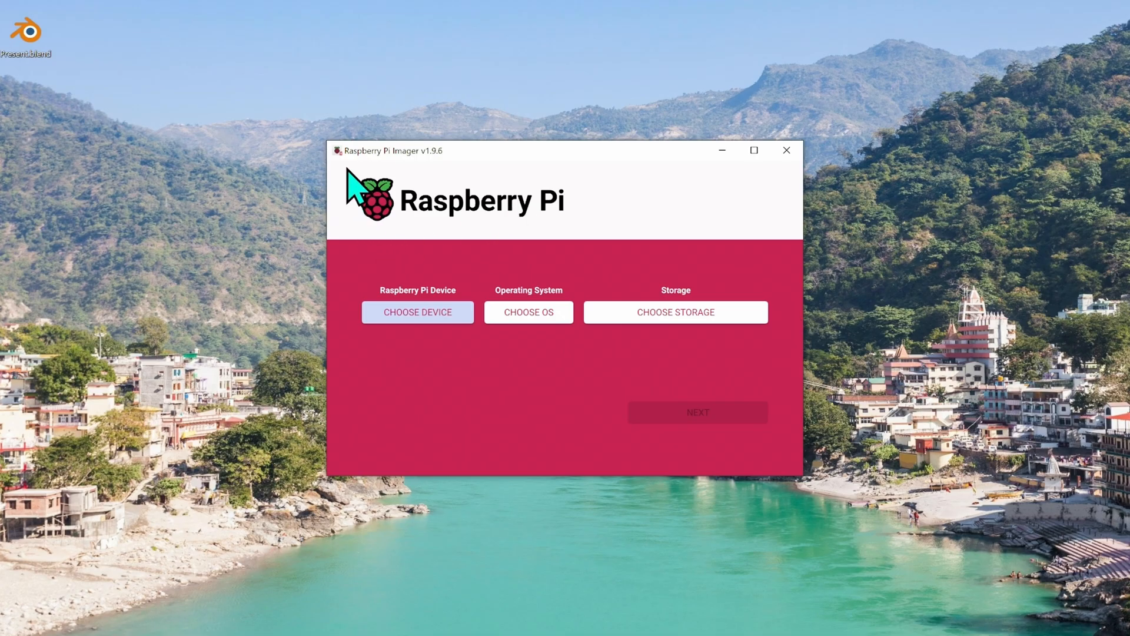
mouse_move(613, 248)
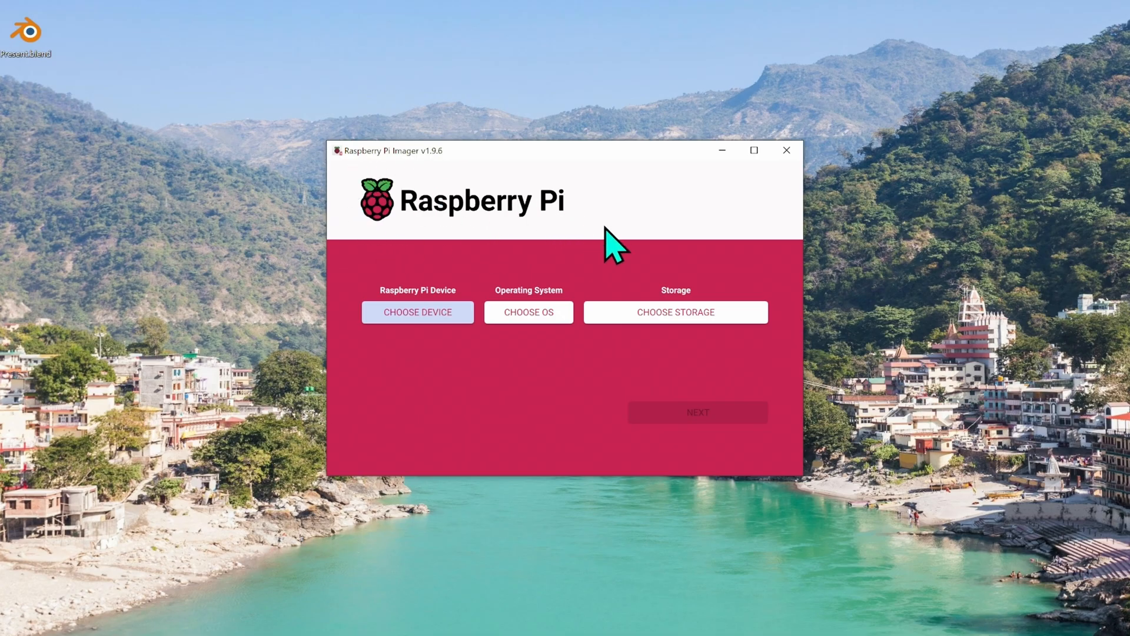
mouse_move(752, 270)
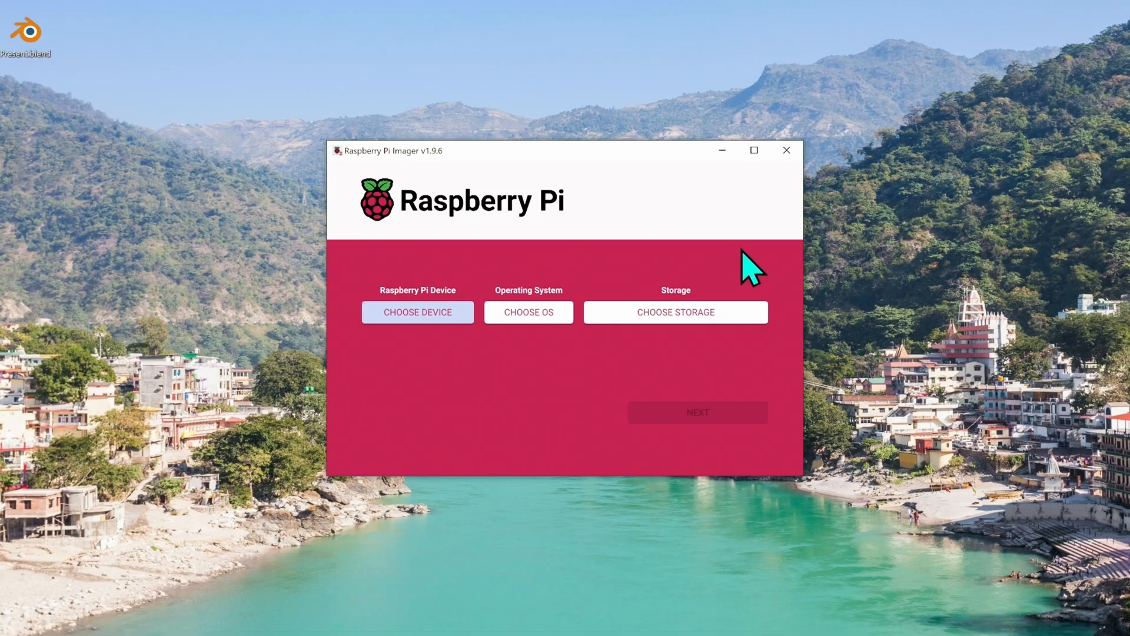
mouse_move(829, 321)
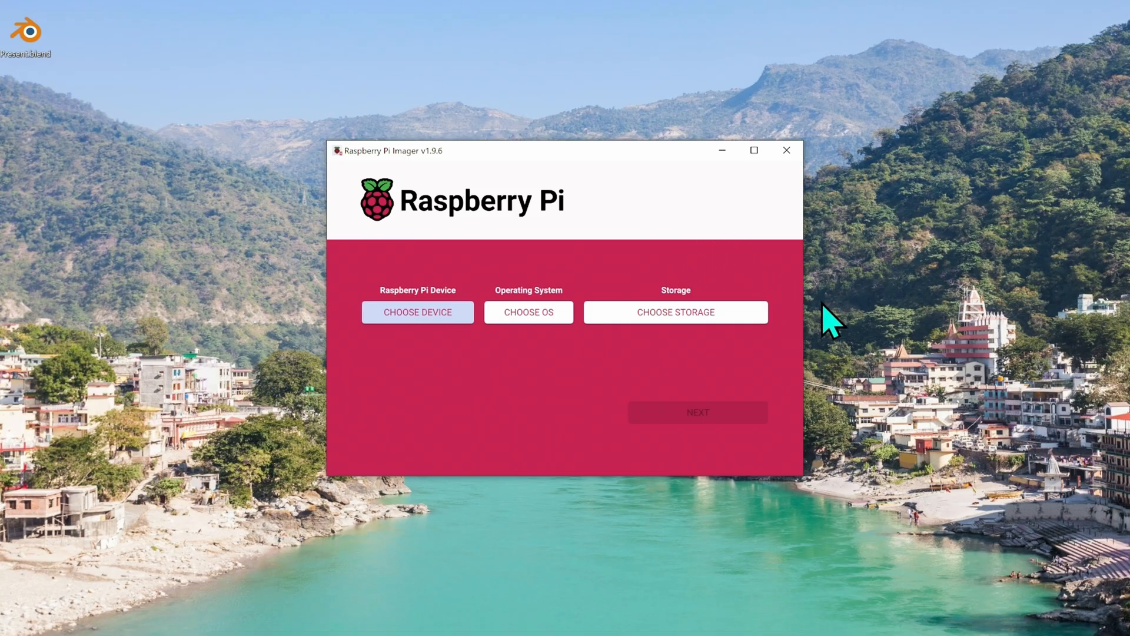
mouse_move(537, 400)
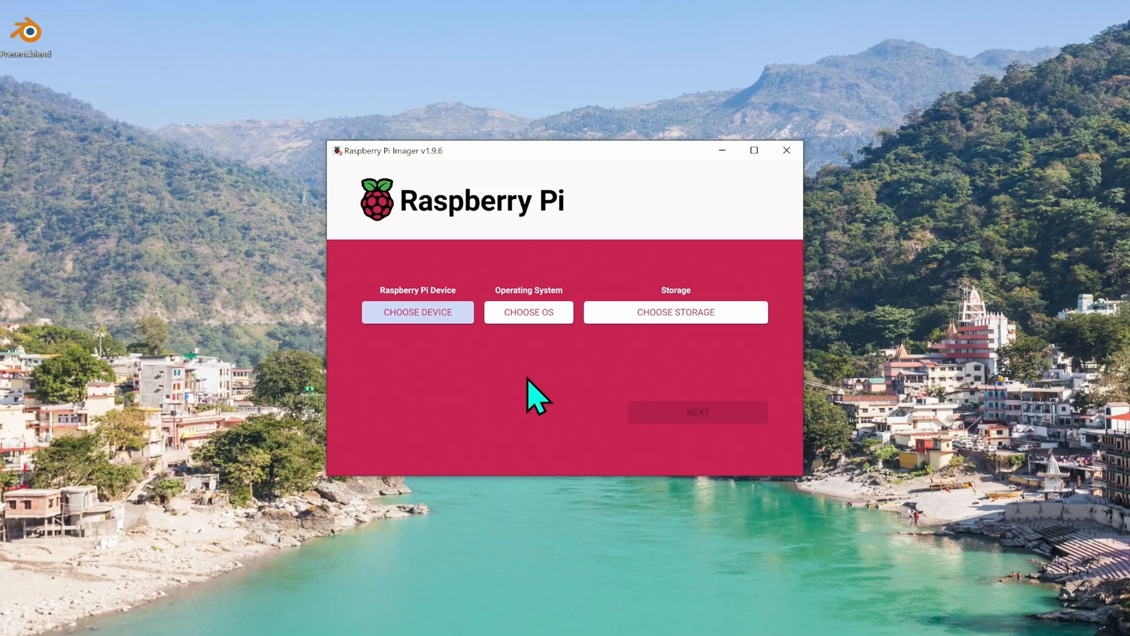
mouse_move(433, 357)
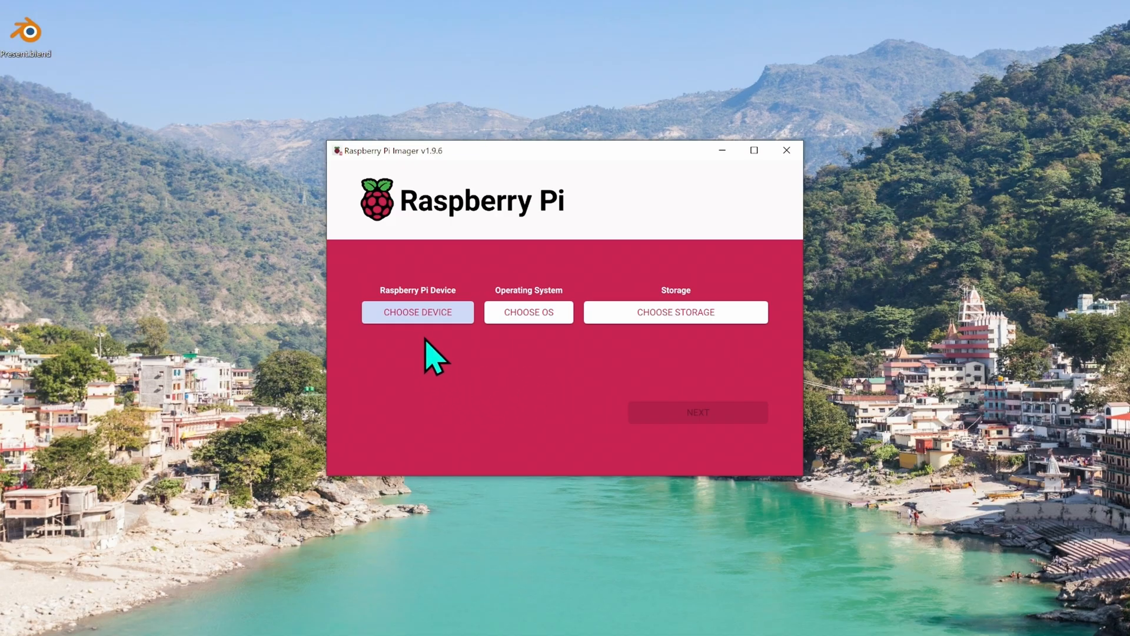
- Select Raspberry Pi Zero 2 W as the device and Raspberry Pi OS (64-bit)
left_click(417, 312)
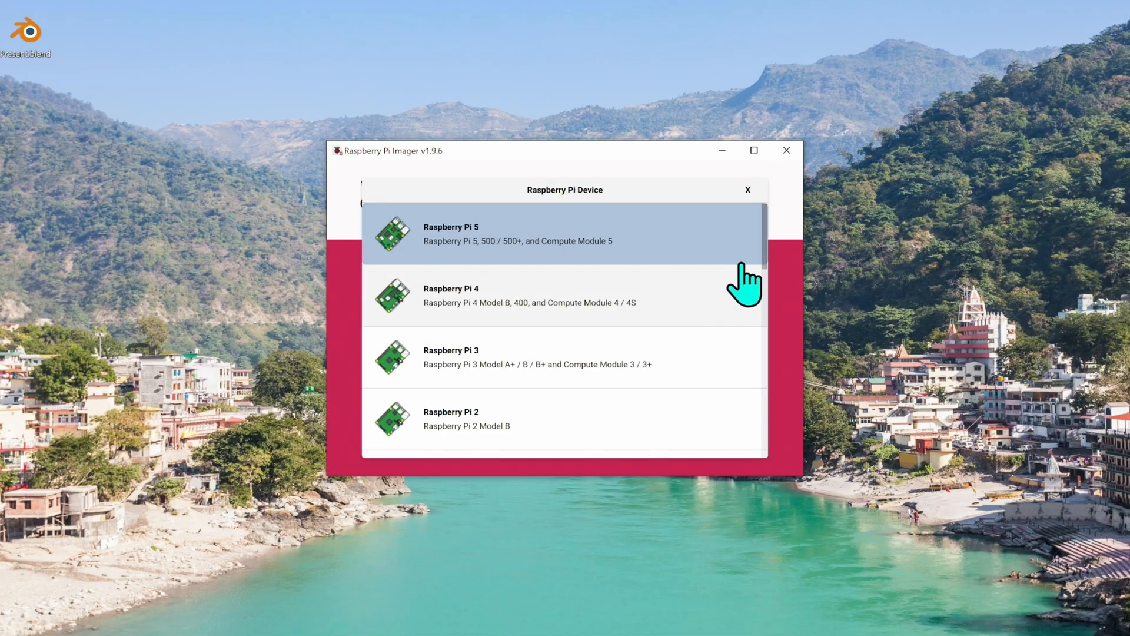
scroll("down", 3)
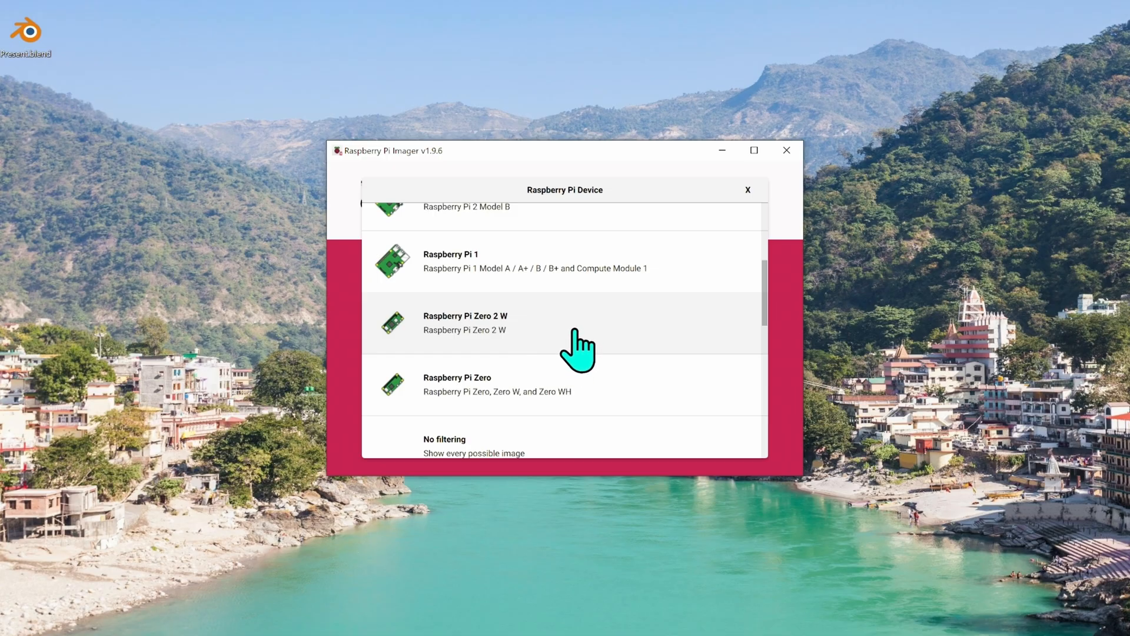
left_click(465, 323)
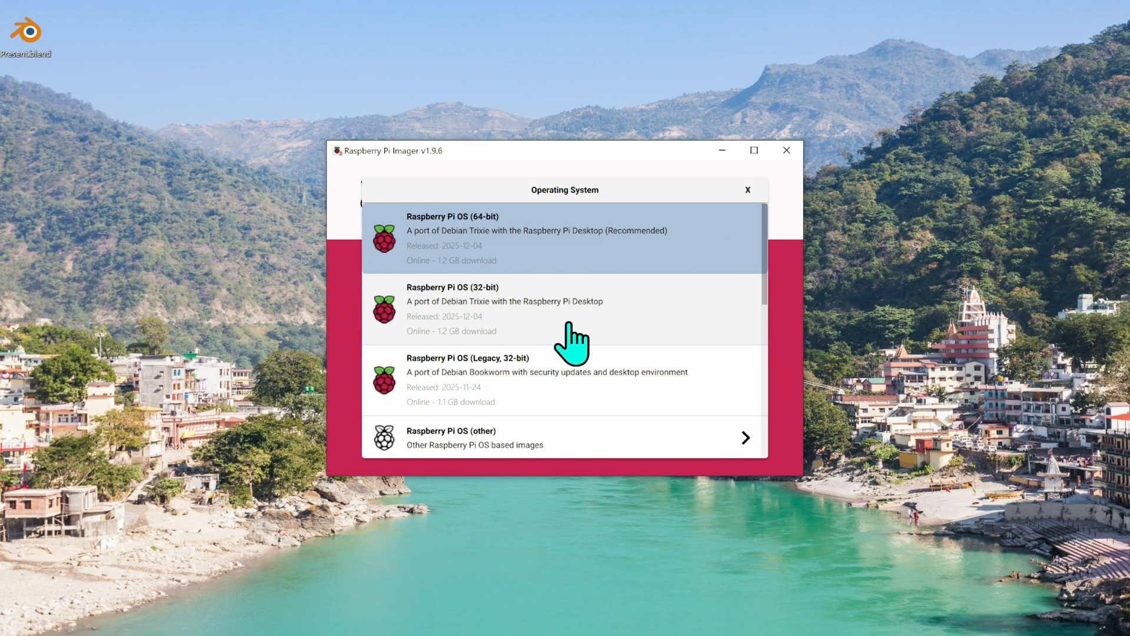
left_click(565, 237)
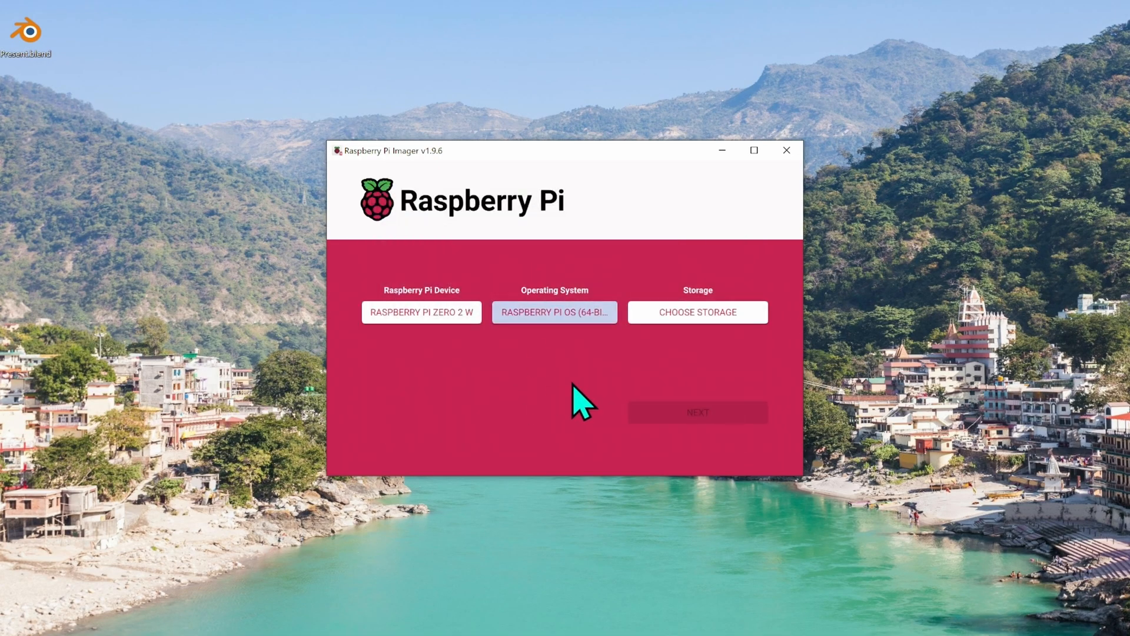
- Choose the SD card as storage and continue without OS customisation
left_click(697, 311)
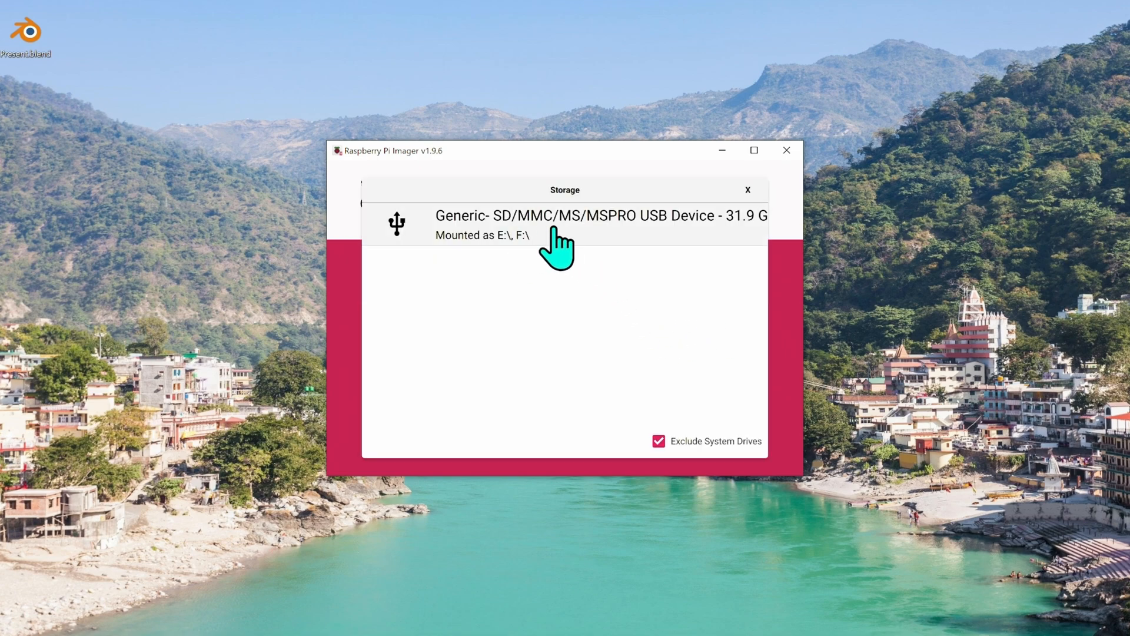
left_click(564, 215)
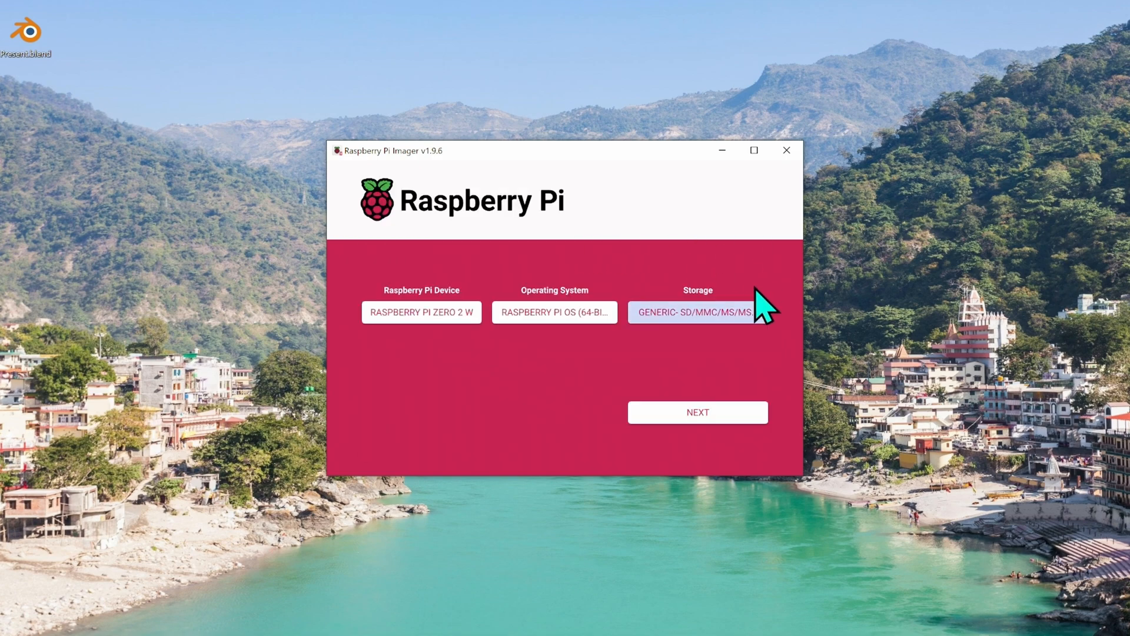
left_click(697, 411)
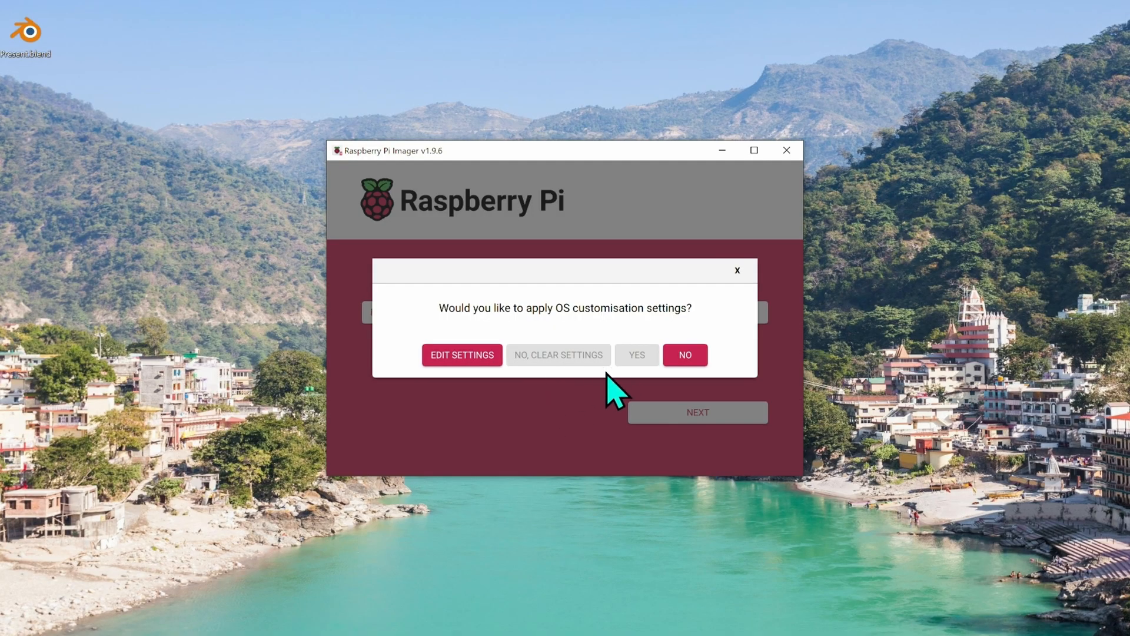
left_click(684, 354)
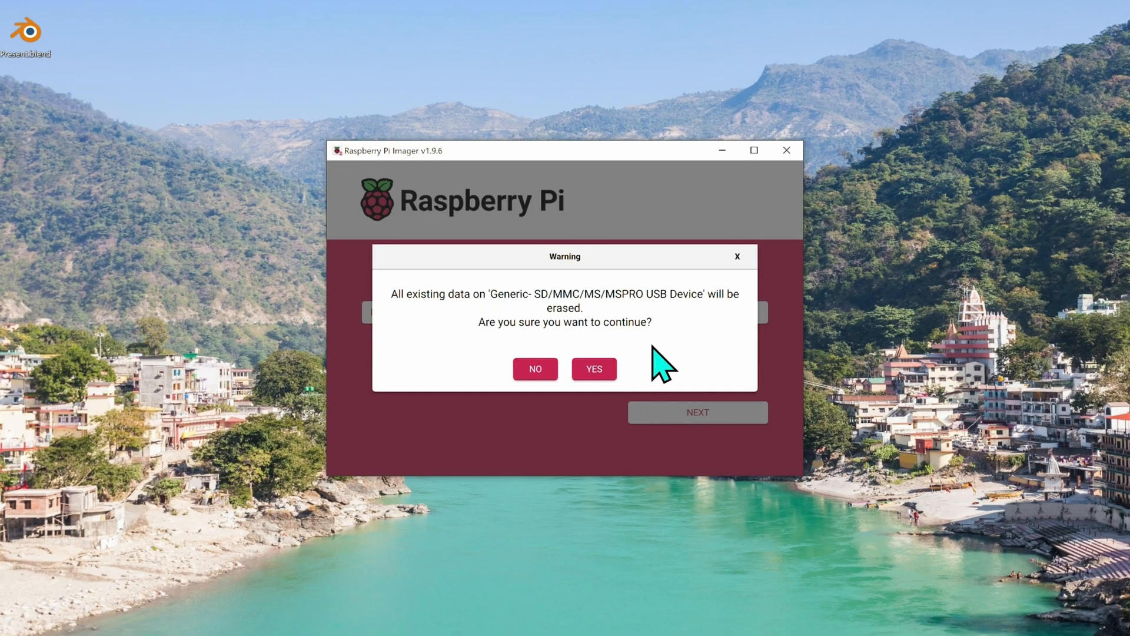
- Confirm the erase warning so the OS image starts writing to the SD card
left_click(593, 369)
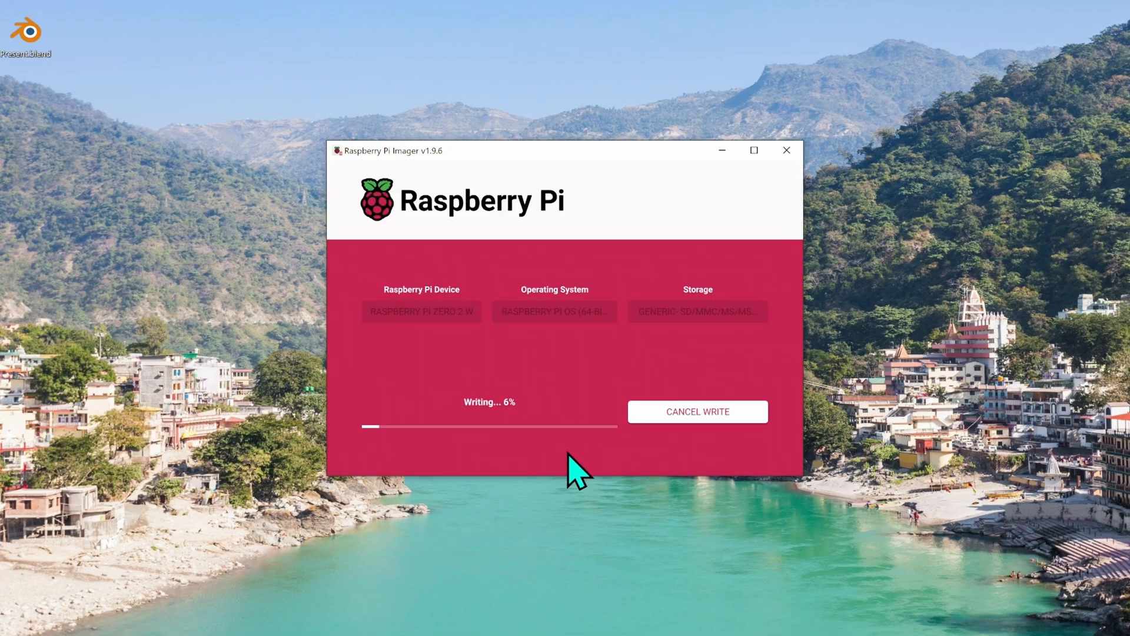
mouse_move(664, 465)
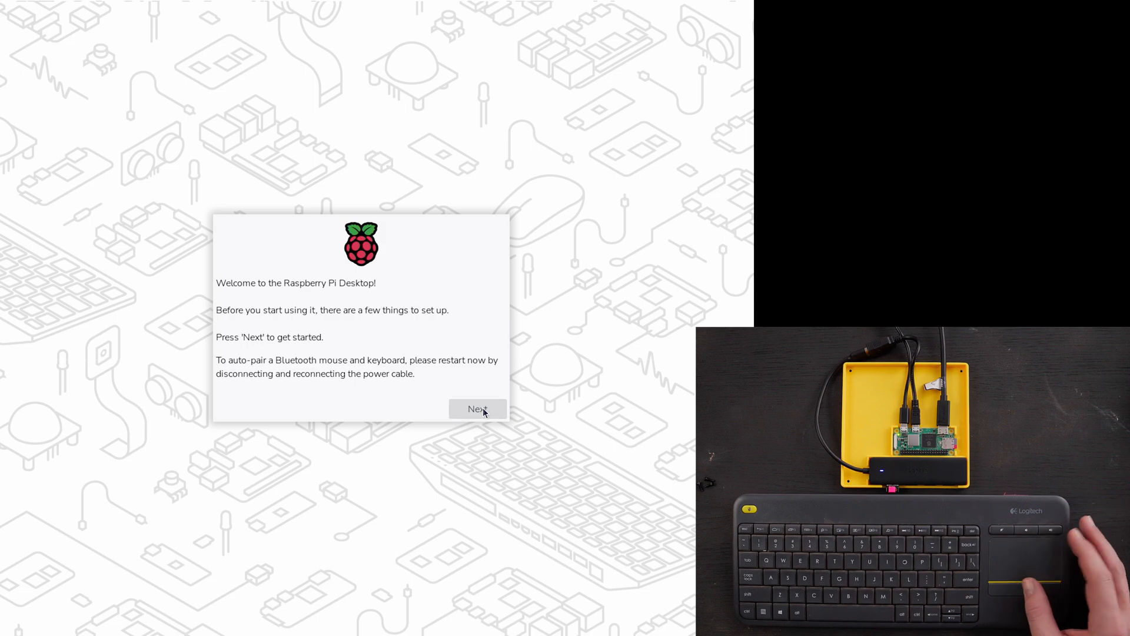
- Accept the United States location and create the 'admin' user account
left_click(478, 409)
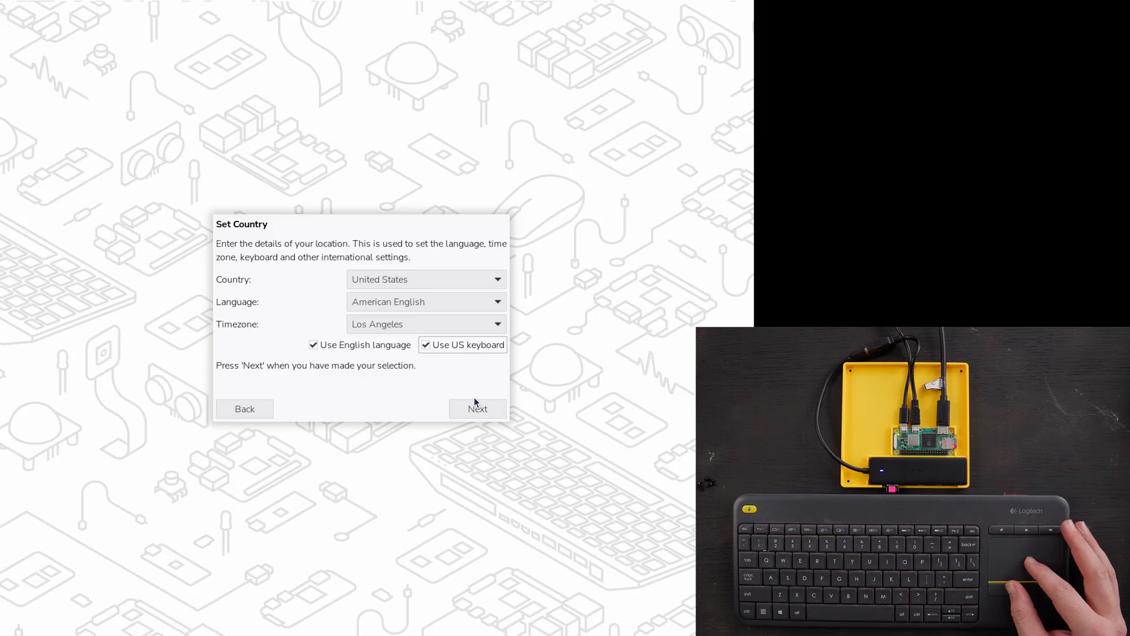
left_click(478, 409)
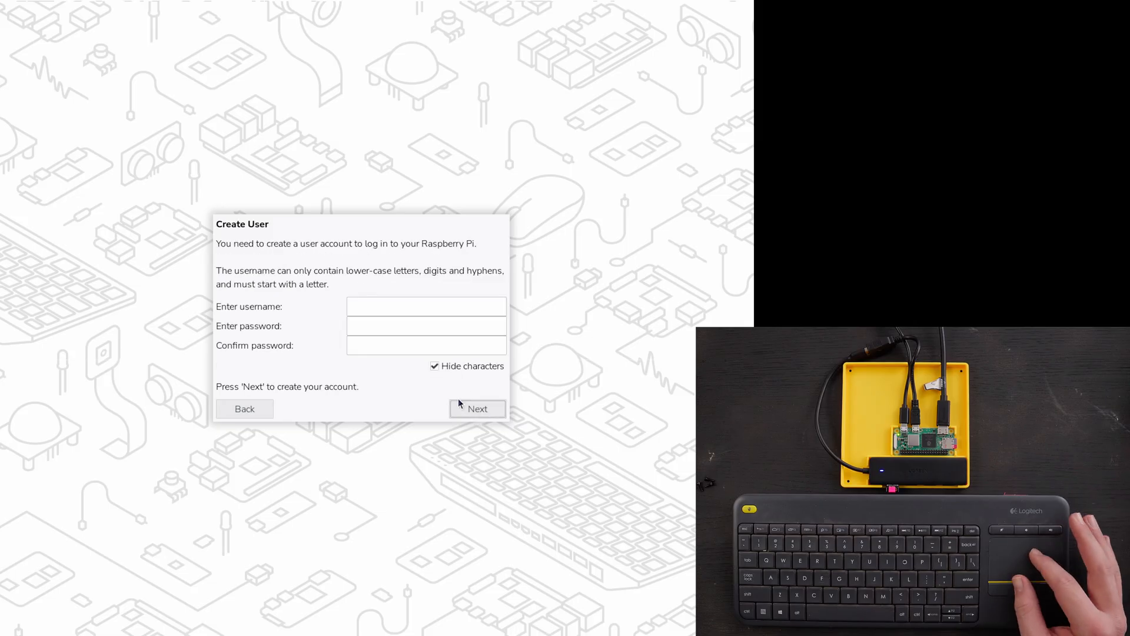
left_click(425, 307)
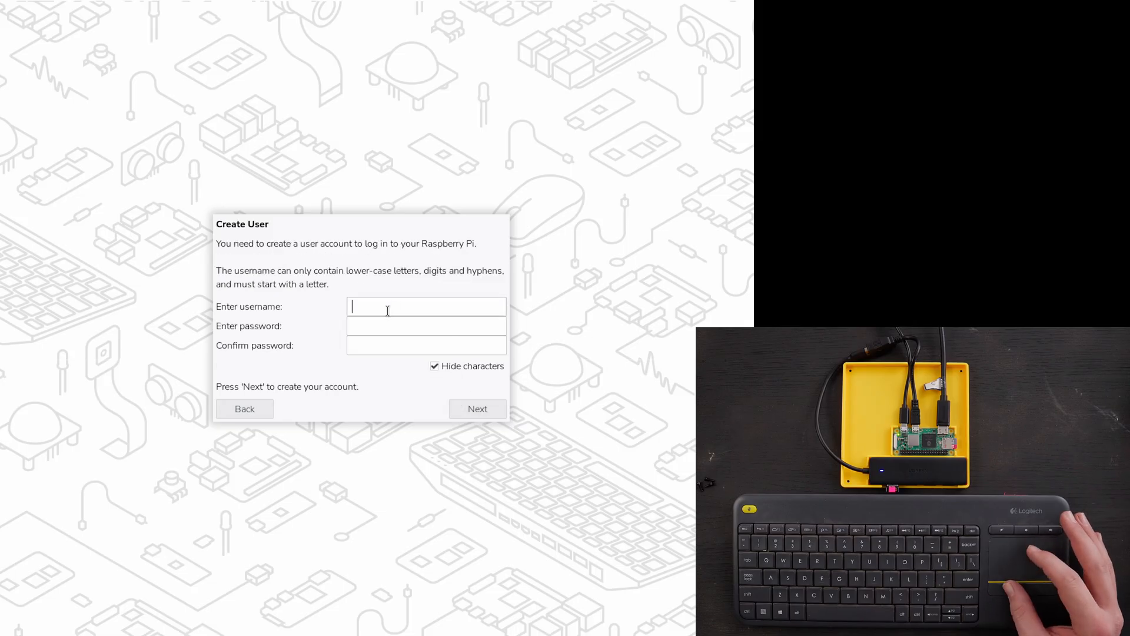
type("admin")
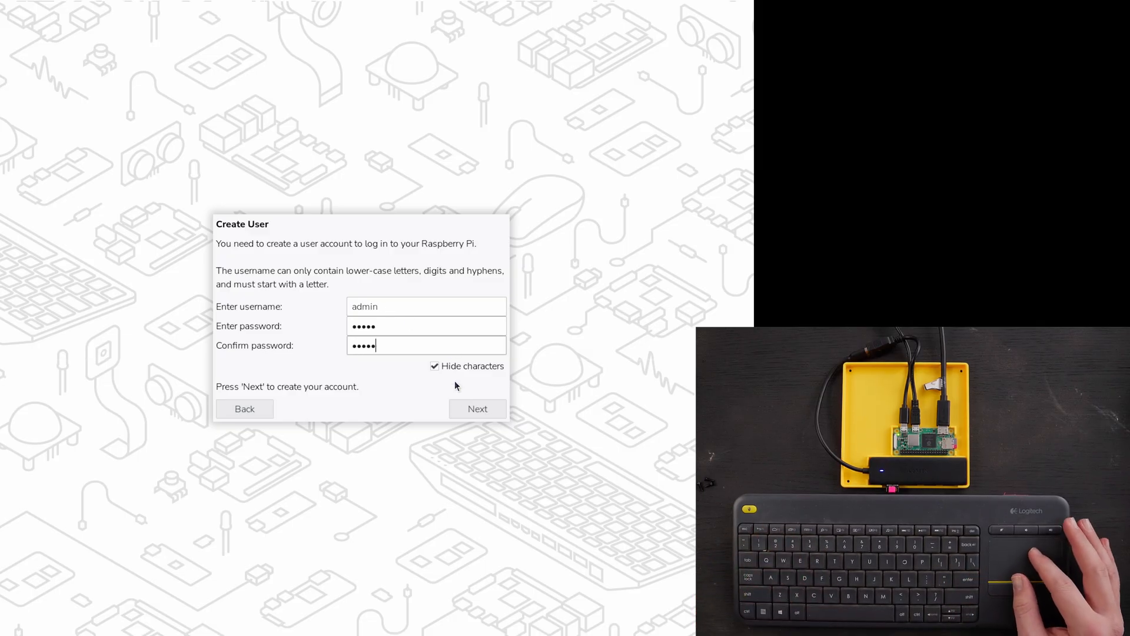
left_click(476, 408)
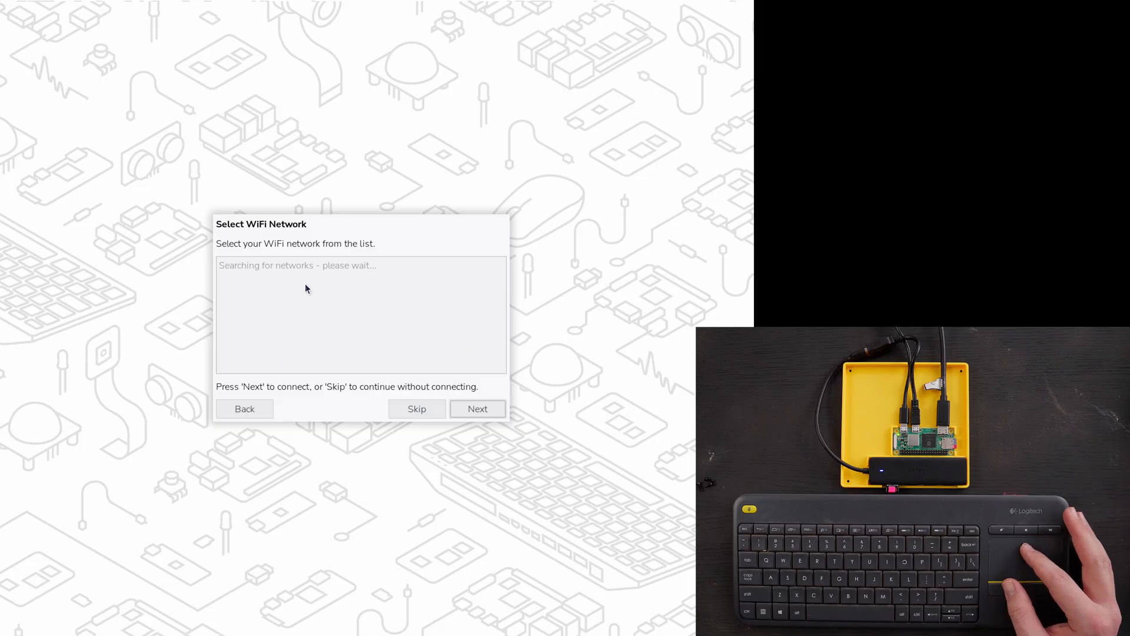
mouse_move(334, 302)
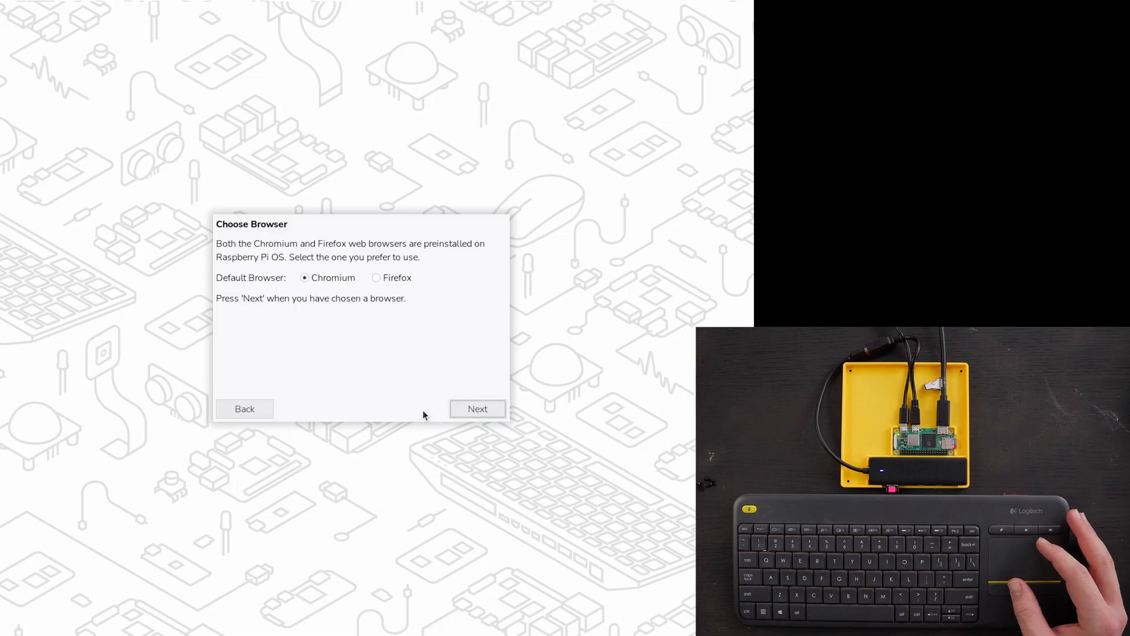
- Skip Wi-Fi, keep Chromium as the default browser, and skip software updates
left_click(478, 408)
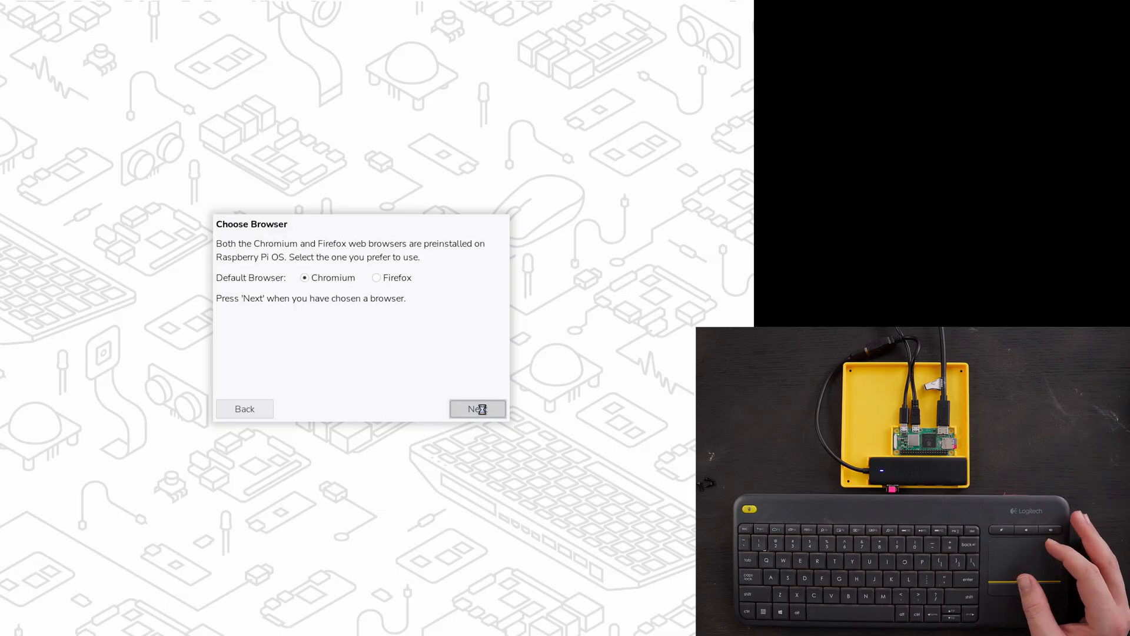
left_click(477, 409)
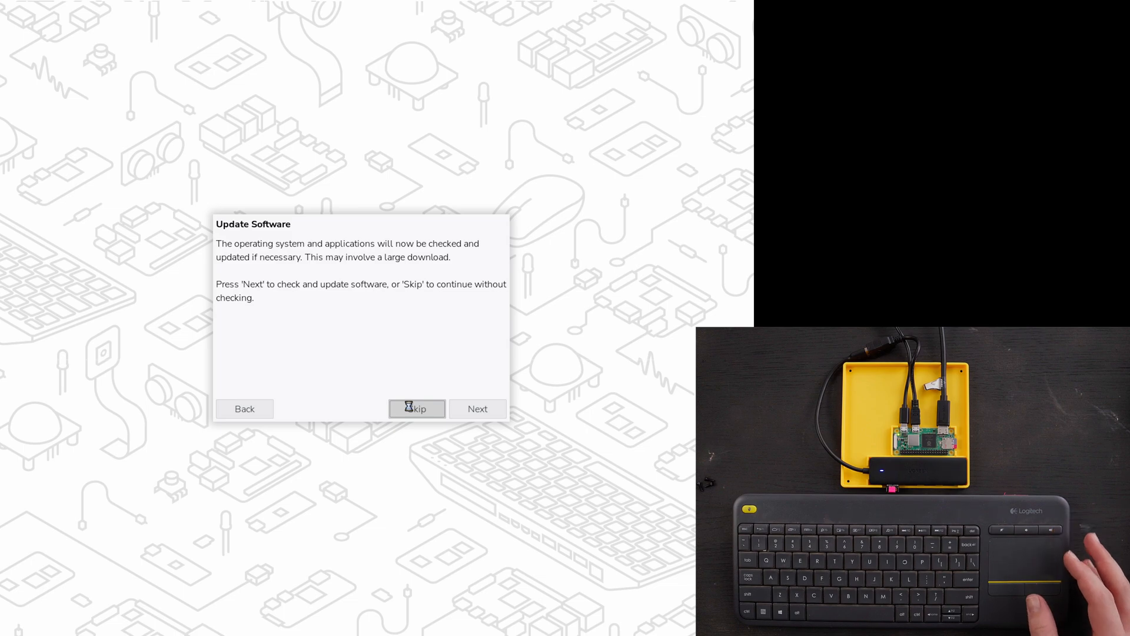
left_click(417, 409)
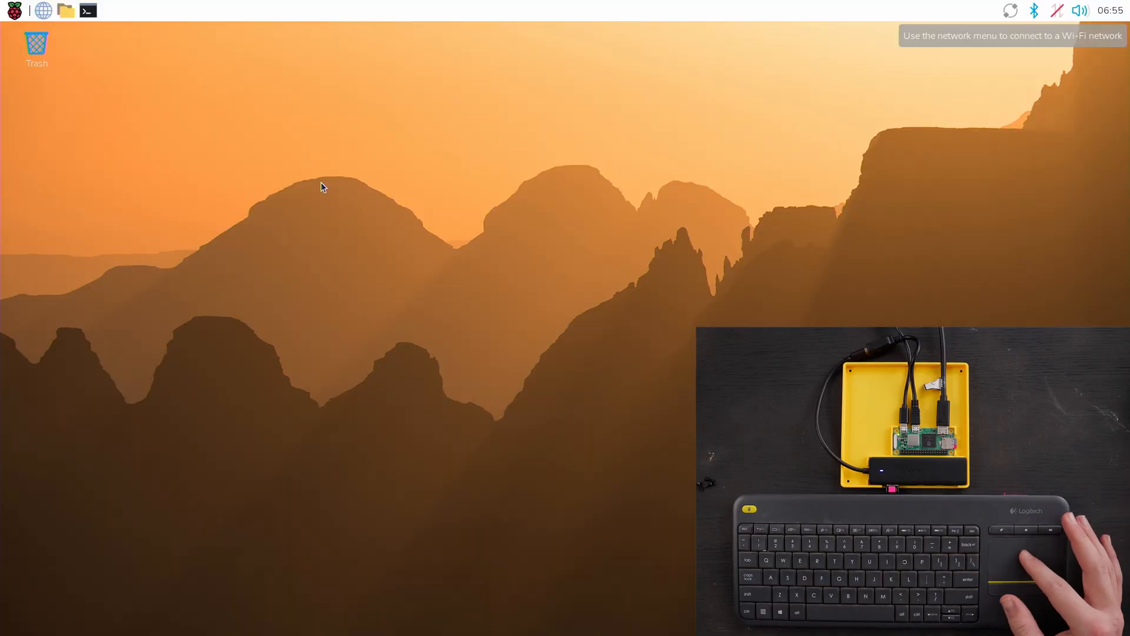
mouse_move(631, 189)
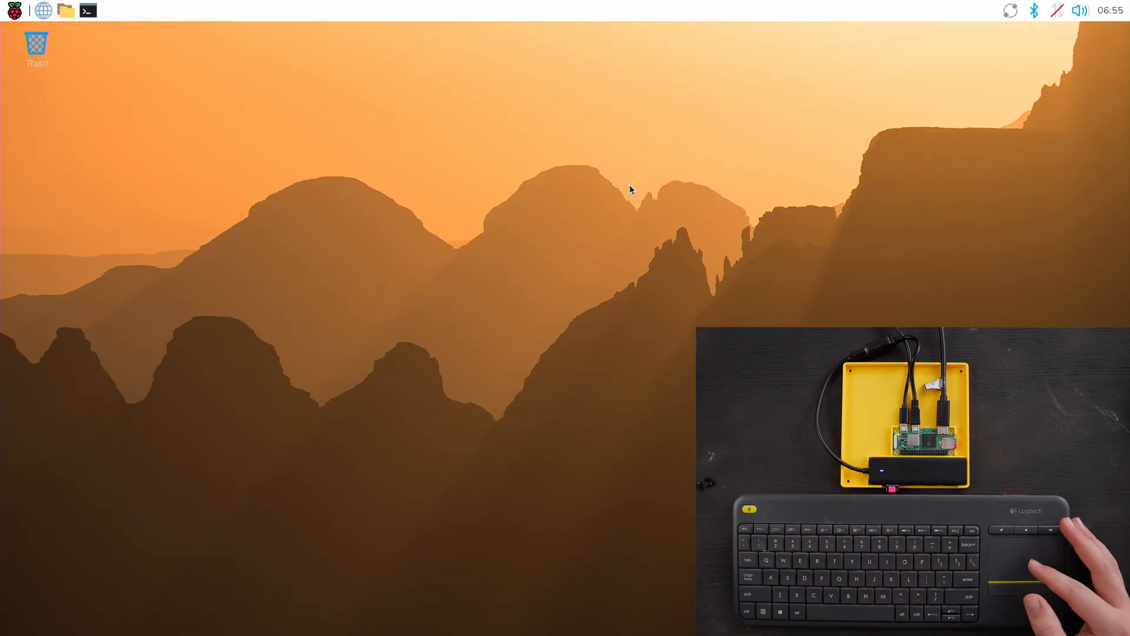
mouse_move(909, 243)
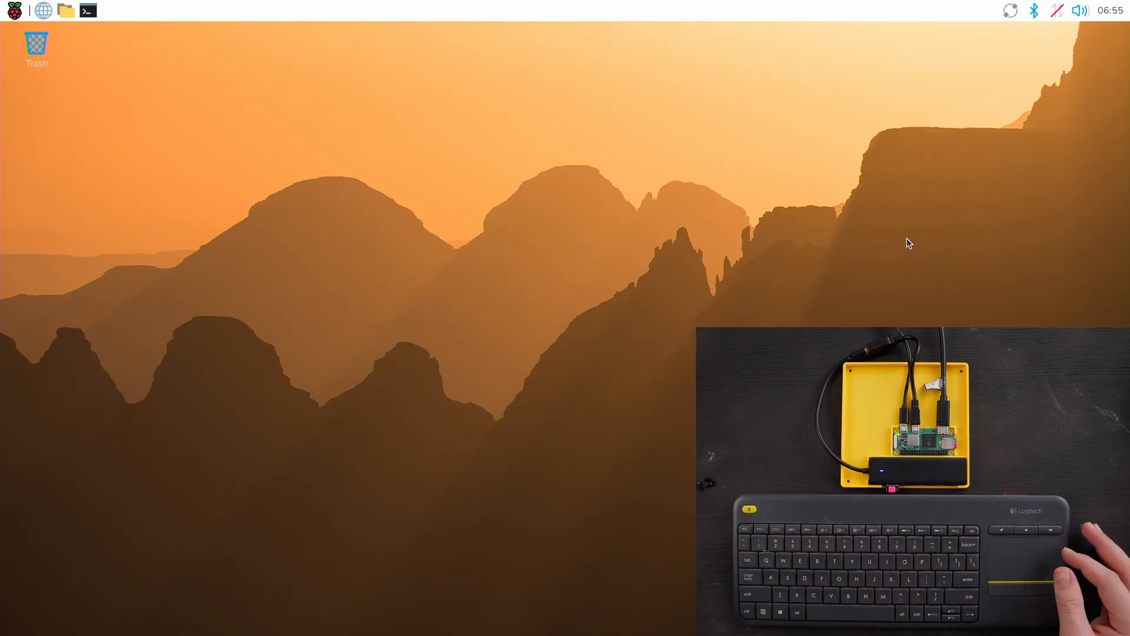
mouse_move(1015, 77)
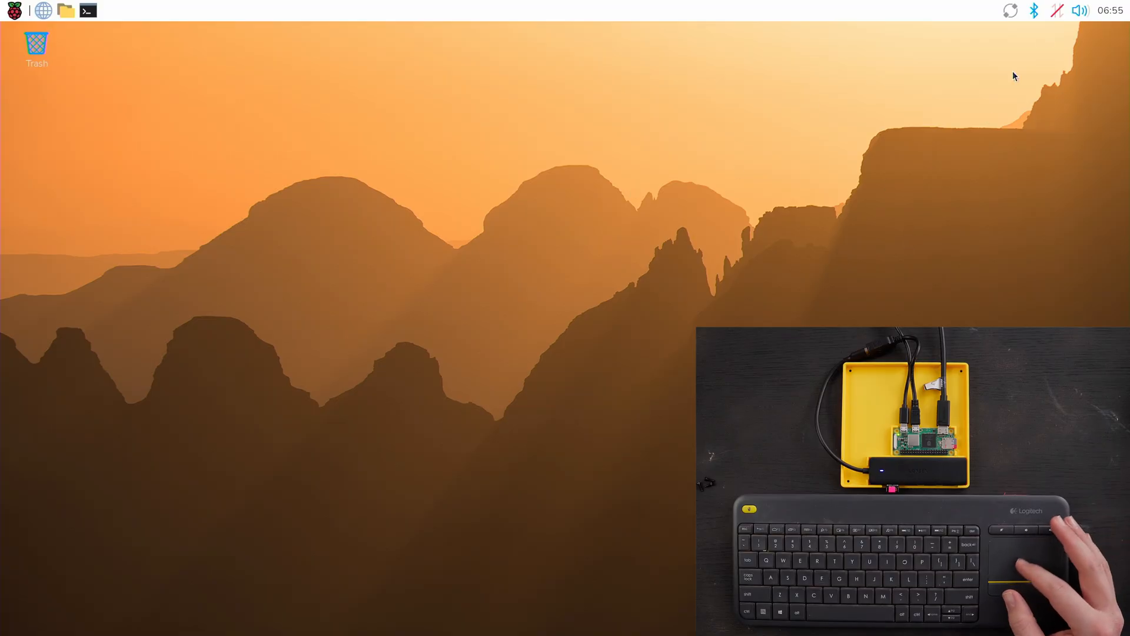
mouse_move(1058, 10)
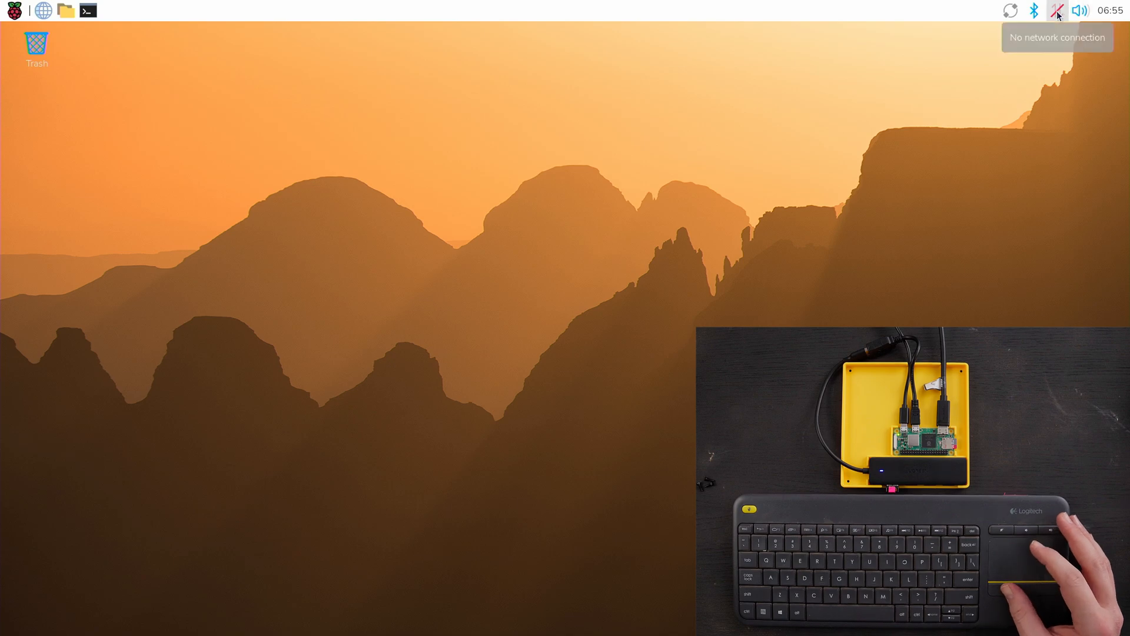
- Open the taskbar network menu to list available wireless networks
left_click(1058, 10)
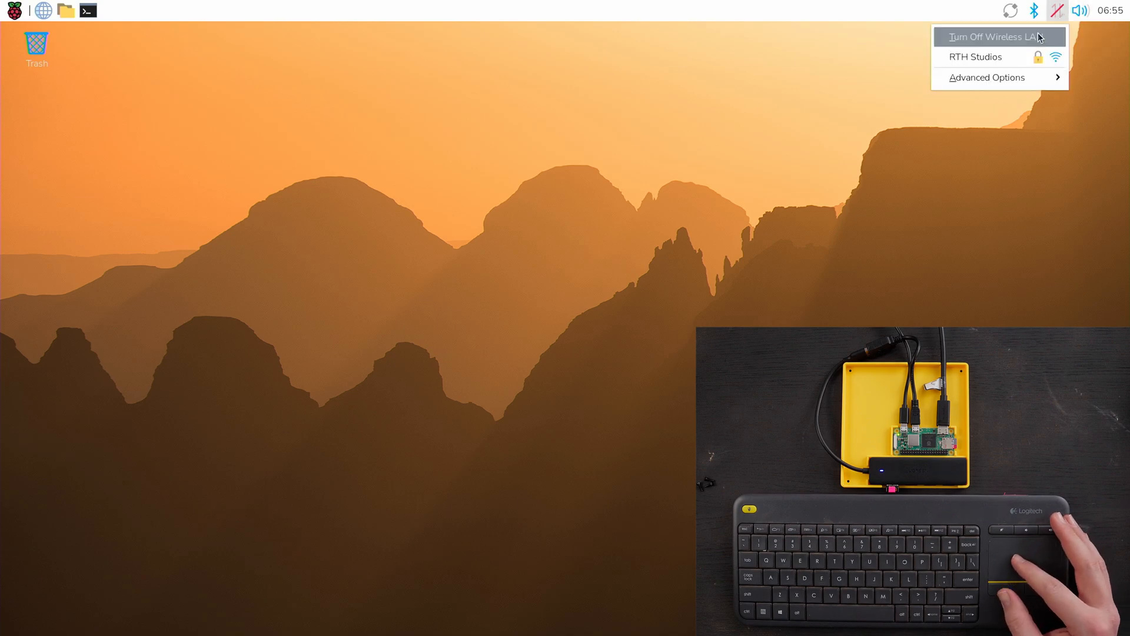
mouse_move(999, 57)
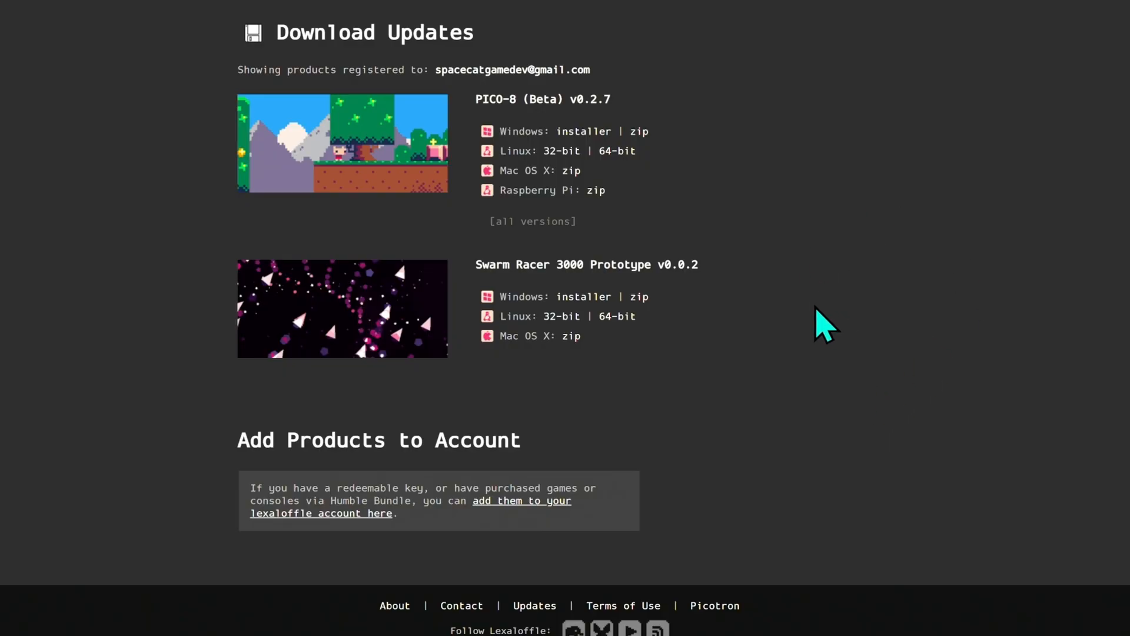
mouse_move(699, 97)
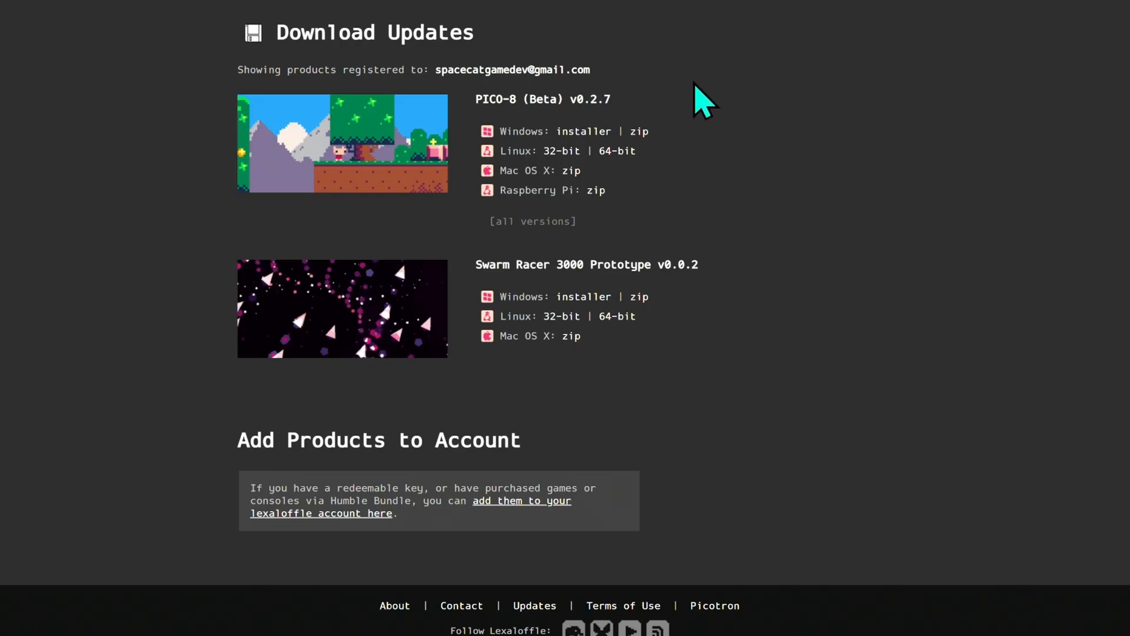
mouse_move(696, 202)
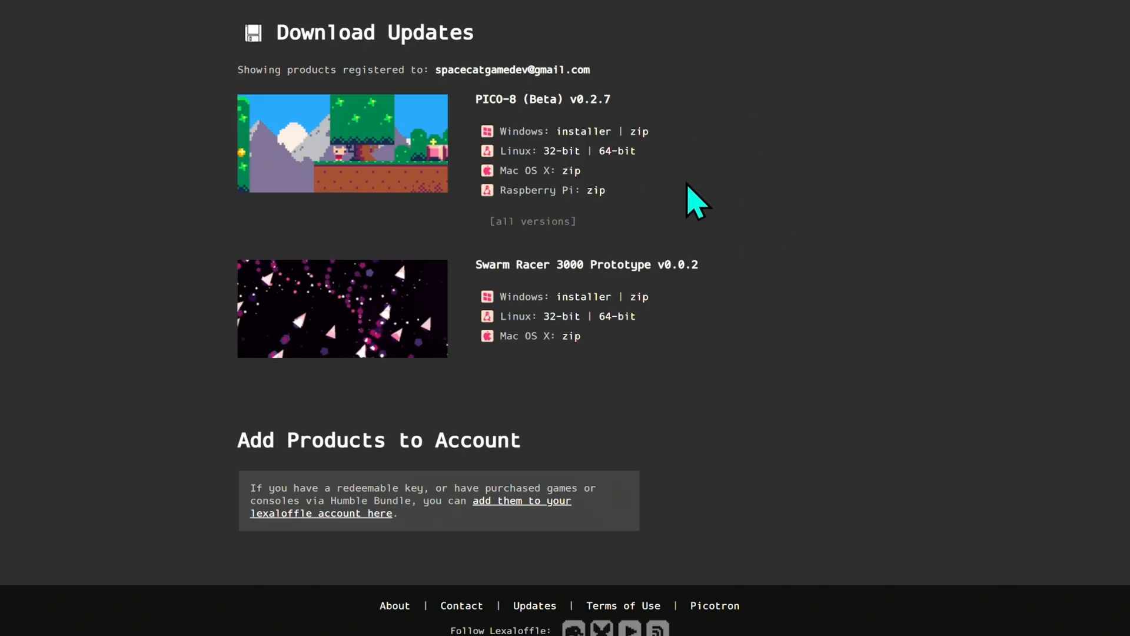
mouse_move(561, 222)
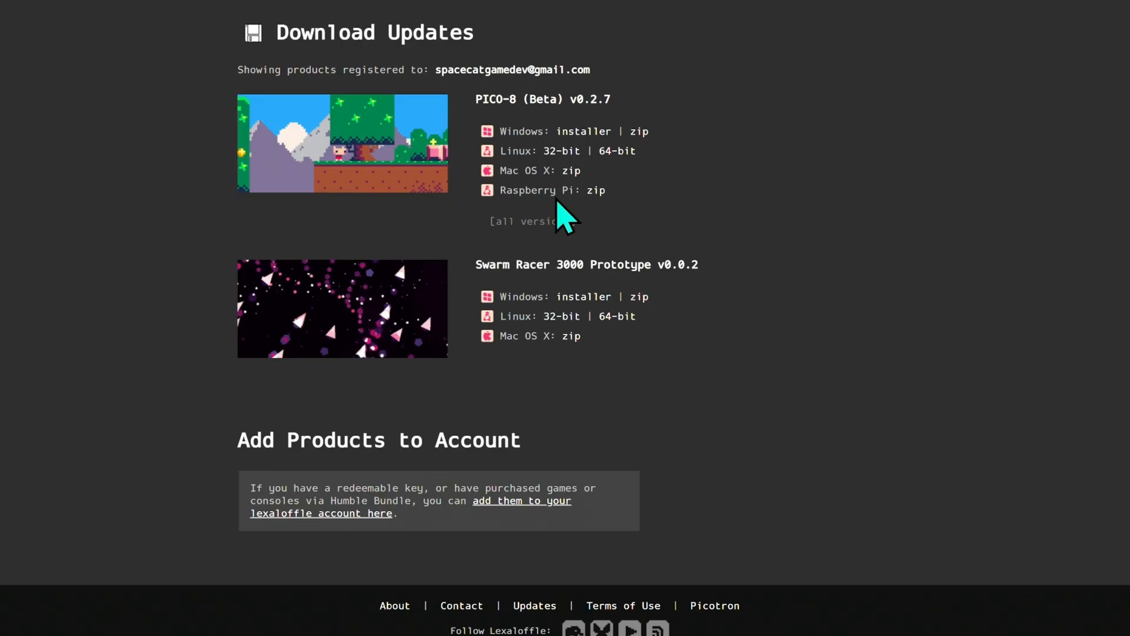
mouse_move(626, 228)
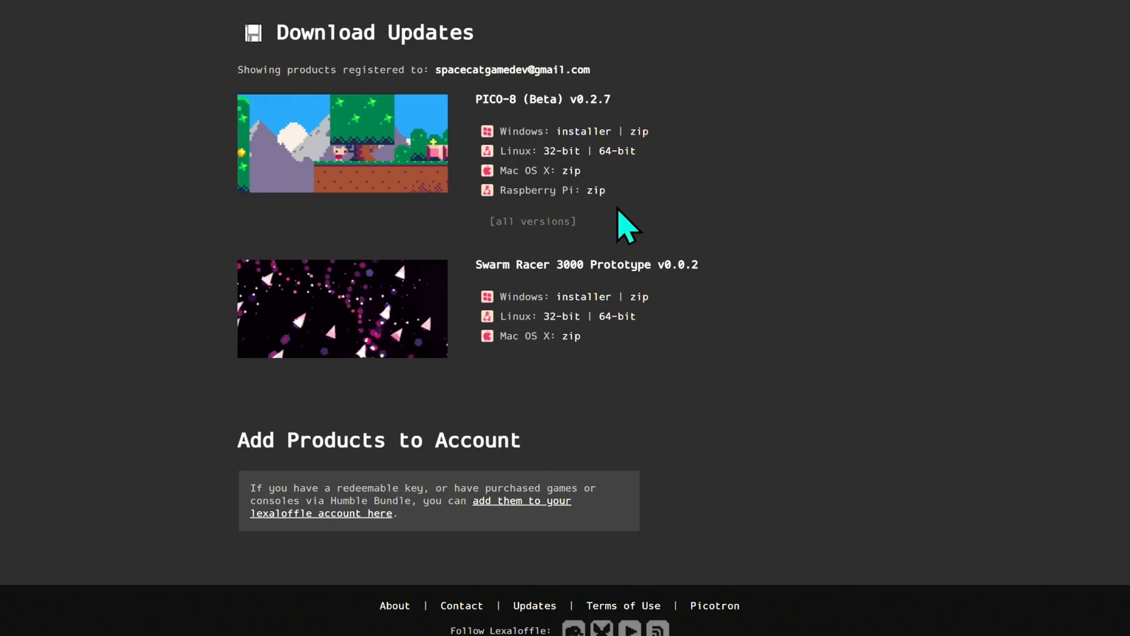
- Download the Raspberry Pi zip of PICO-8 v0.2.7 from the Download Updates page
left_click(595, 190)
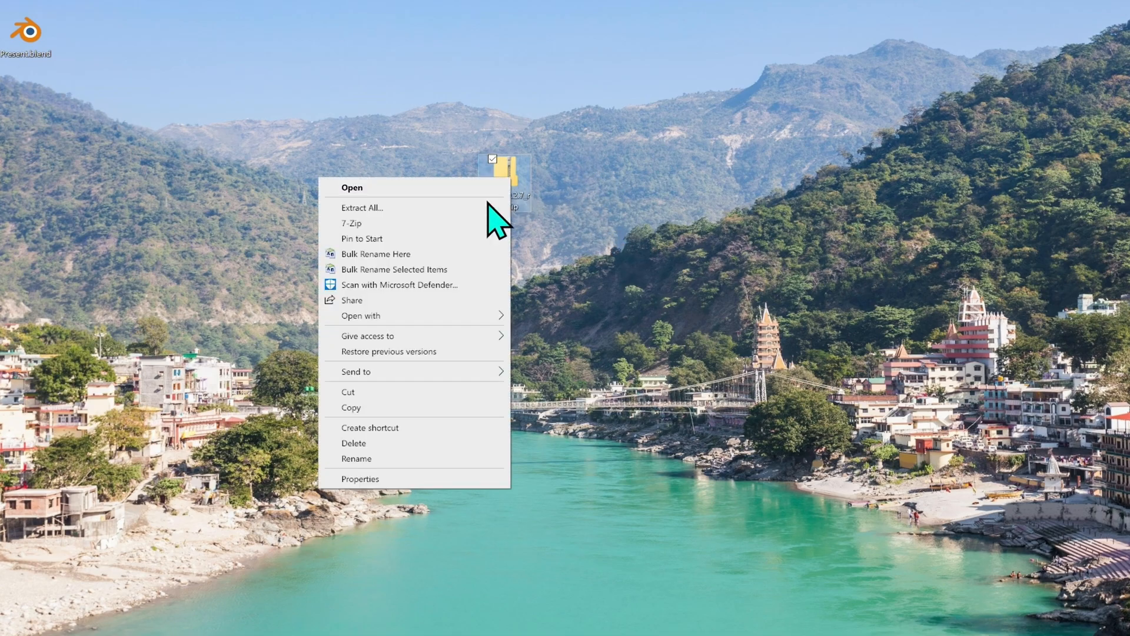
- Open the downloaded PICO-8 archive and select the pico-8 folder inside
left_click(352, 187)
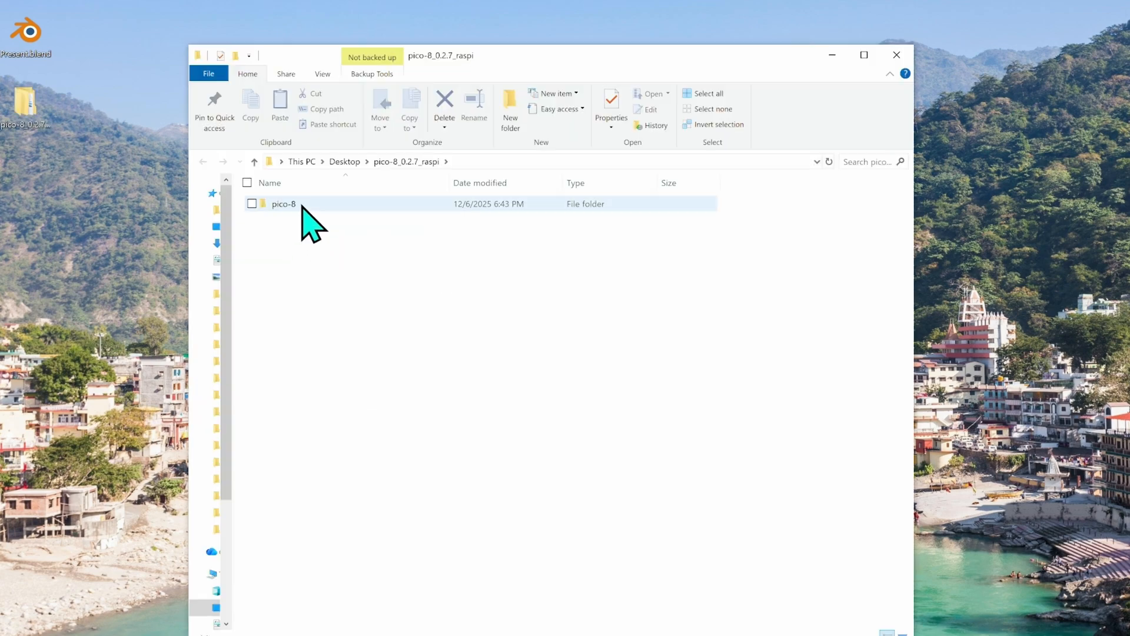
left_click(283, 204)
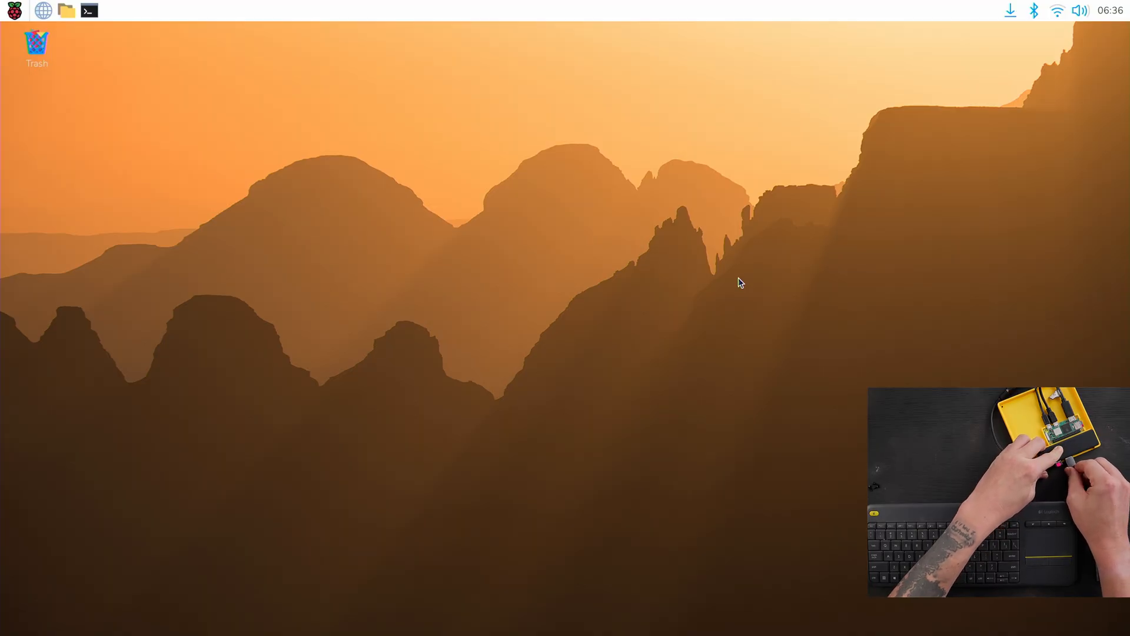
mouse_move(72, 27)
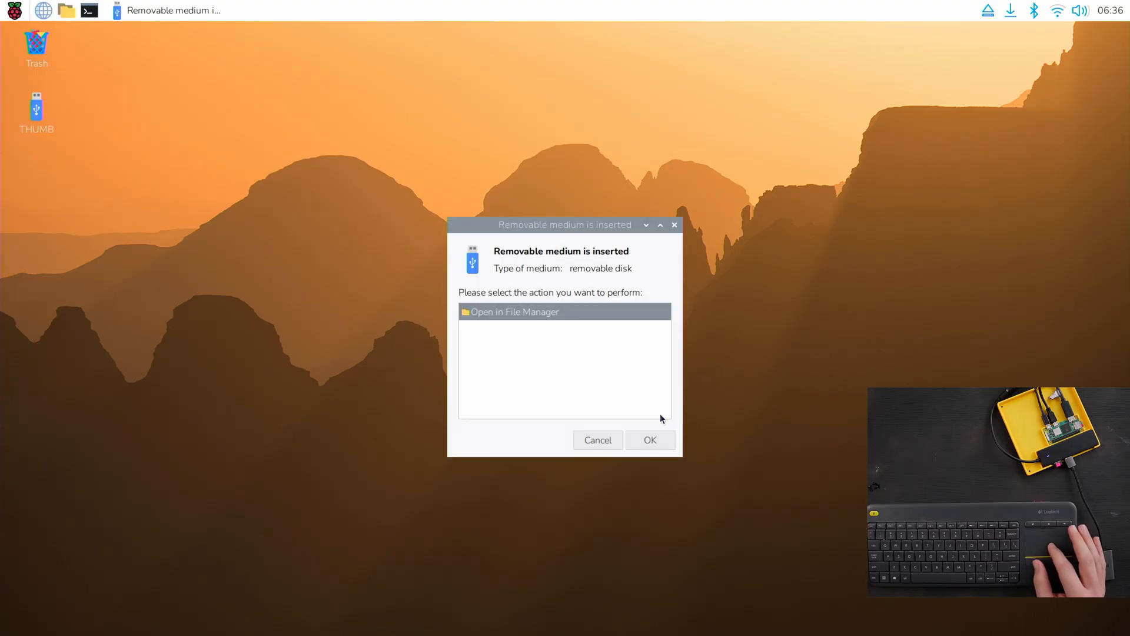
mouse_move(563, 327)
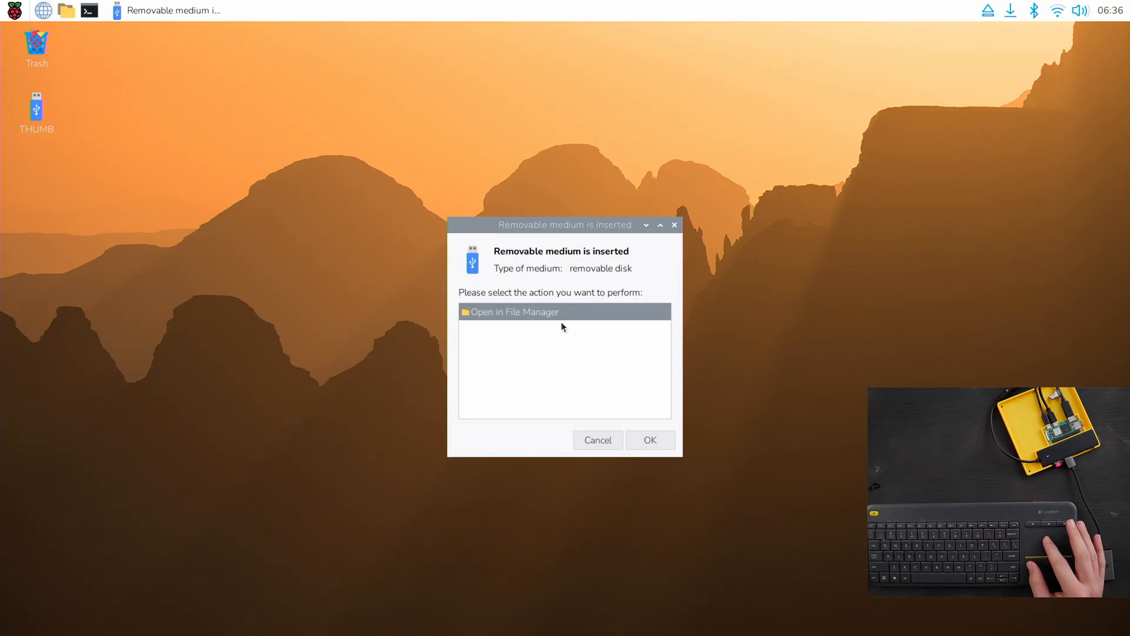
- On the USB drive, set pico8_64's Execute permission to Anyone, then launch it
left_click(648, 440)
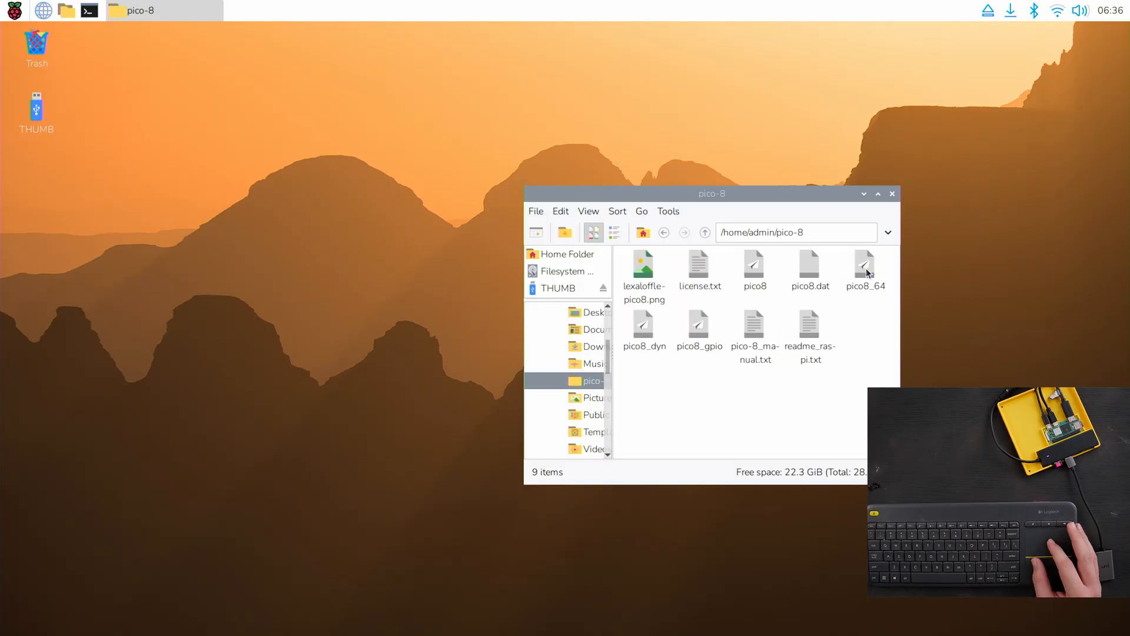
left_click(869, 267)
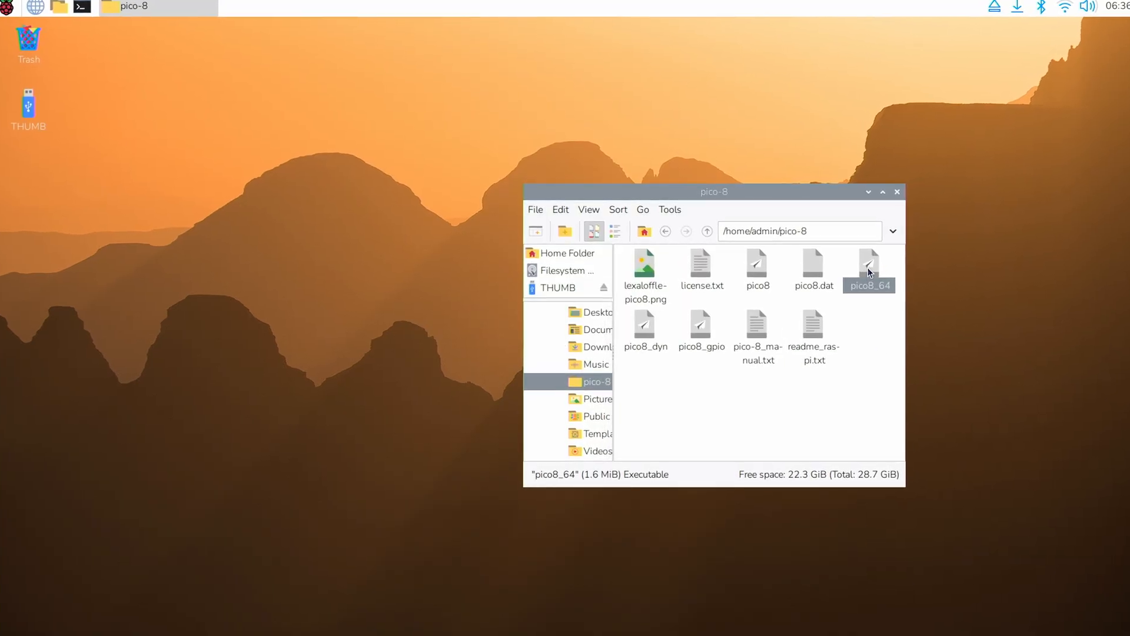
right_click(869, 270)
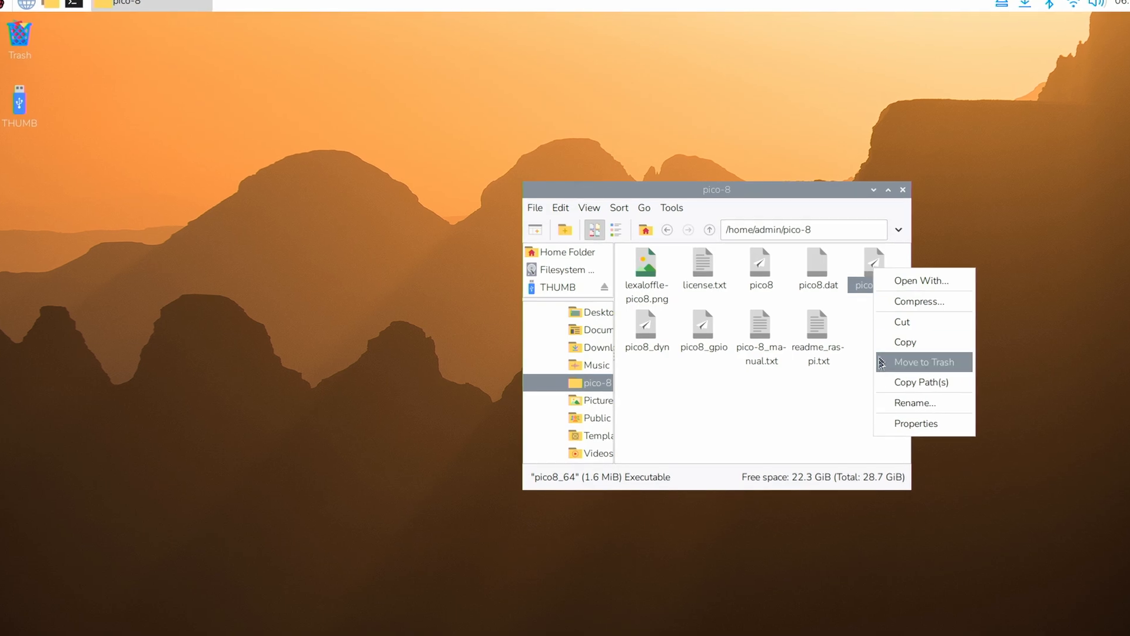
left_click(916, 423)
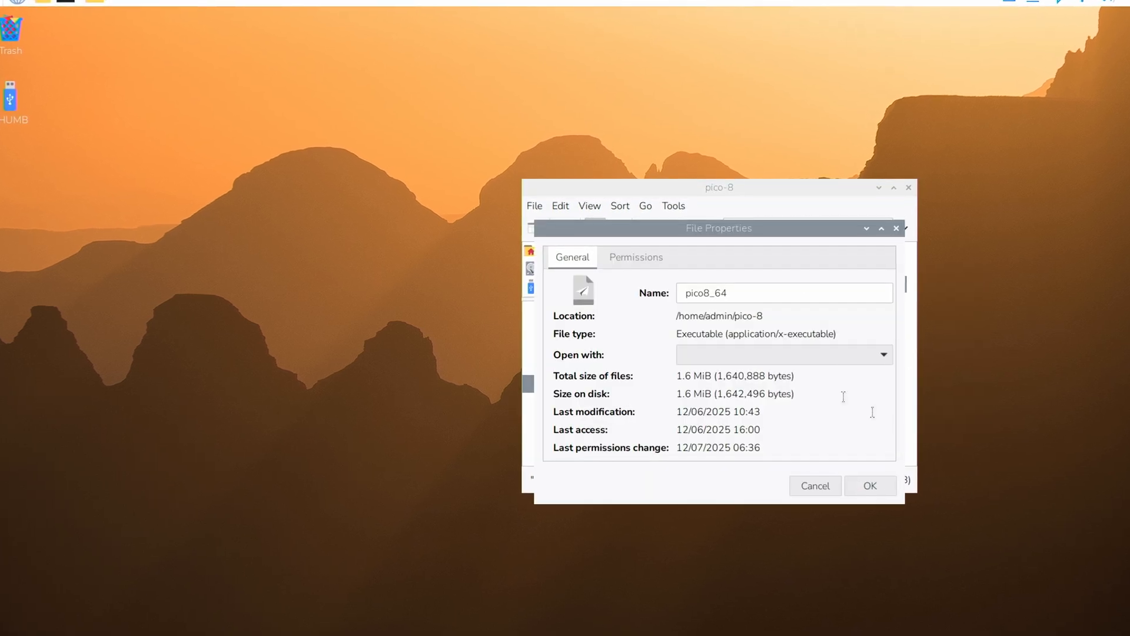
left_click(636, 257)
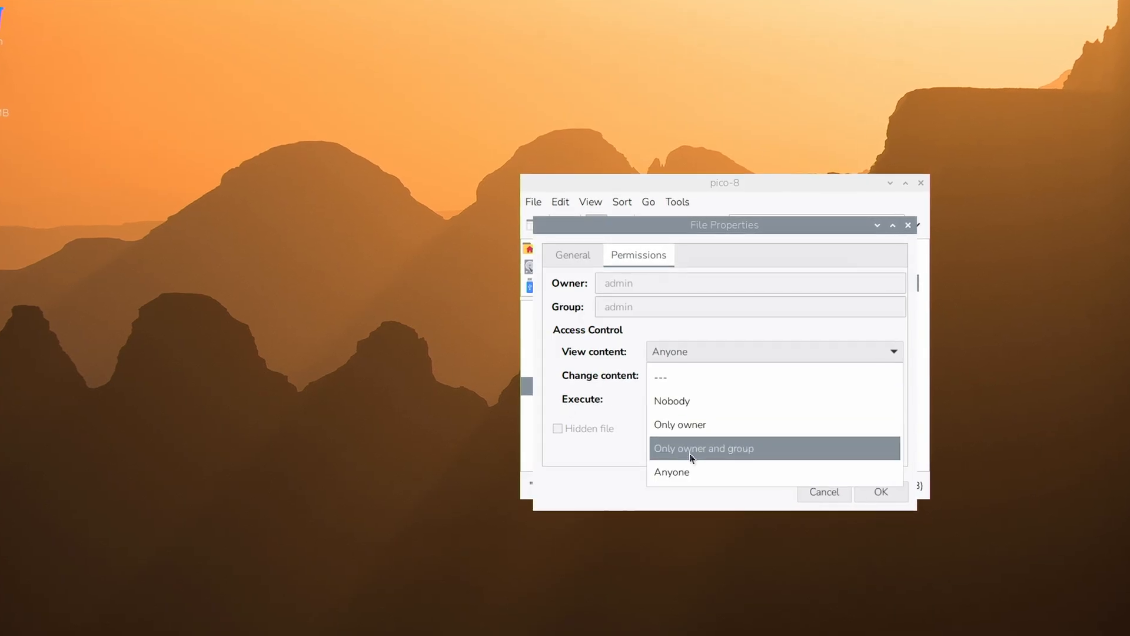
left_click(679, 424)
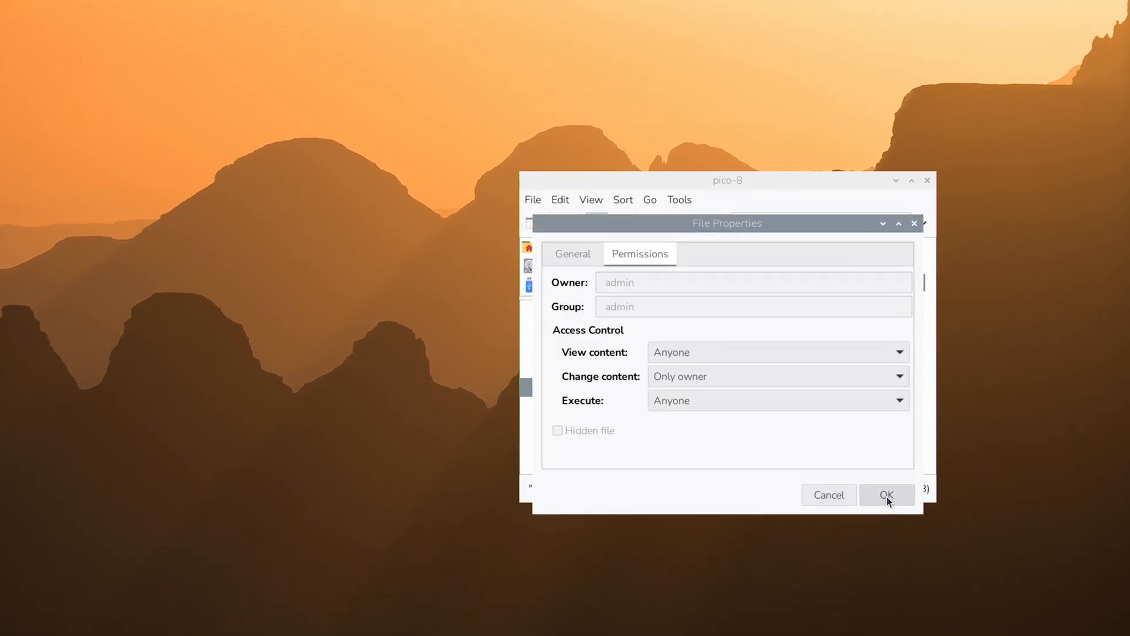
left_click(886, 495)
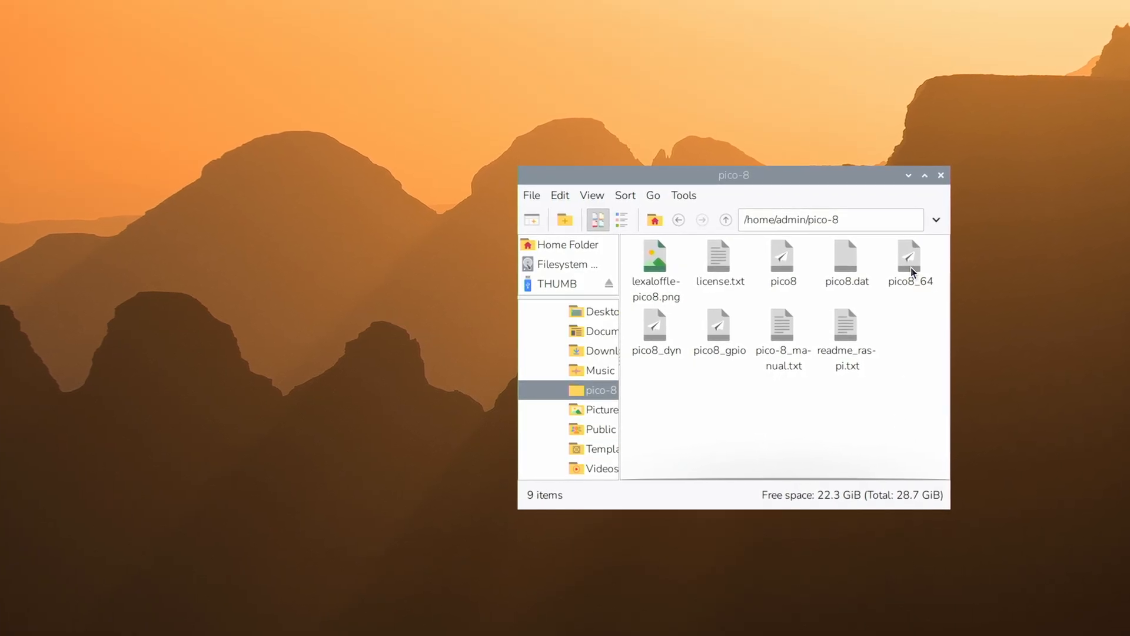
double_click(910, 256)
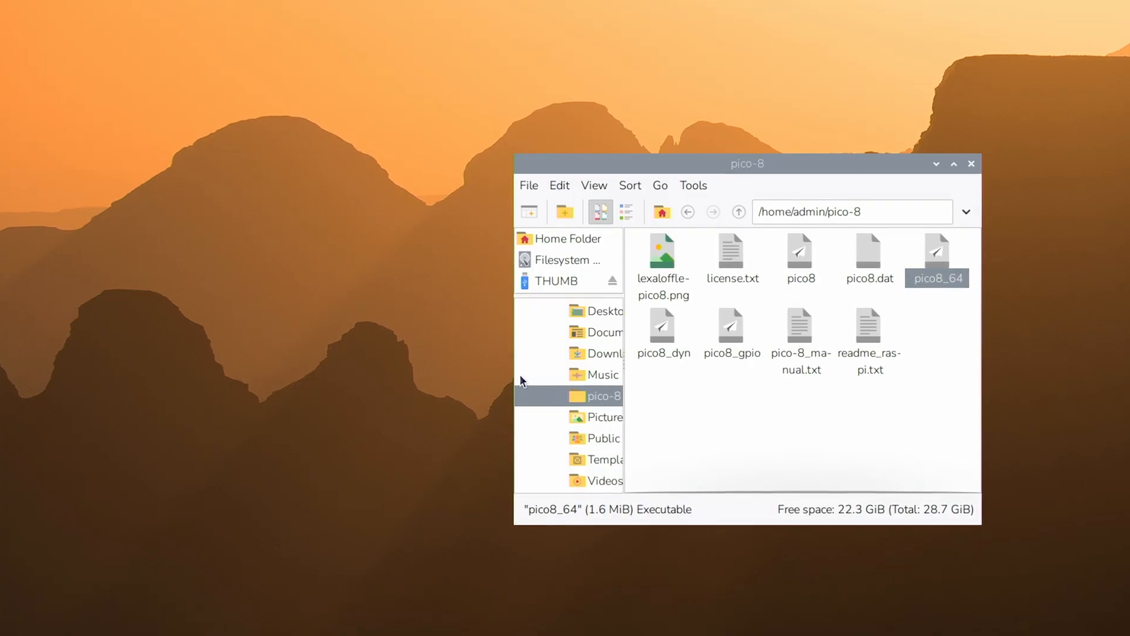
double_click(937, 253)
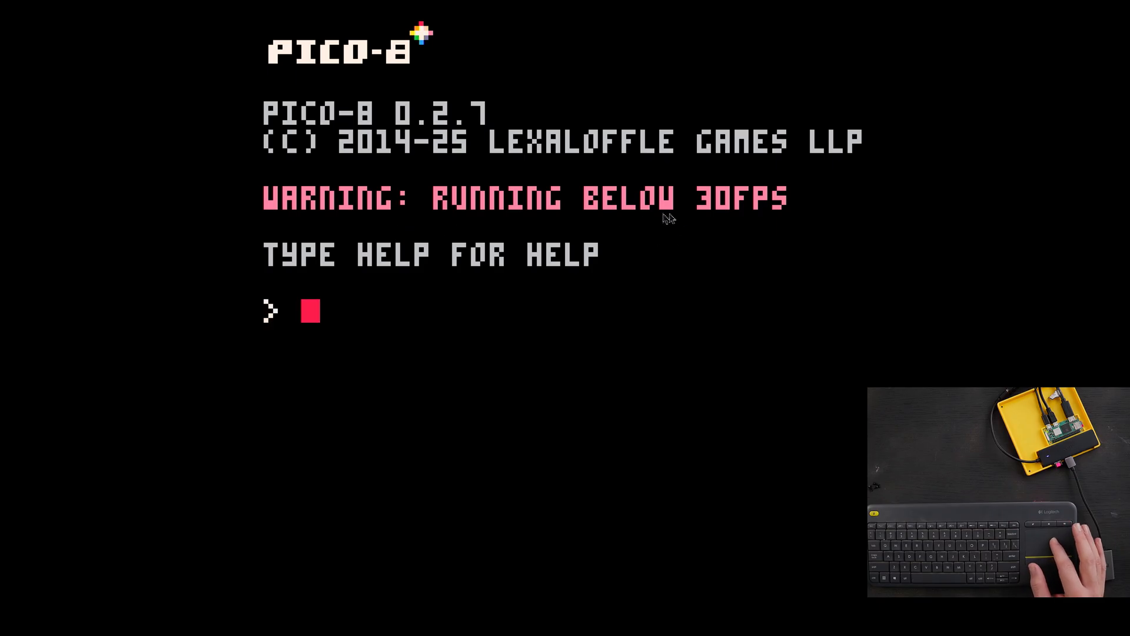
mouse_move(670, 242)
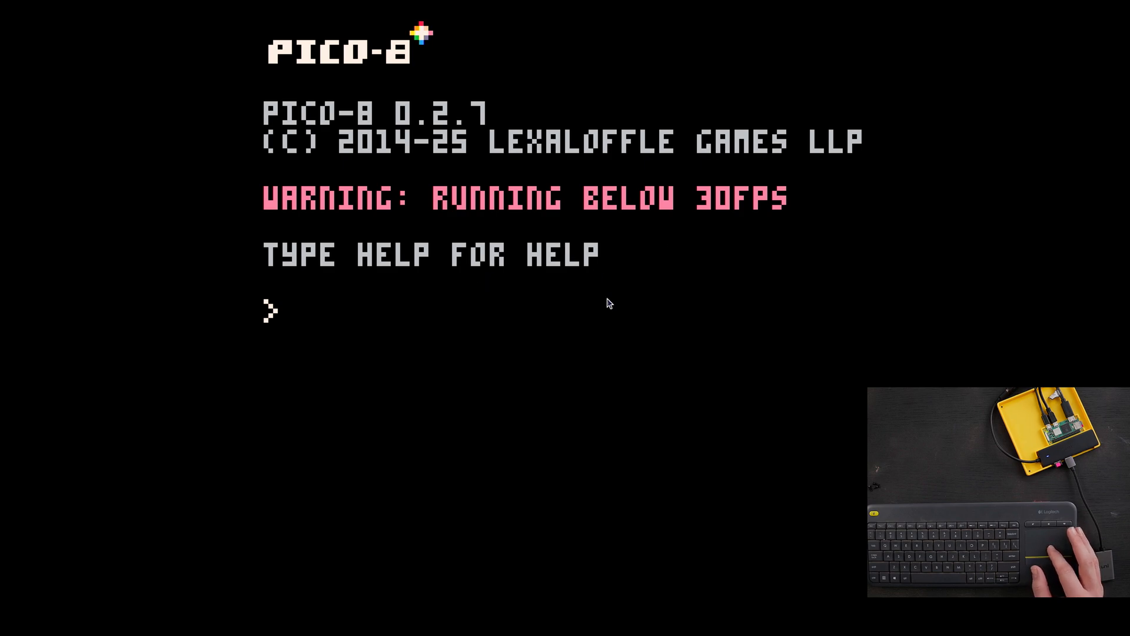
mouse_move(616, 304)
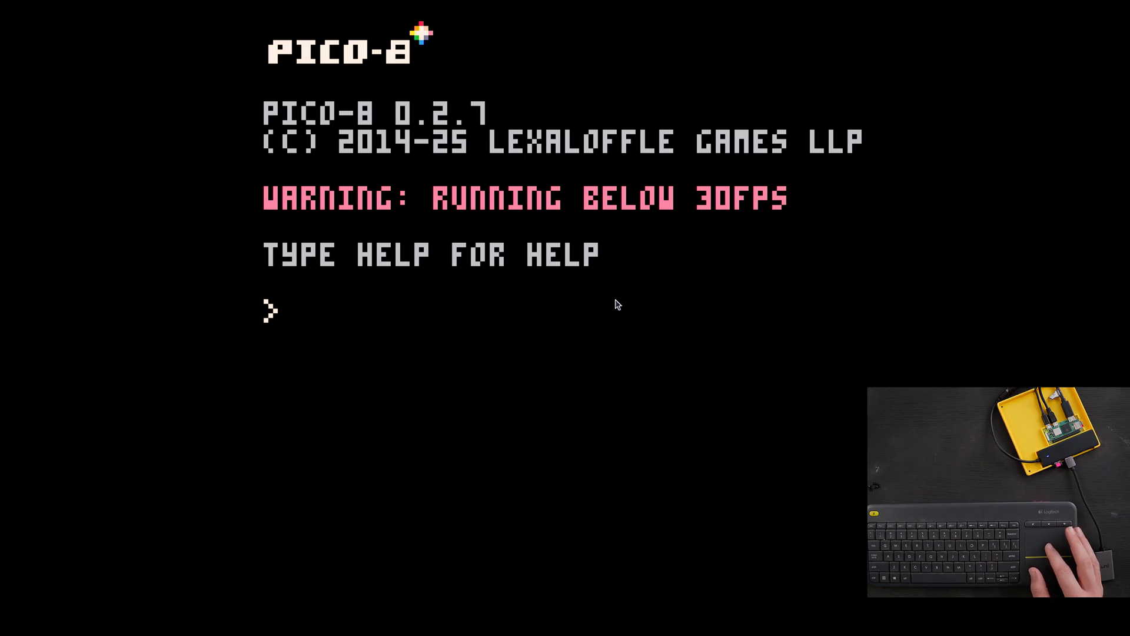
mouse_move(677, 340)
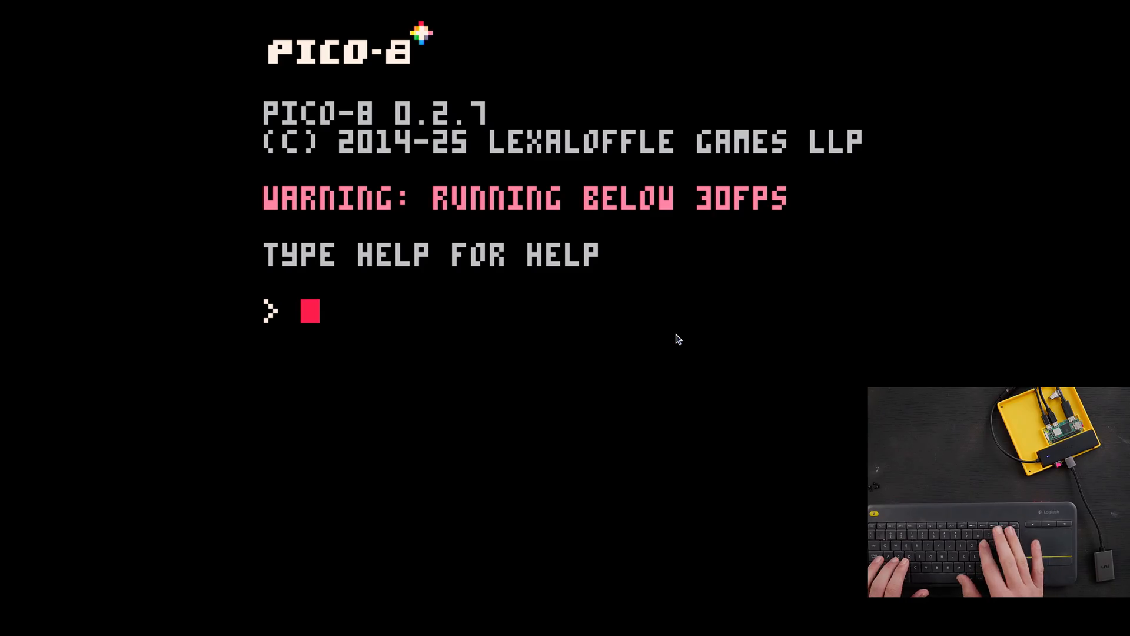
- Open SPLORE in PICO-8 and run the CoolCats V8 cart
type("SPLORE")
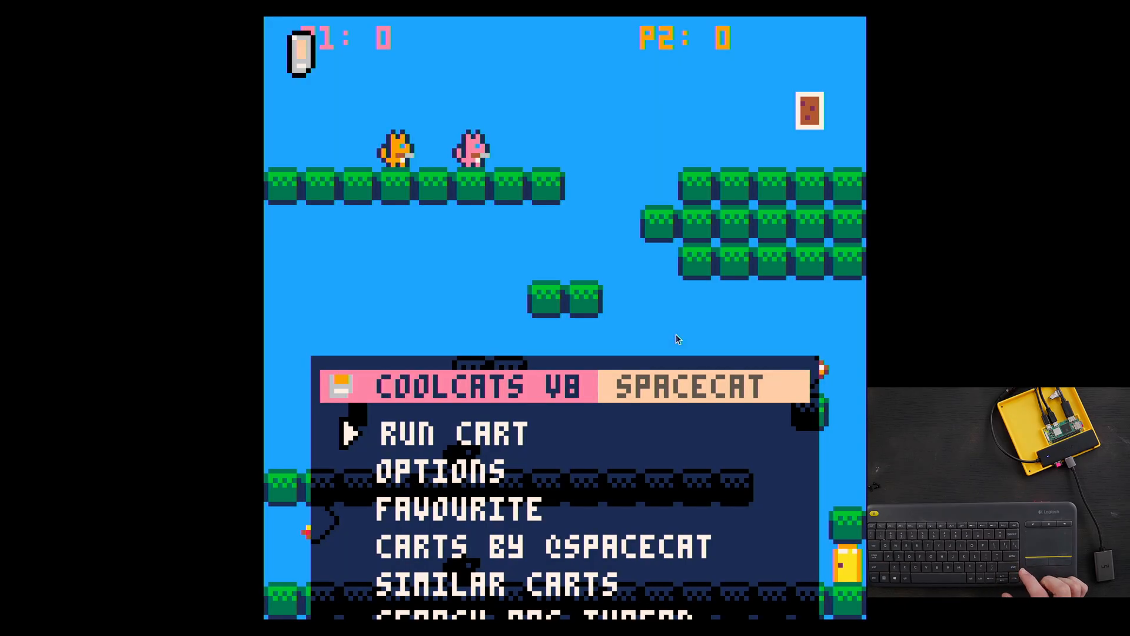
left_click(453, 432)
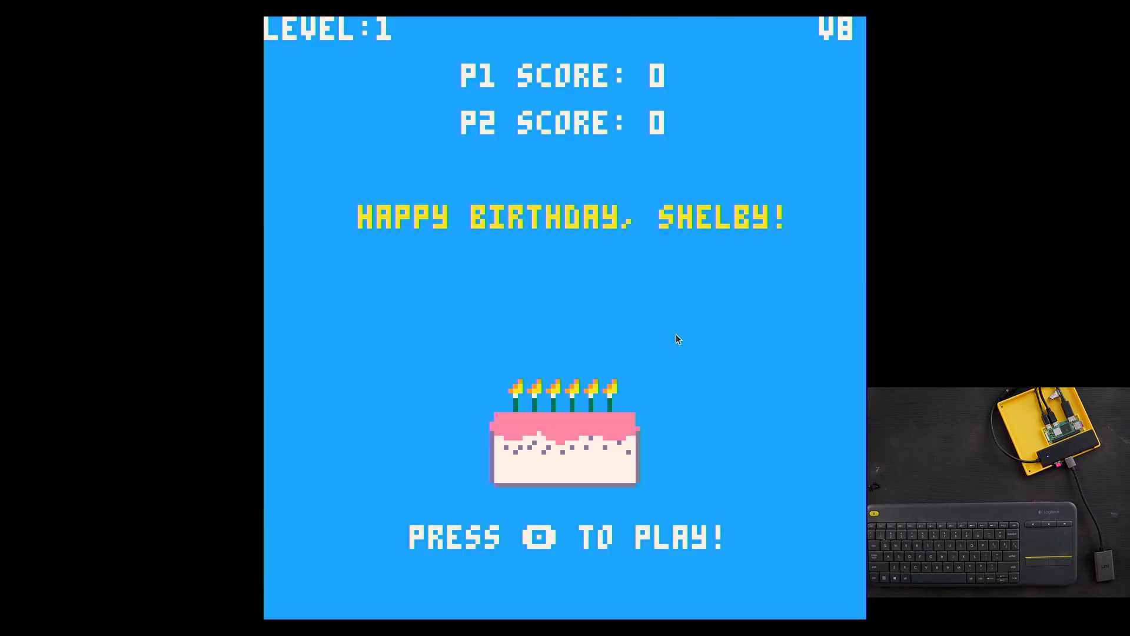
key("space")
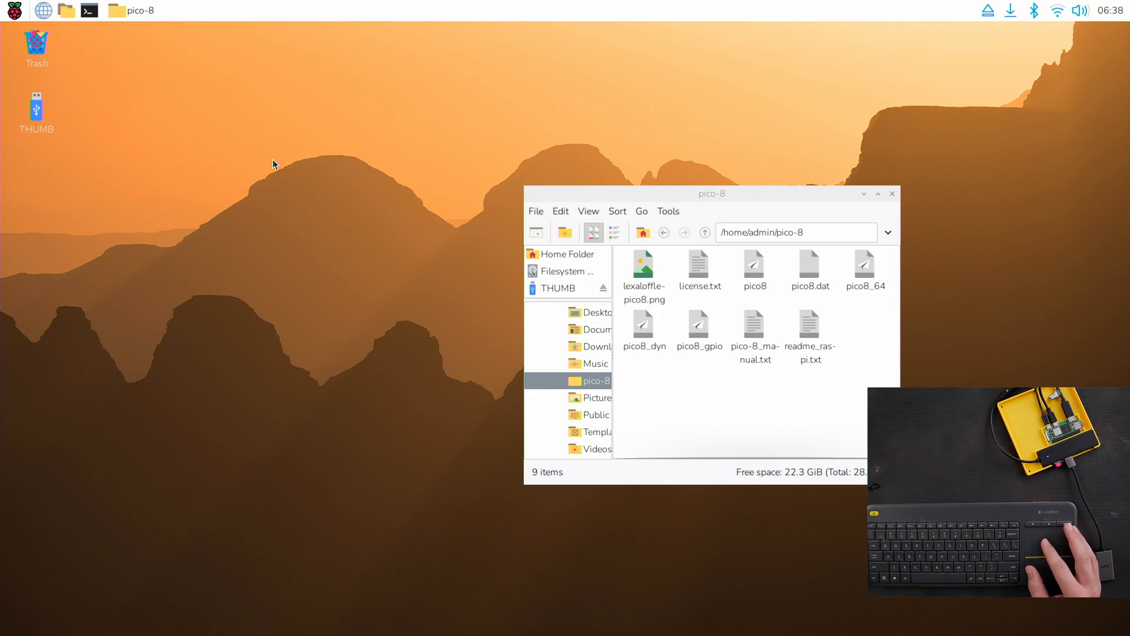
mouse_move(423, 169)
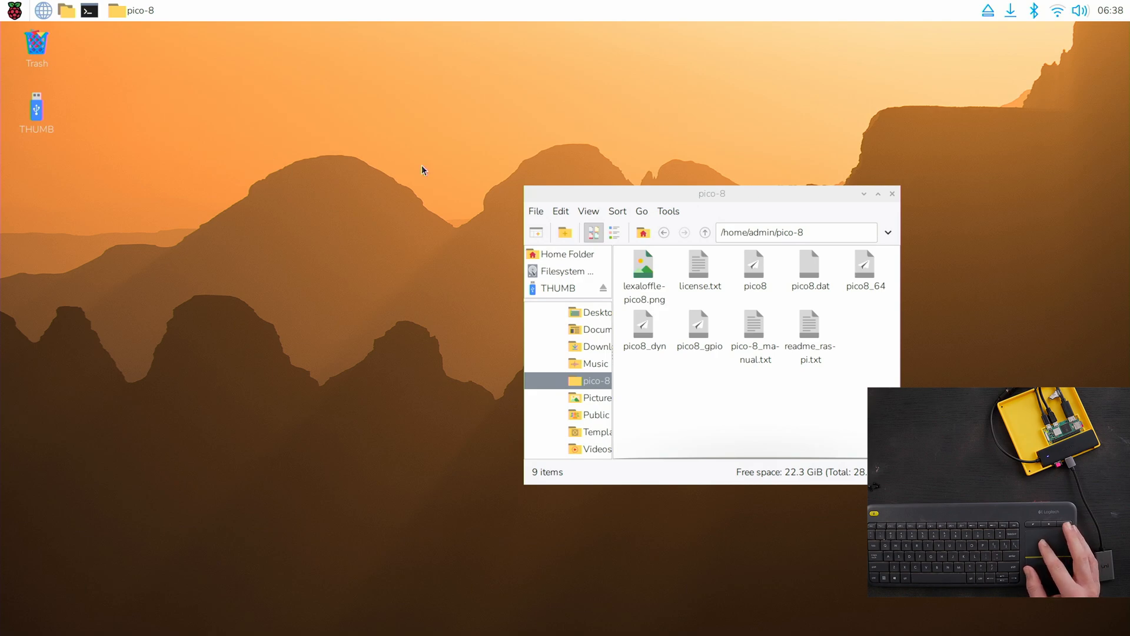
mouse_move(226, 112)
type("sudo")
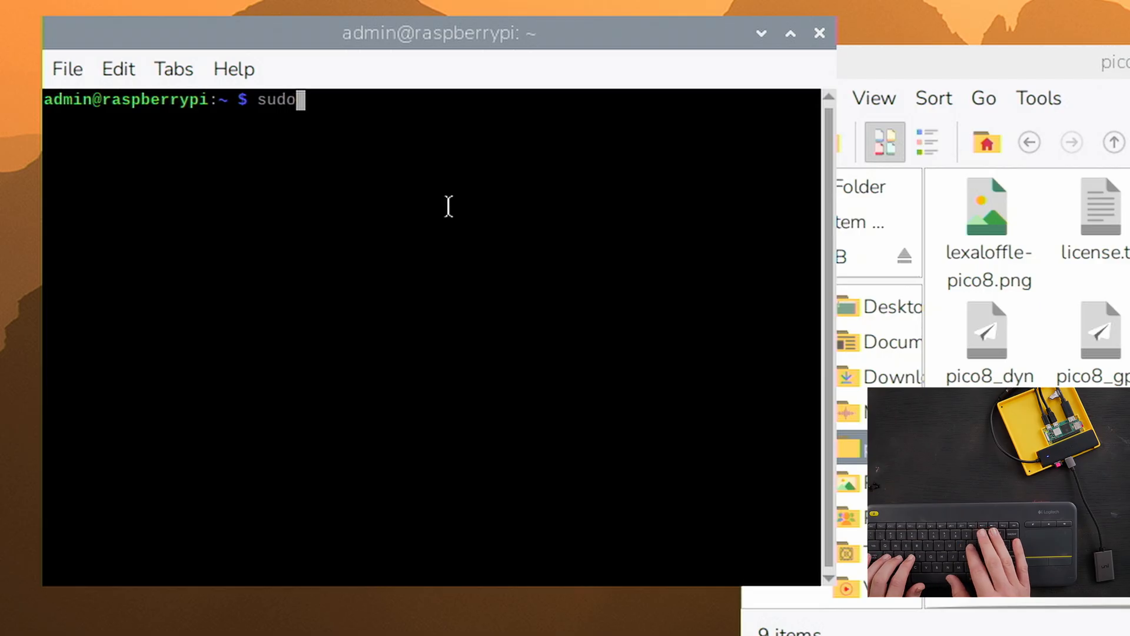
- Run sudo raspi-config in the terminal
type("rasp")
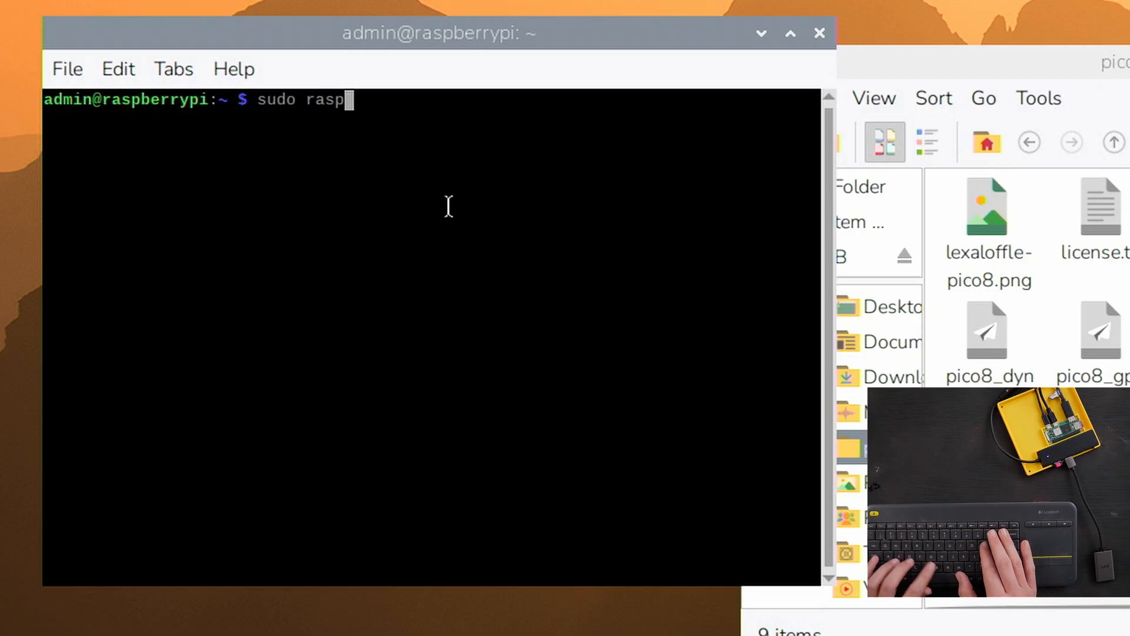
type("i-conf")
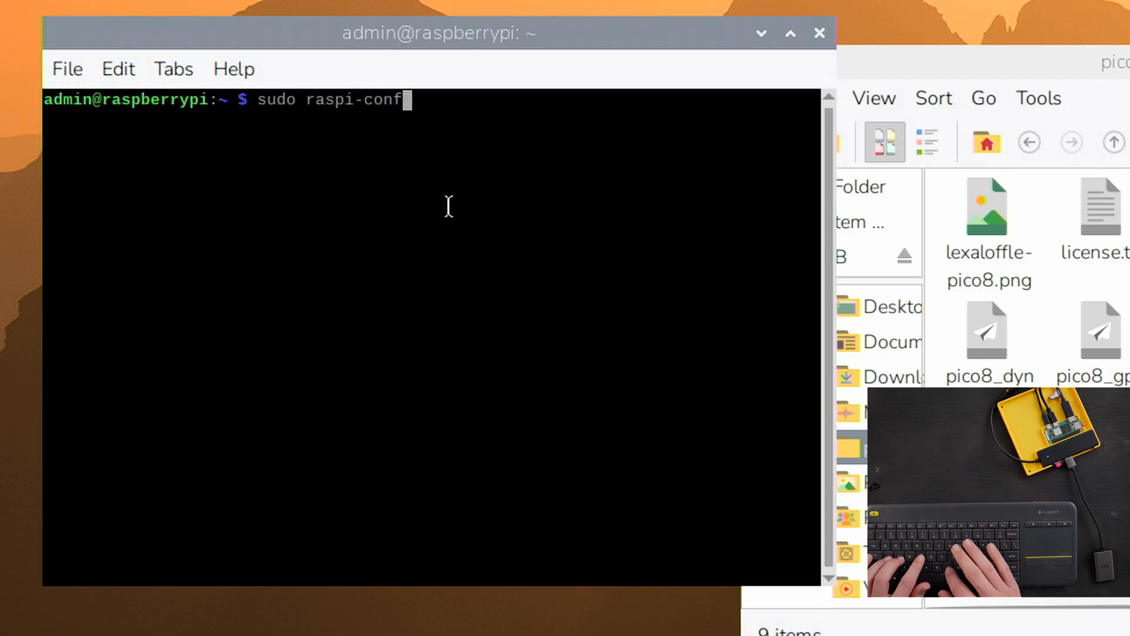
key("Return")
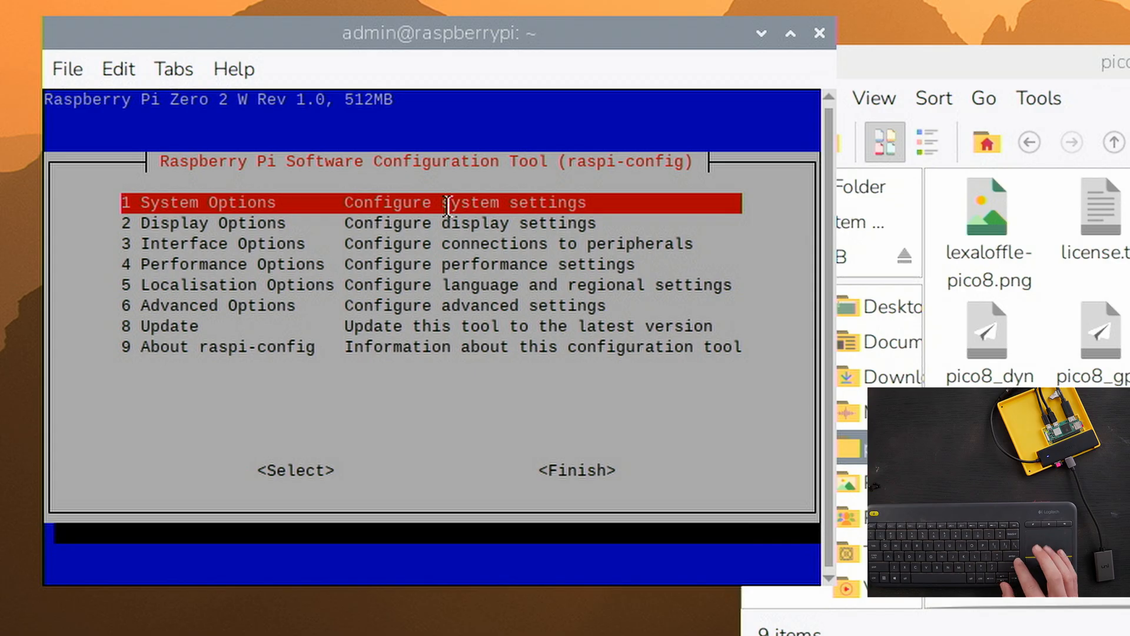
- Set the boot mode to B1 Console and Finish to exit raspi-config
key("Return")
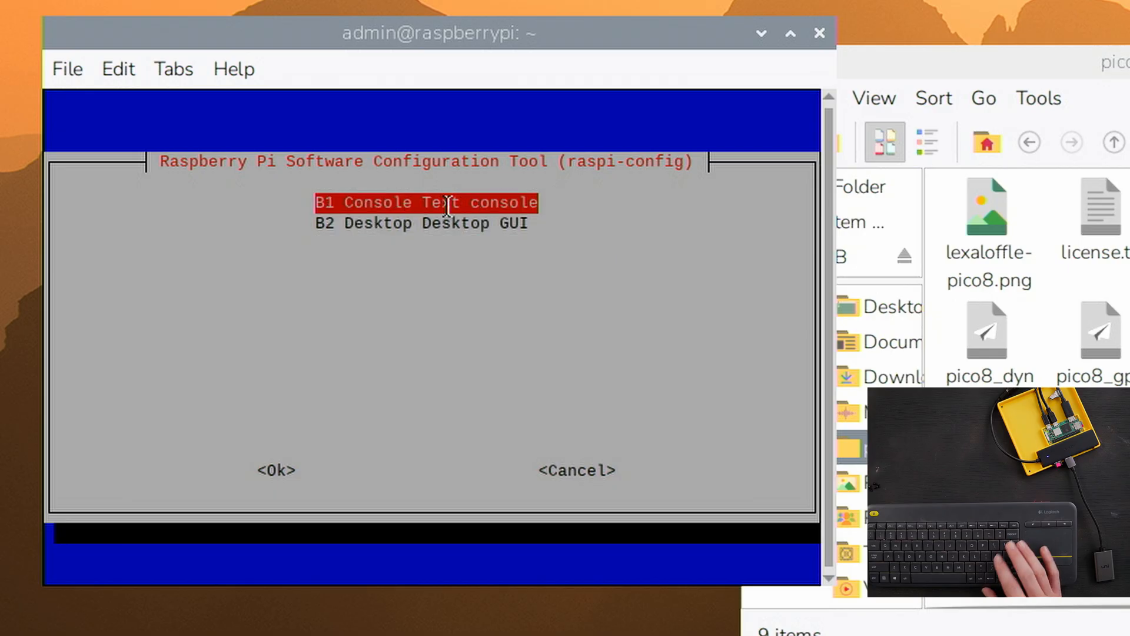
mouse_move(719, 190)
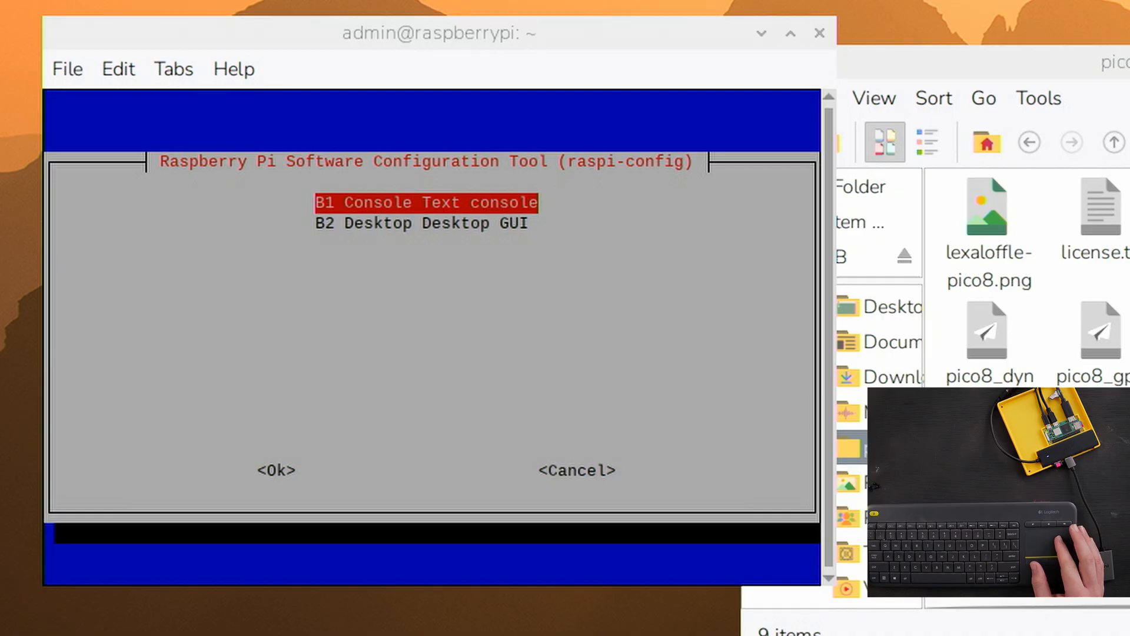
mouse_move(587, 218)
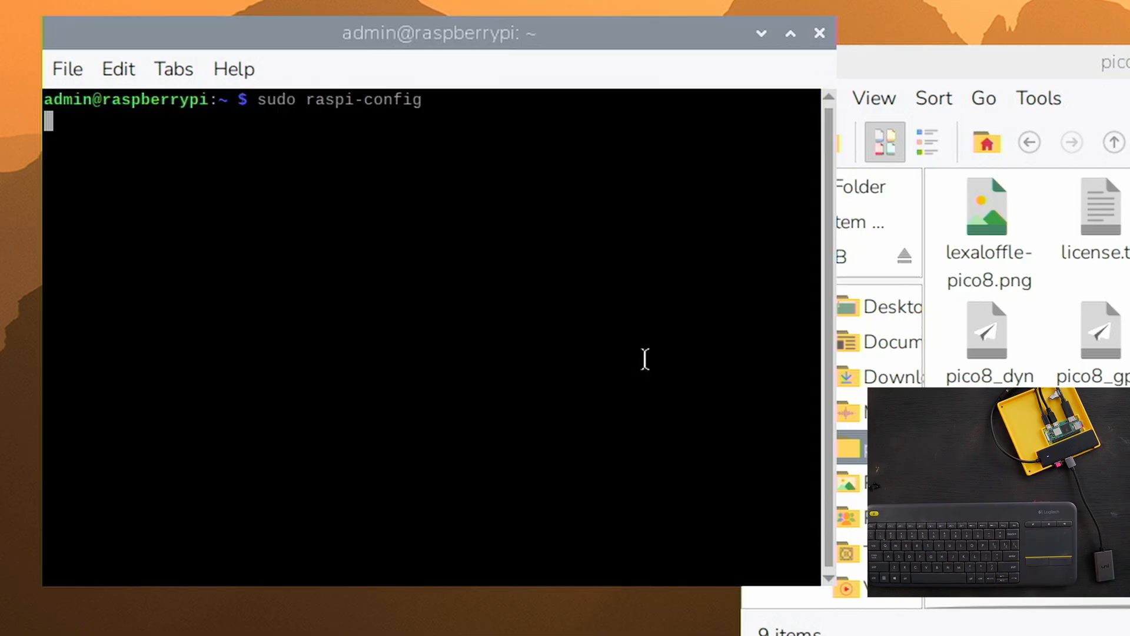
key("Return")
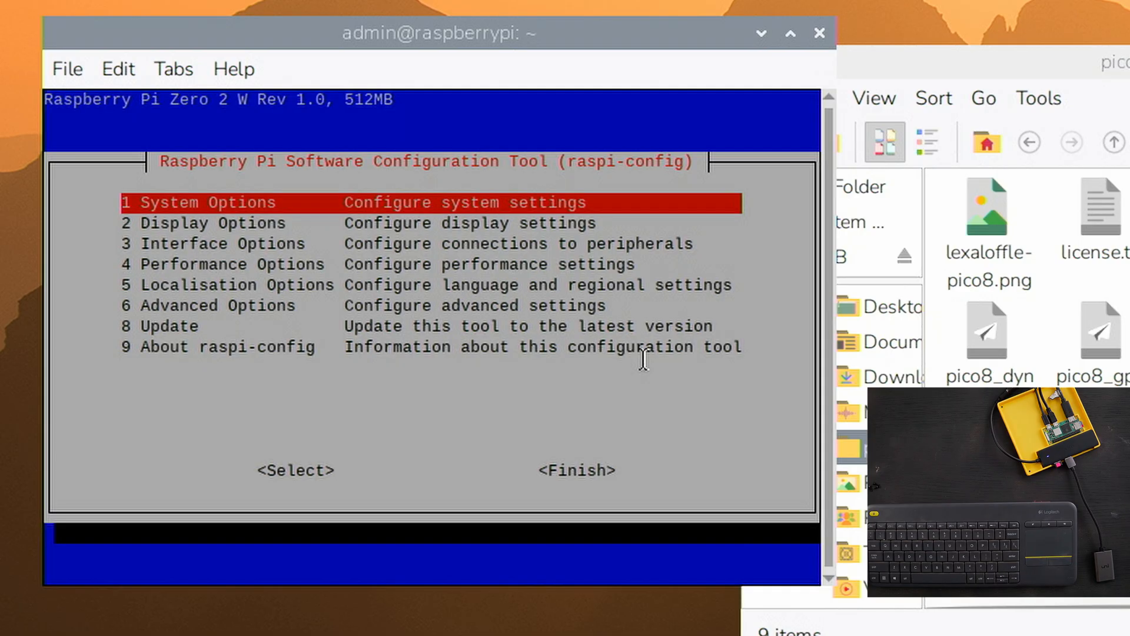
key("Tab")
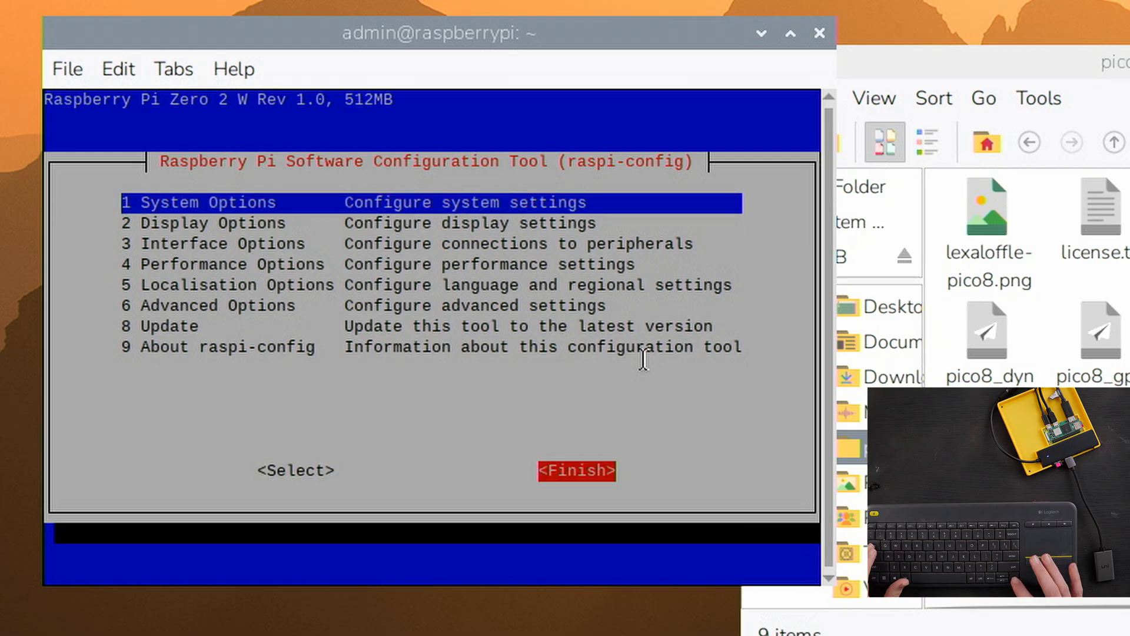
left_click(575, 470)
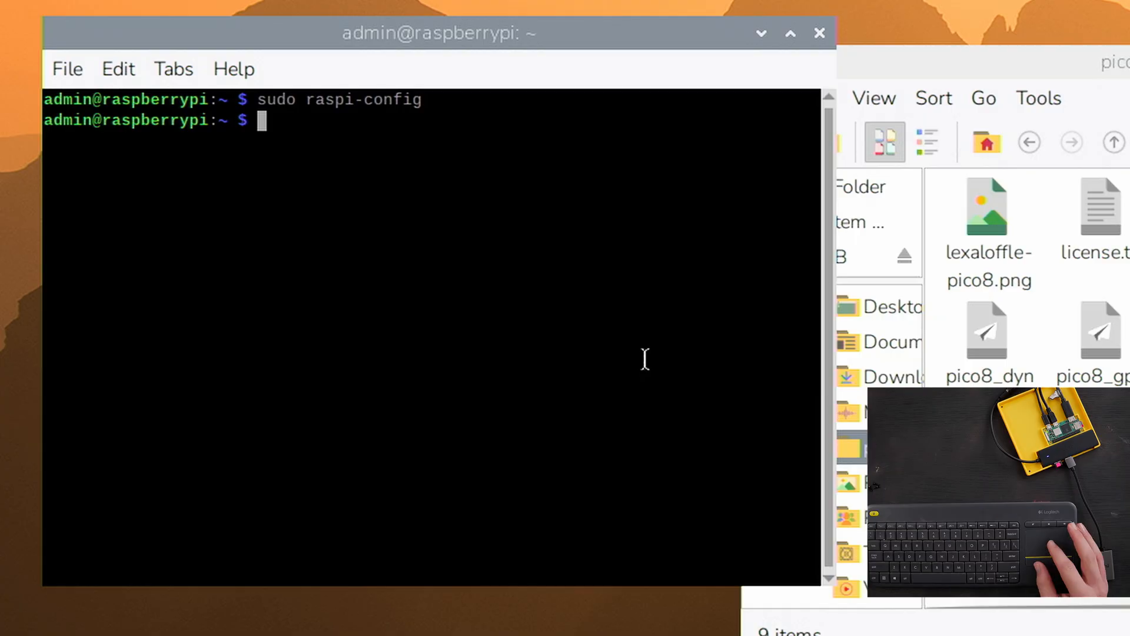
mouse_move(546, 209)
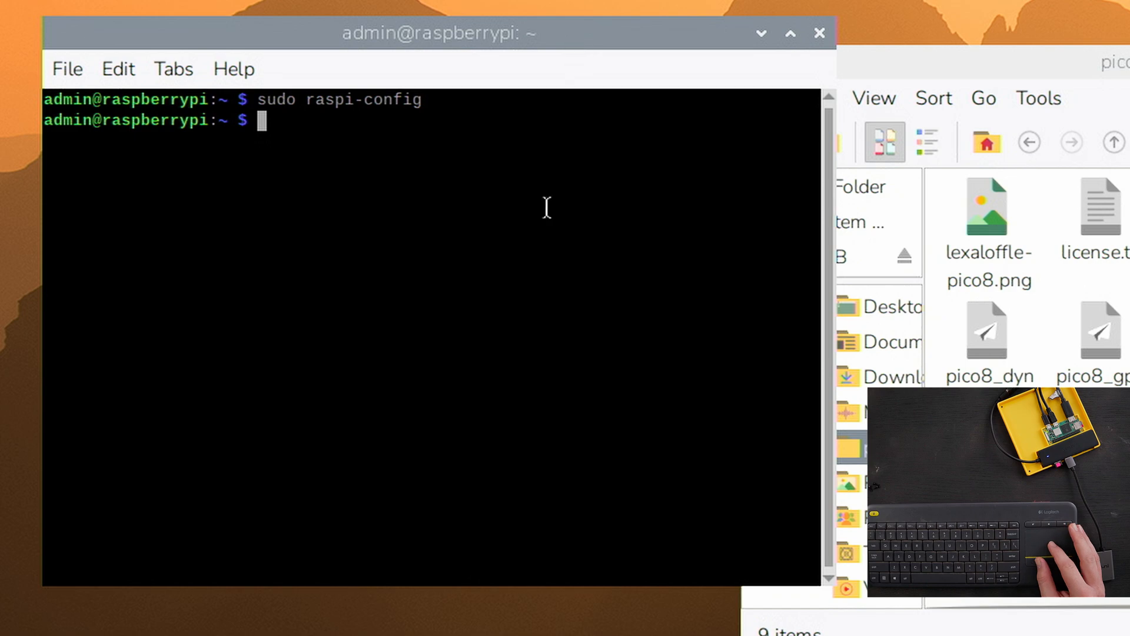
mouse_move(266, 171)
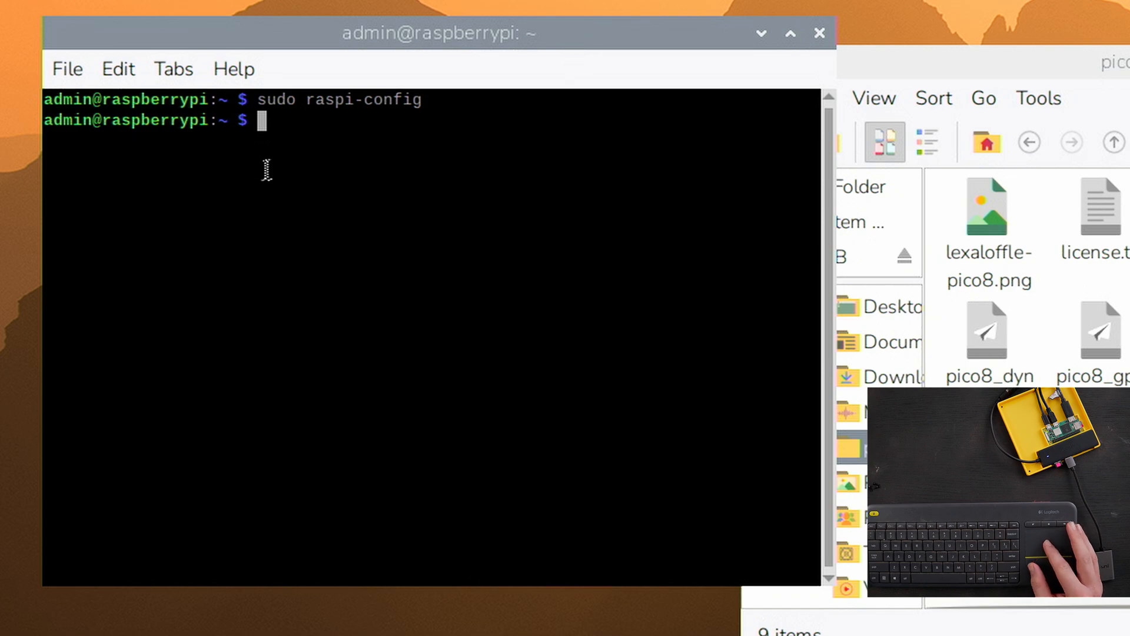
mouse_move(681, 215)
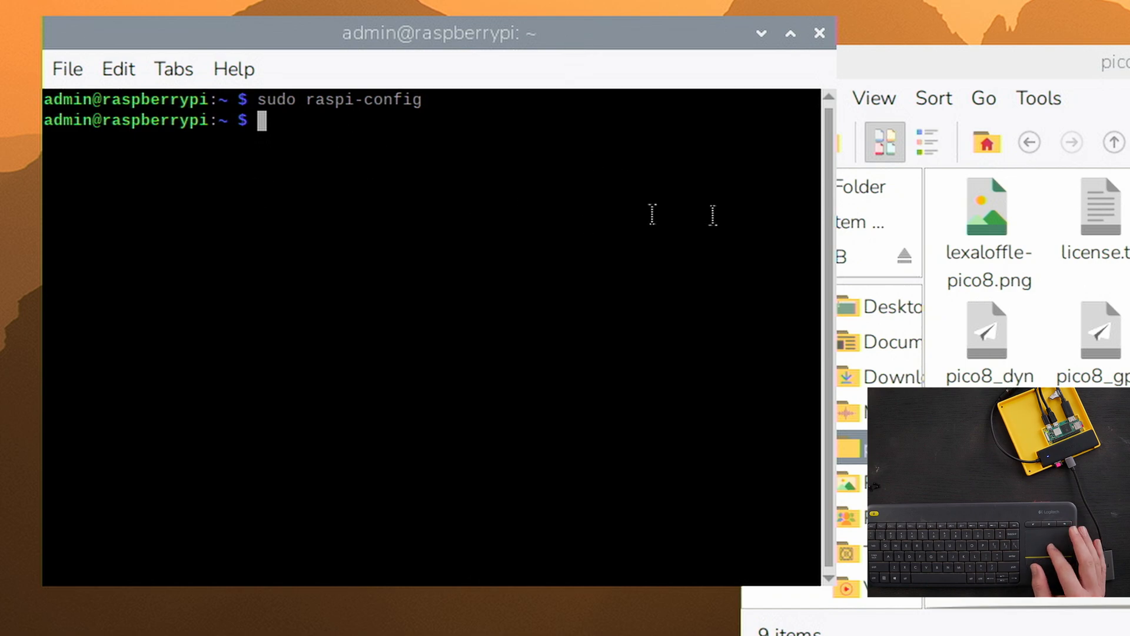
mouse_move(481, 238)
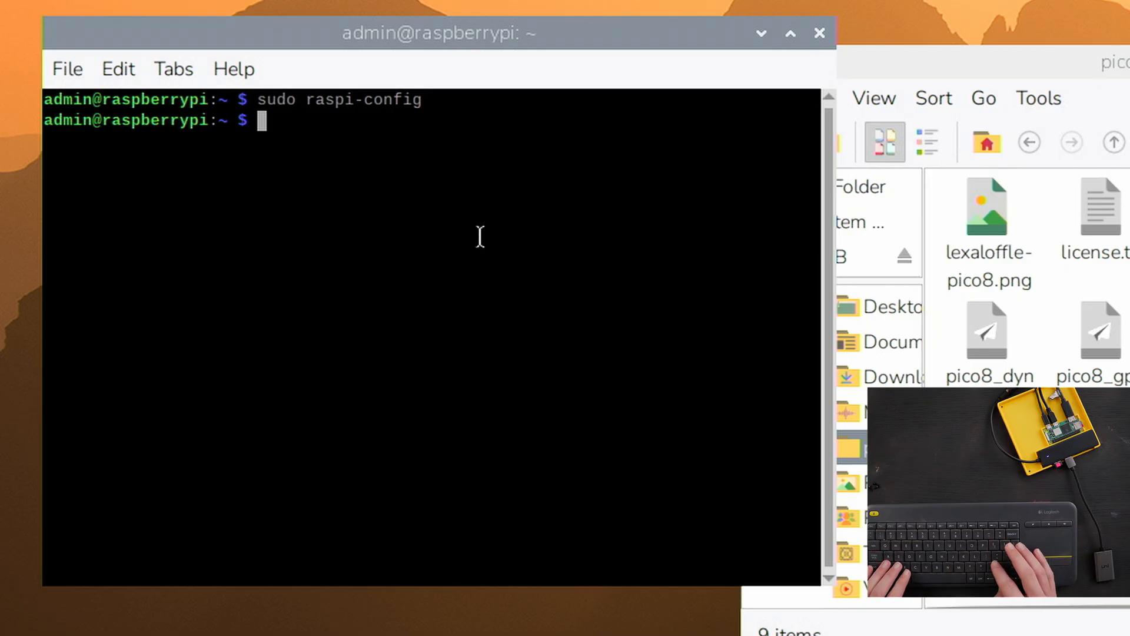
- Run 'sudo nano ~/.bashrc' to edit the home folder's .bashrc
type("sudo nan")
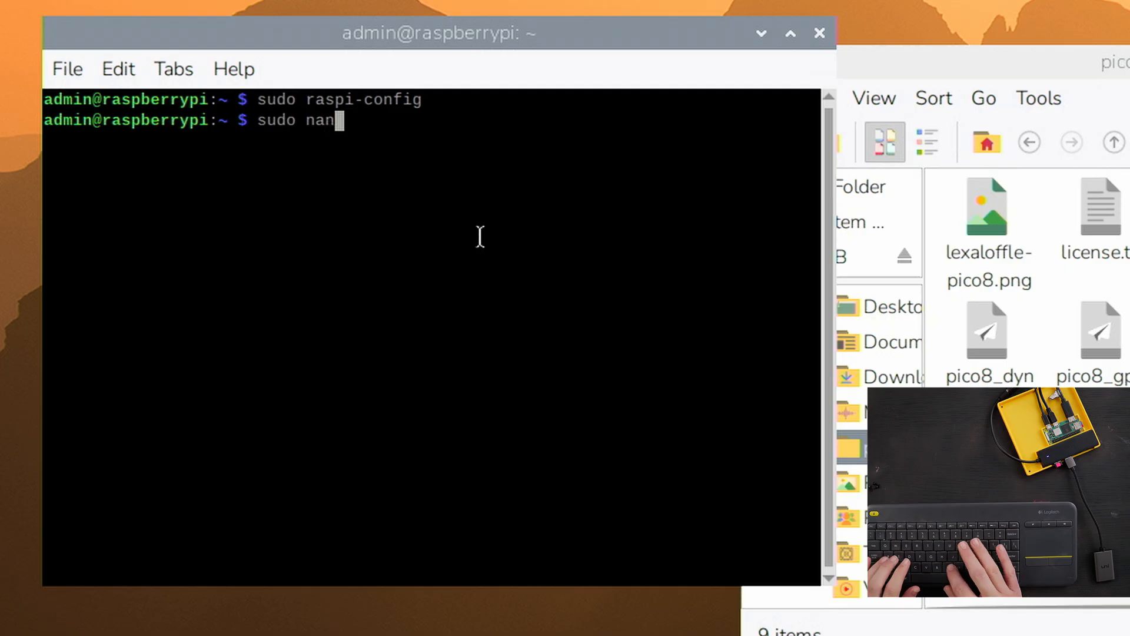
type("o")
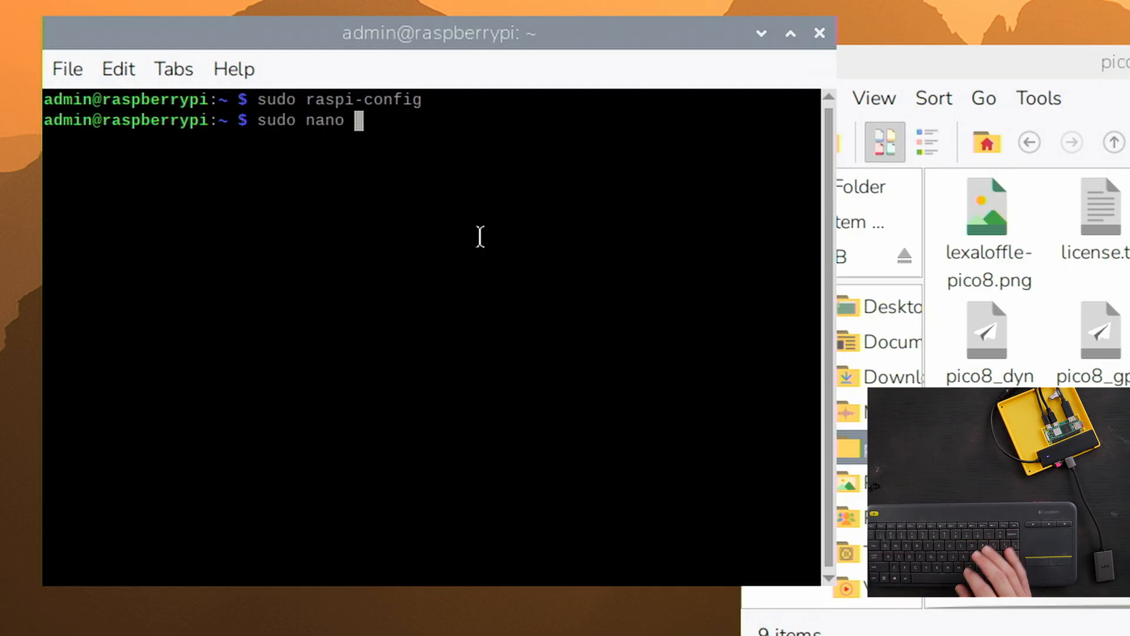
type("~")
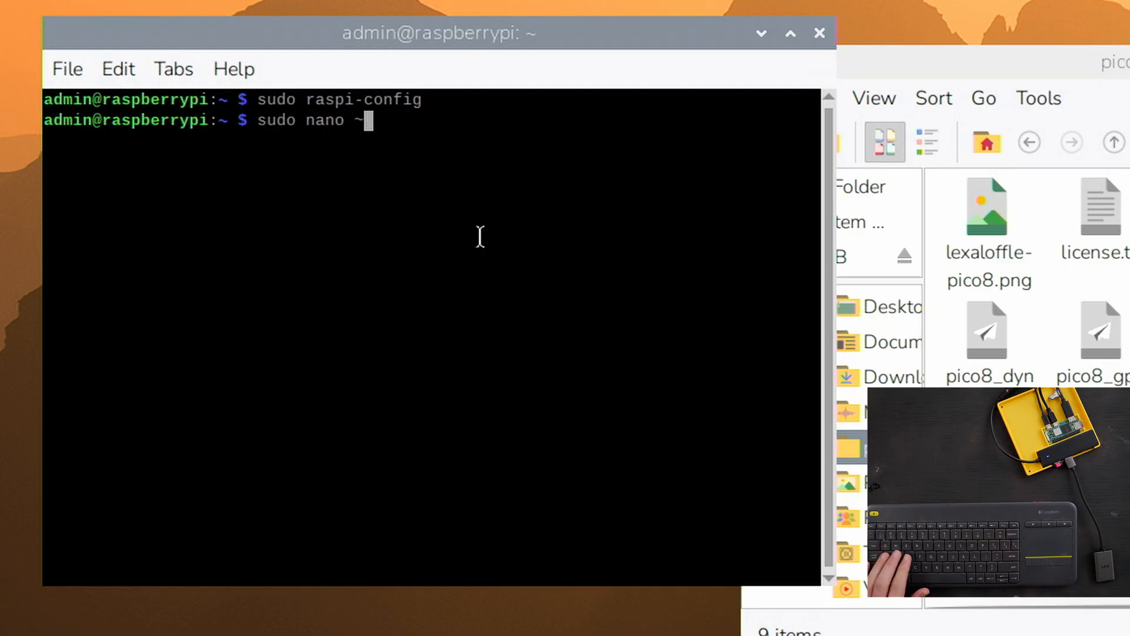
type("/")
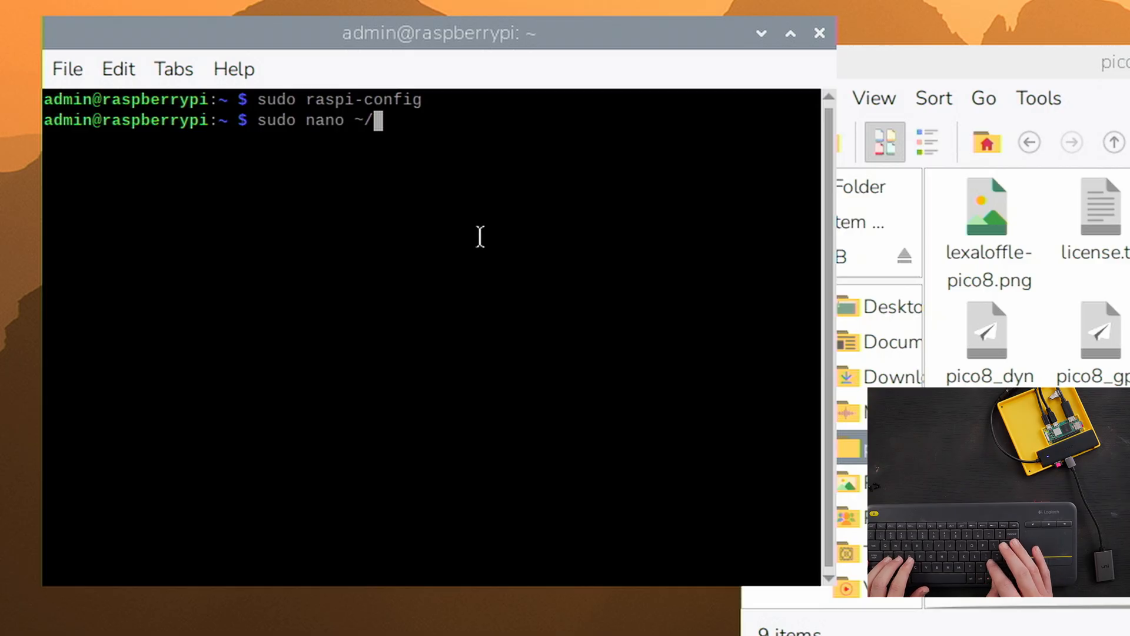
type(".bash")
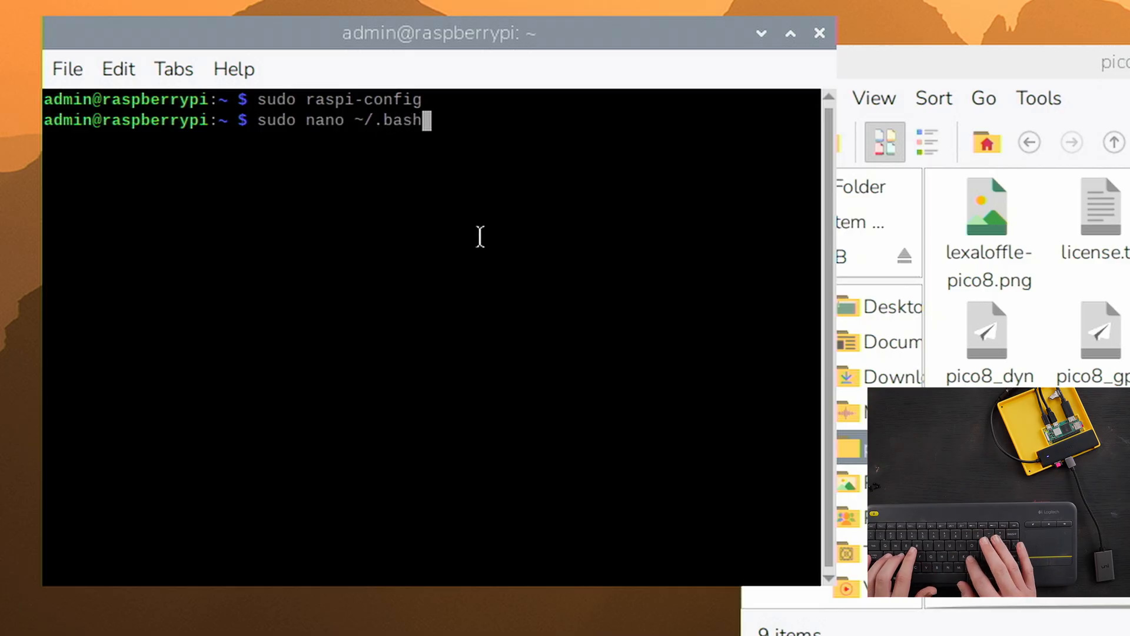
type("rc")
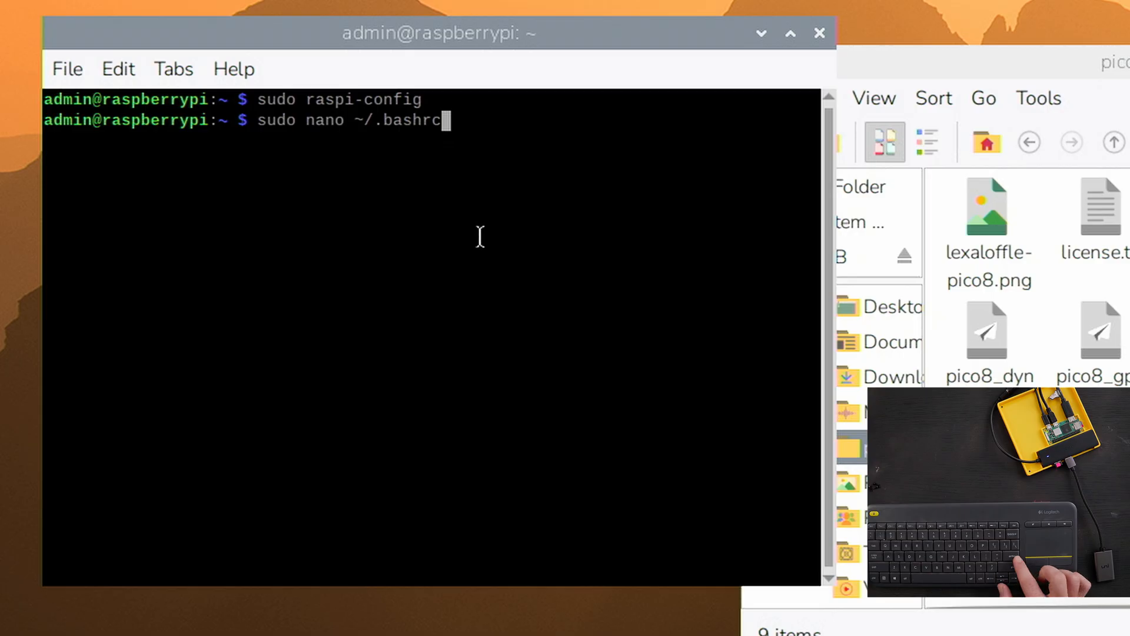
key("Return")
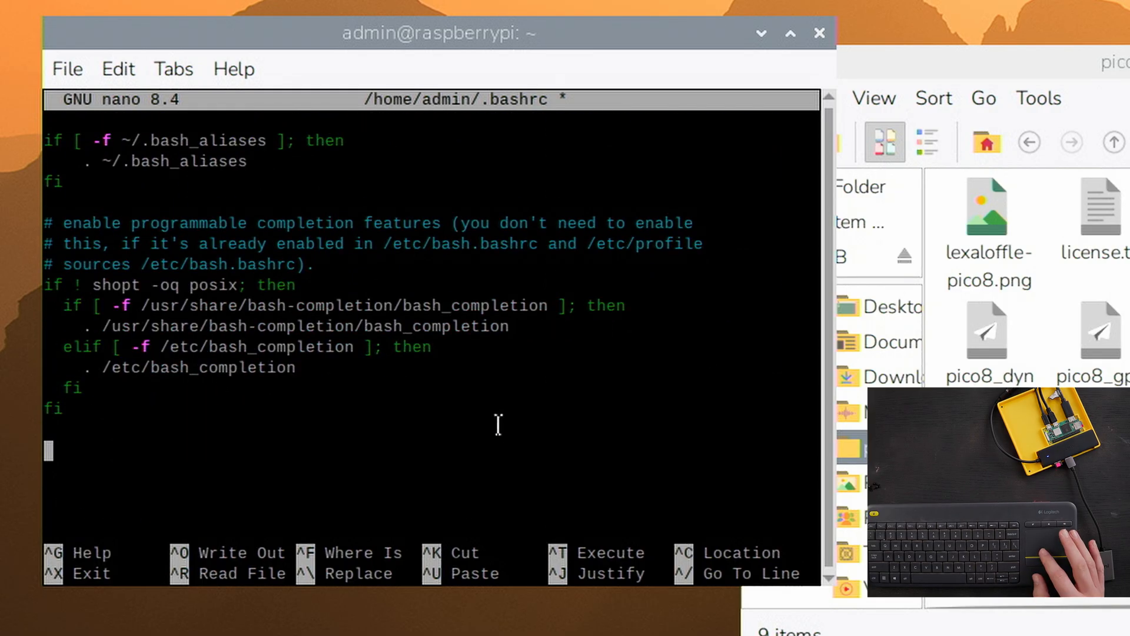
mouse_move(364, 385)
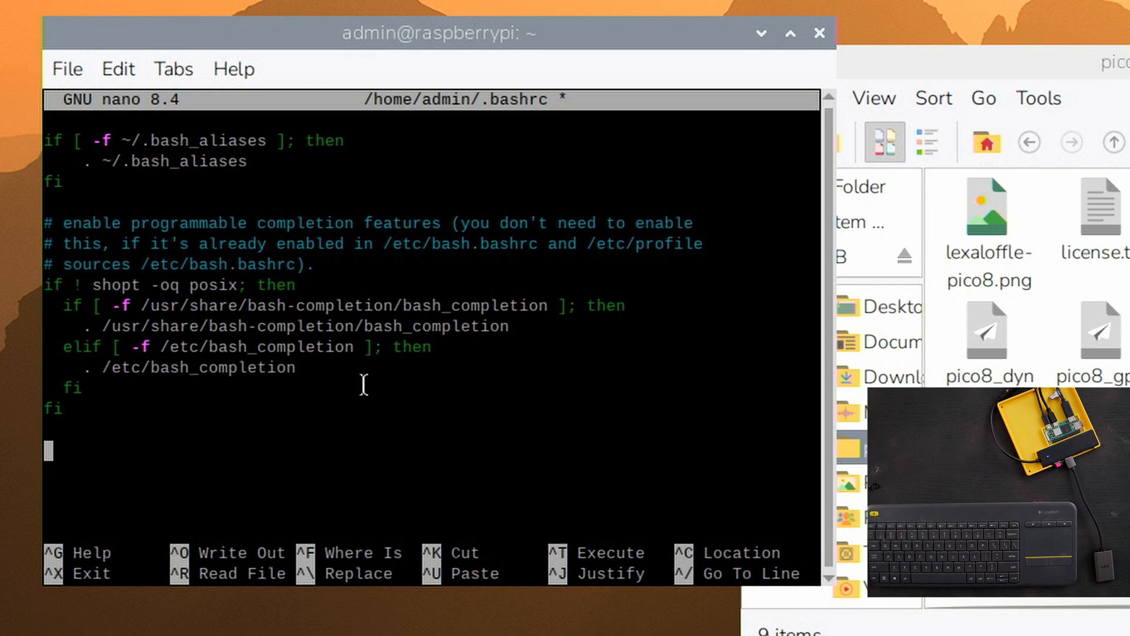
- Append a '# PICO-8 STUFF!' section launching ~/pico-8/pico8_64 to .bashrc, then save and exit
type("#")
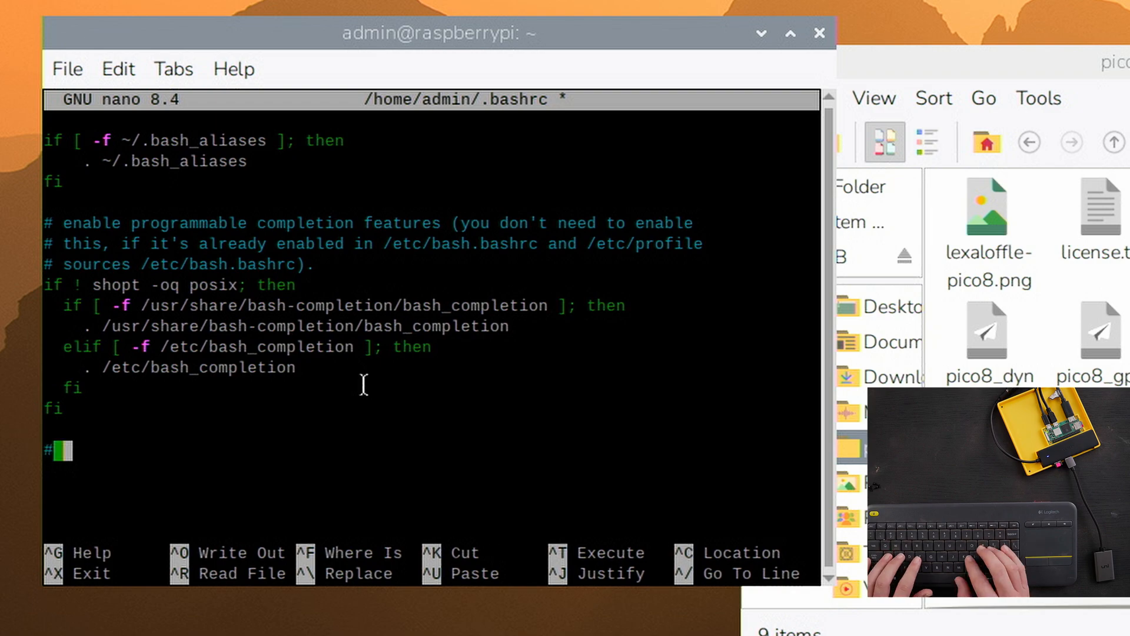
type("PICO")
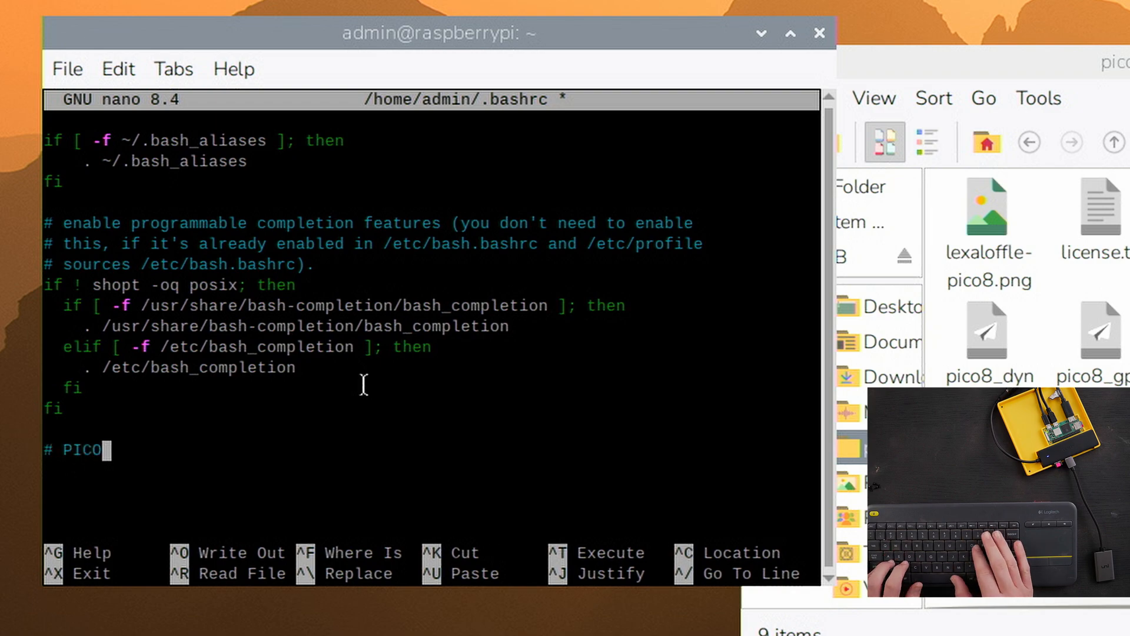
type("-8 STUFF")
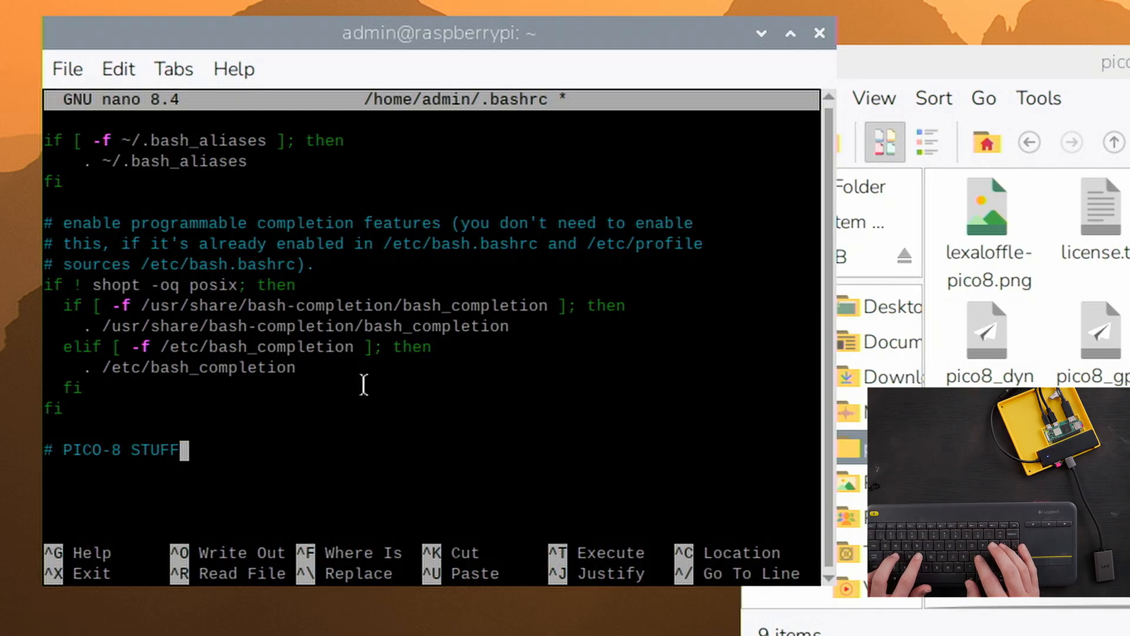
type("!")
left_click(431, 471)
type("clear")
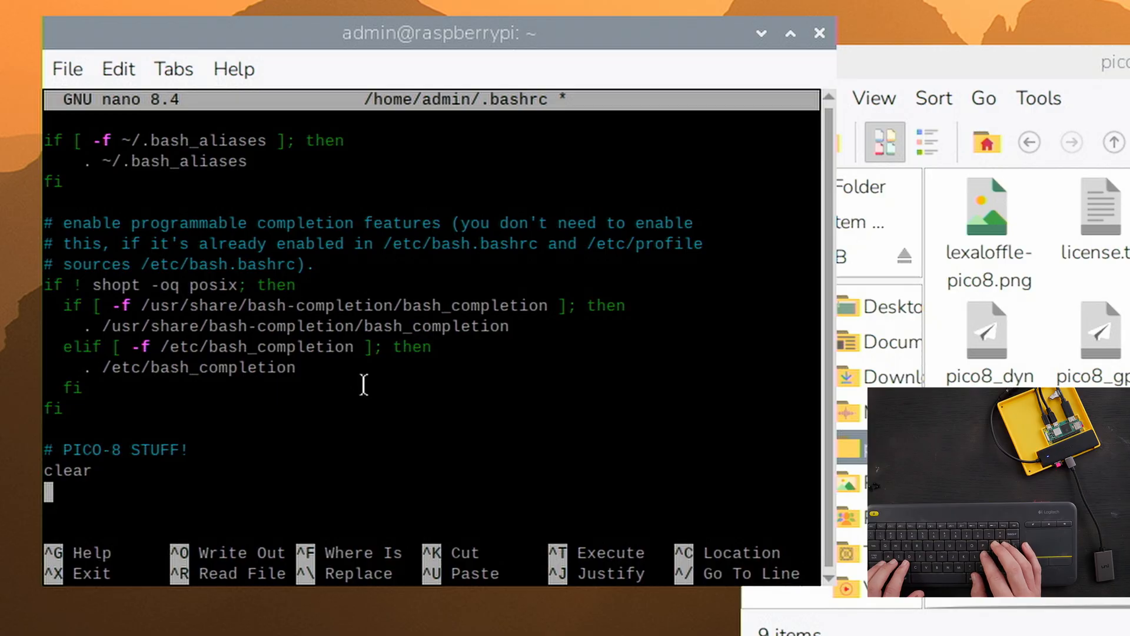
type("~/pic")
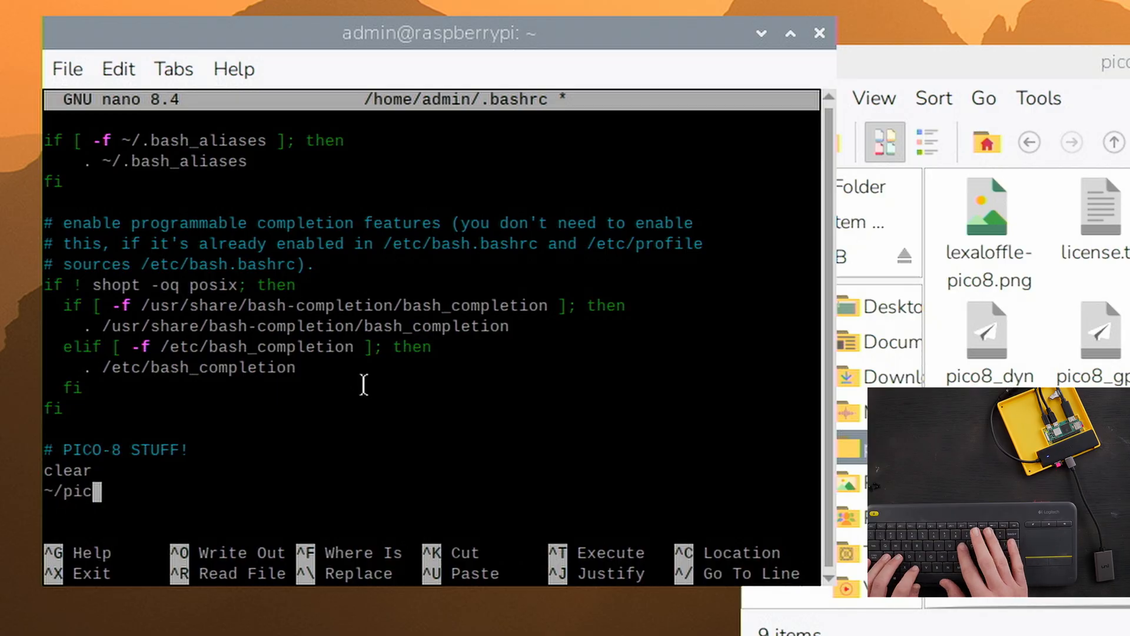
type("o-8/")
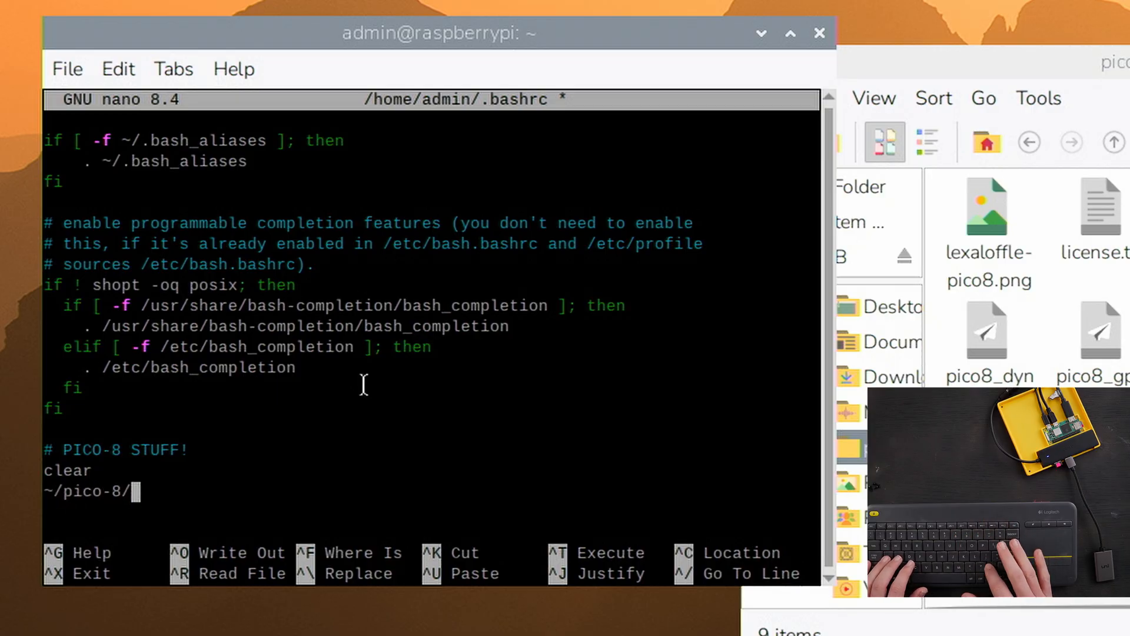
type("pico8")
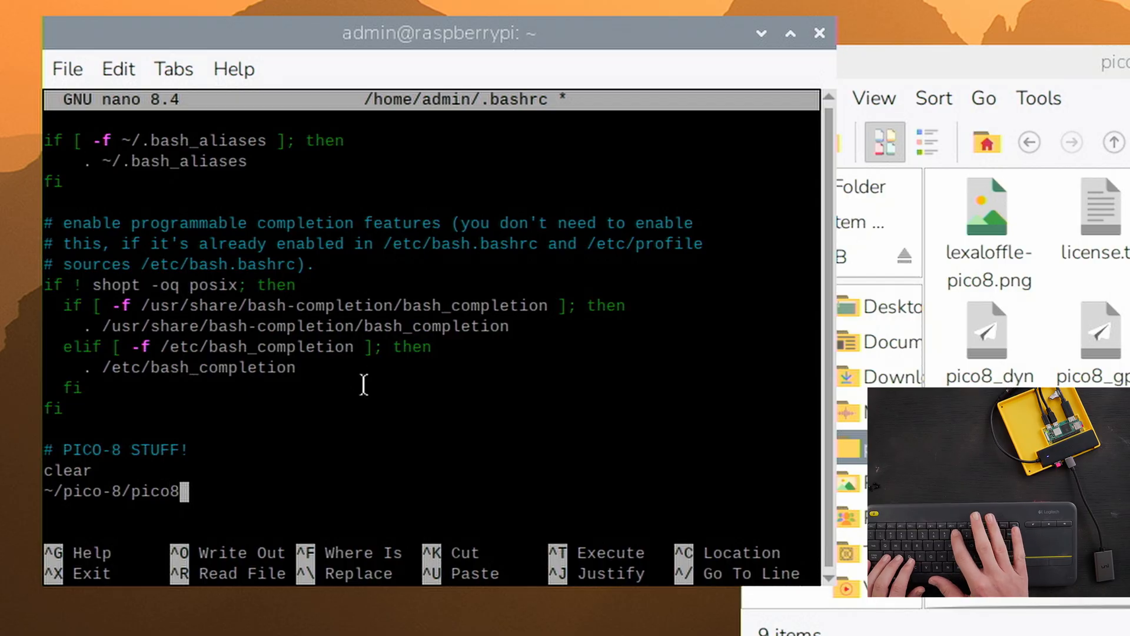
type("6")
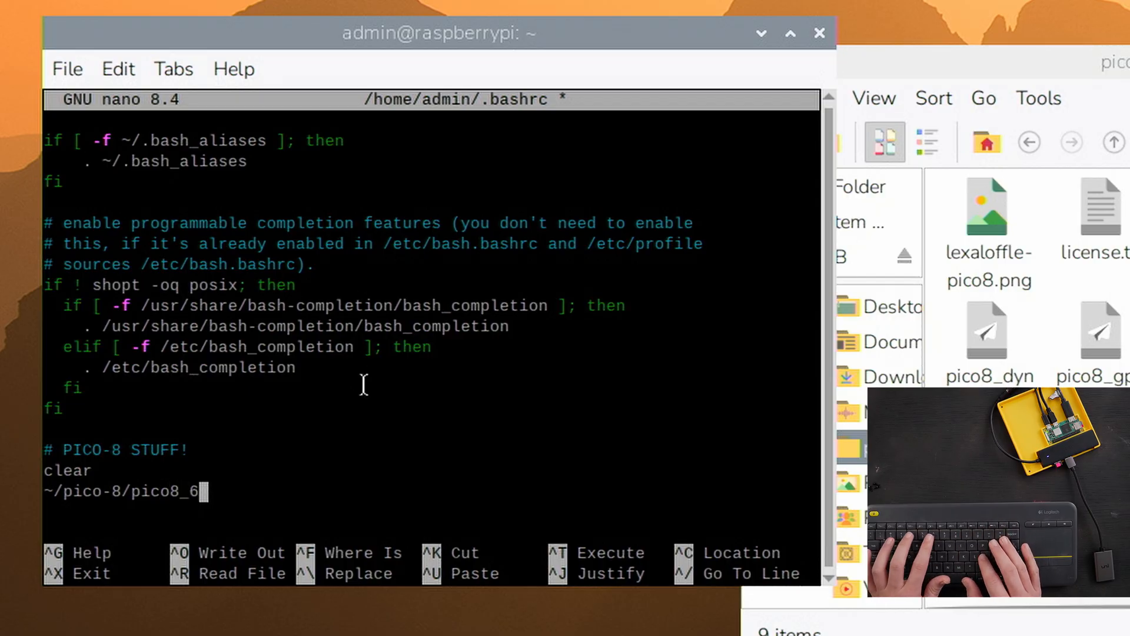
type("4")
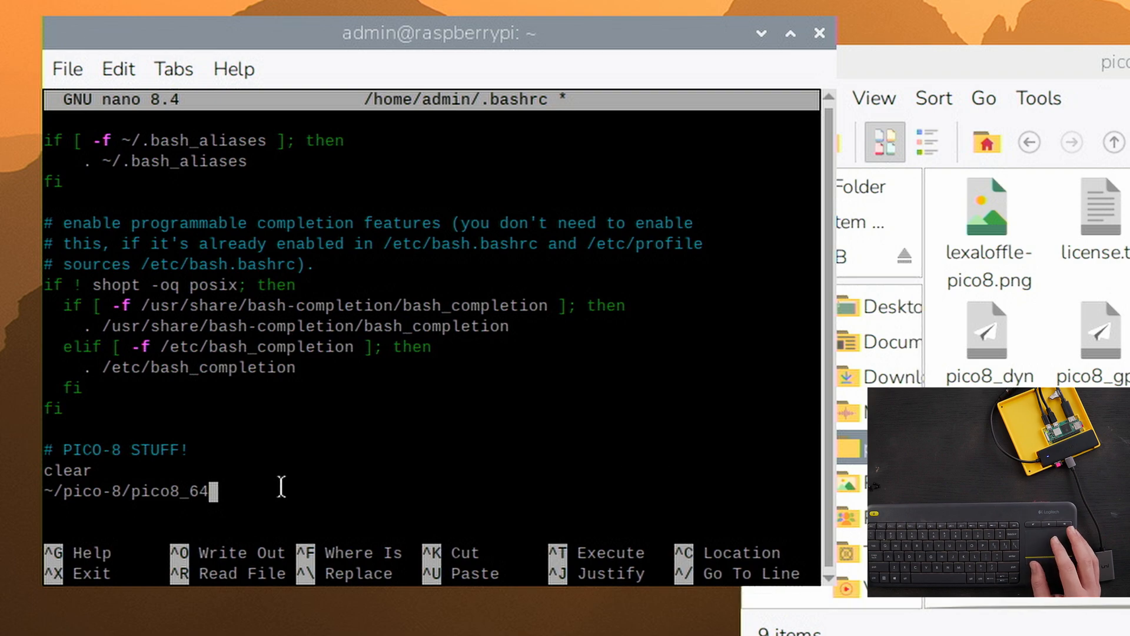
key("ctrl+o")
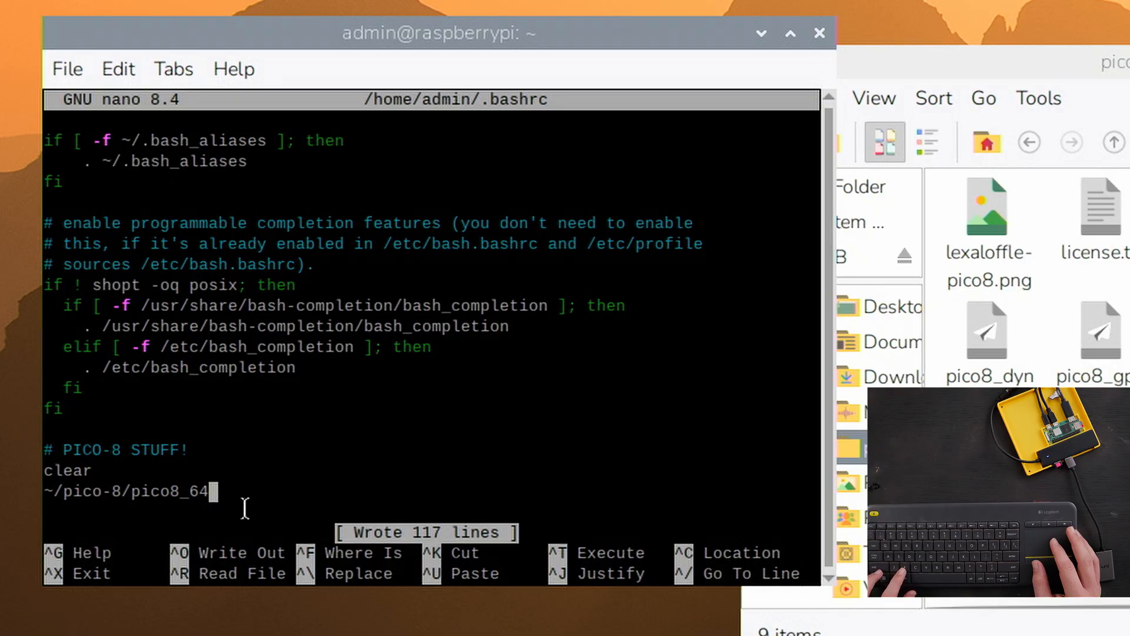
key("ctrl+x")
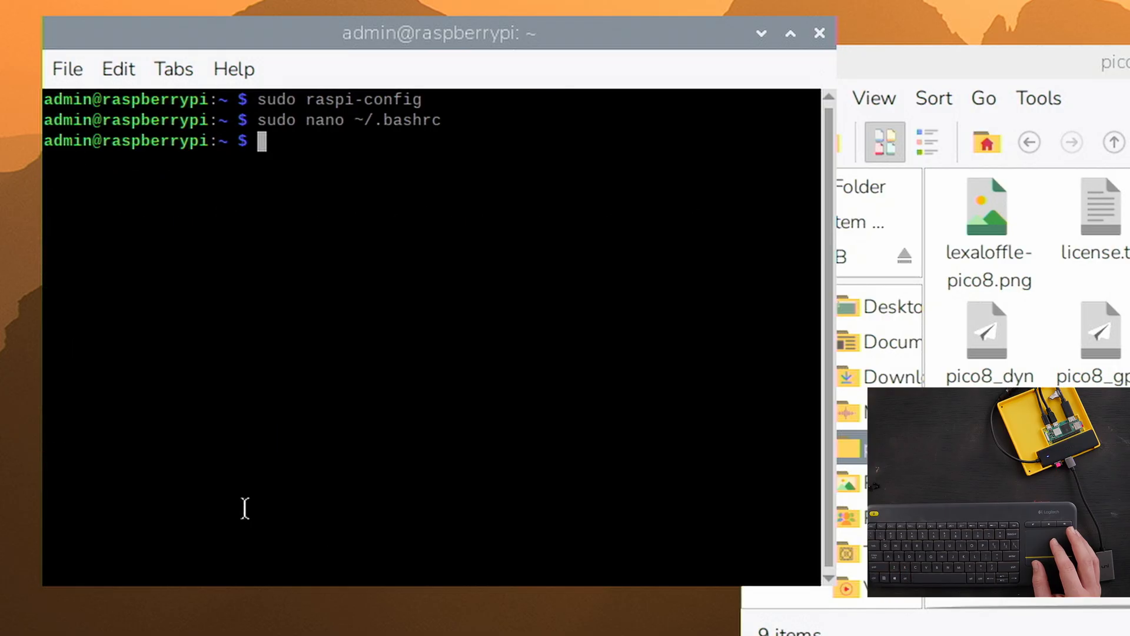
- Reboot with 'sudo reboot now', then enter SPLORE at the PICO-8 prompt
type("s")
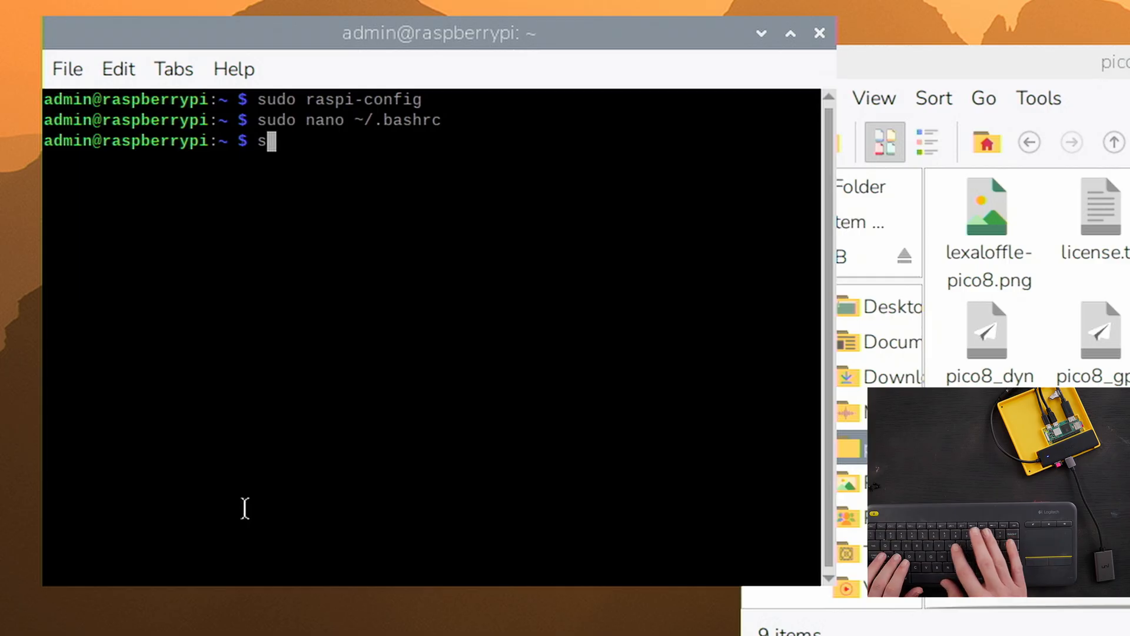
type("udo re")
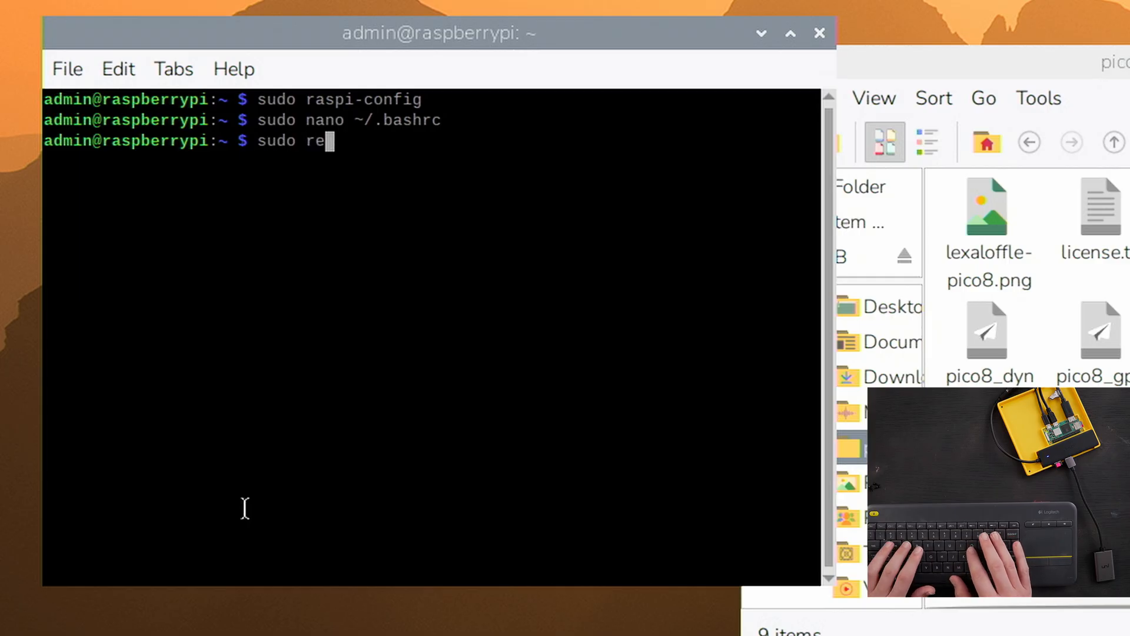
type("boot now")
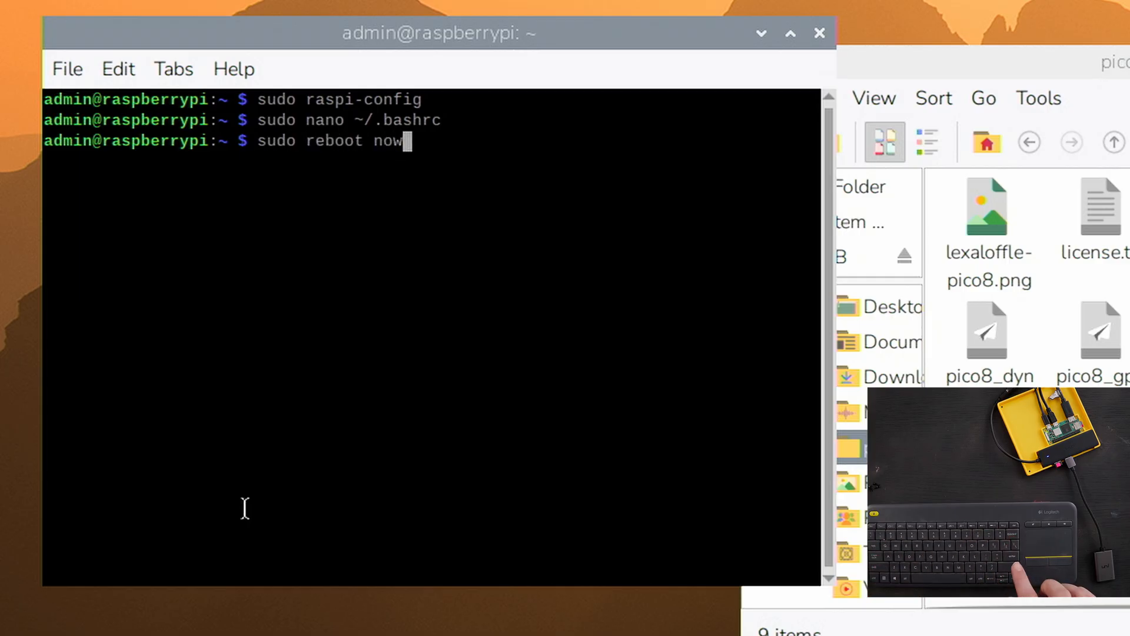
key("Return")
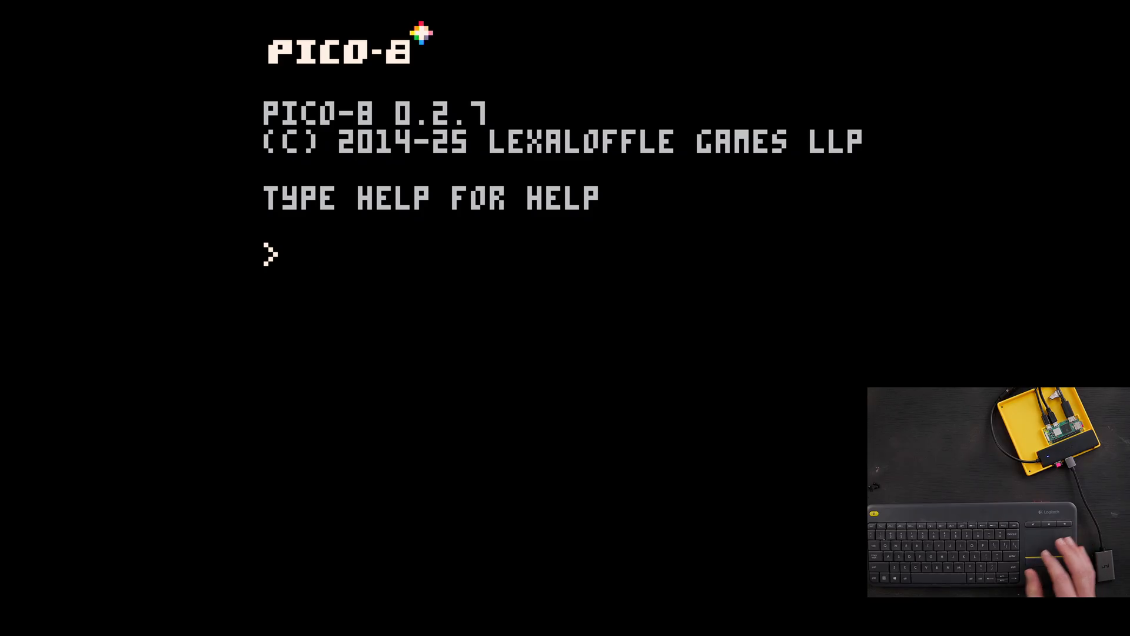
type("SPLORE")
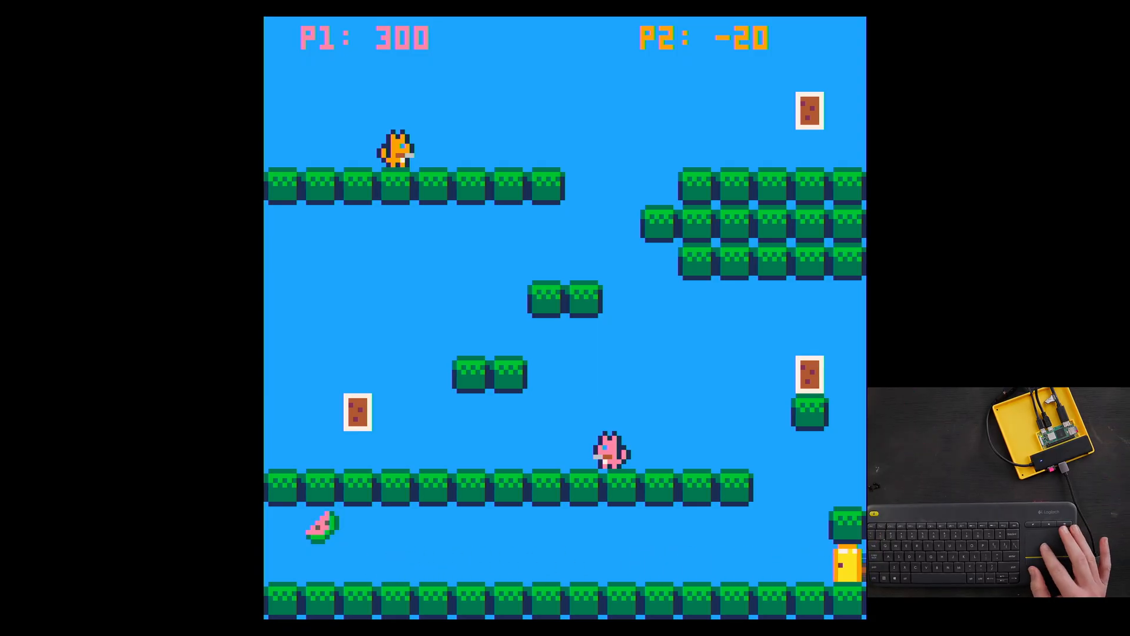
- Leave the running cart and quit PICO-8 back to the Linux console
key("escape")
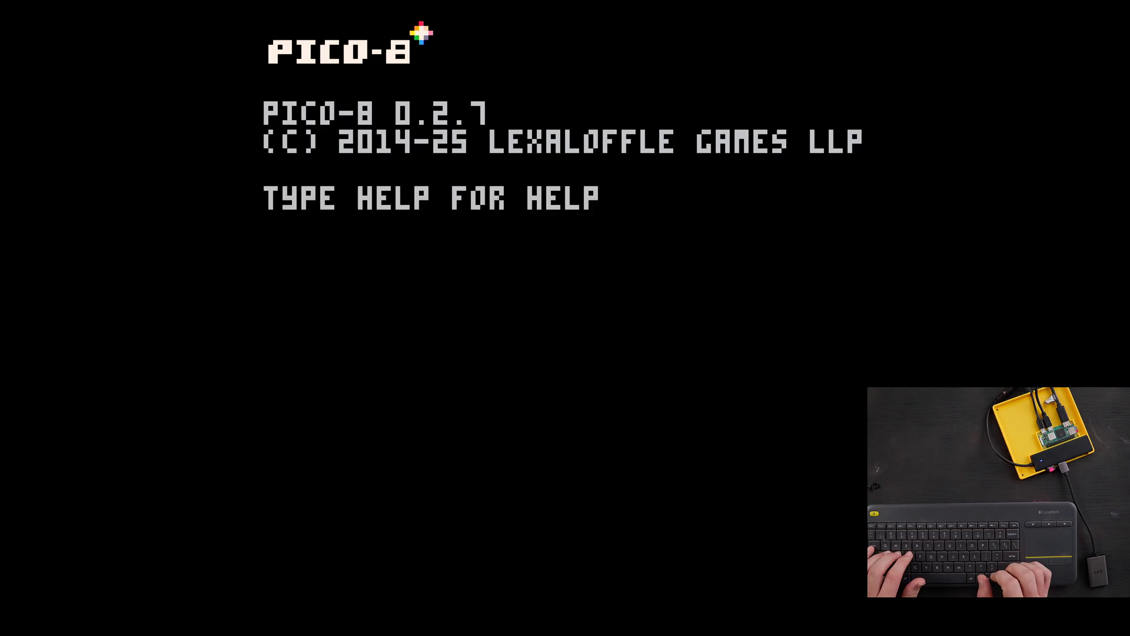
key("escape")
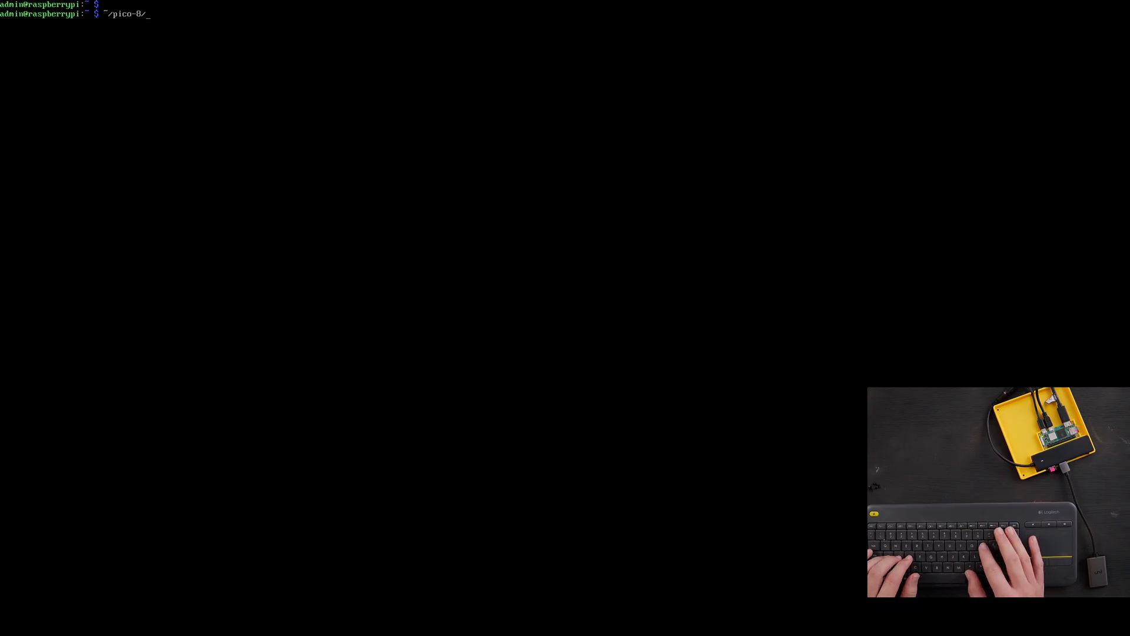
- Launch pico8_64 with -run pointing at boot.p8 in the .lexaloffle carts folder
type("pico8_64 -run ~")
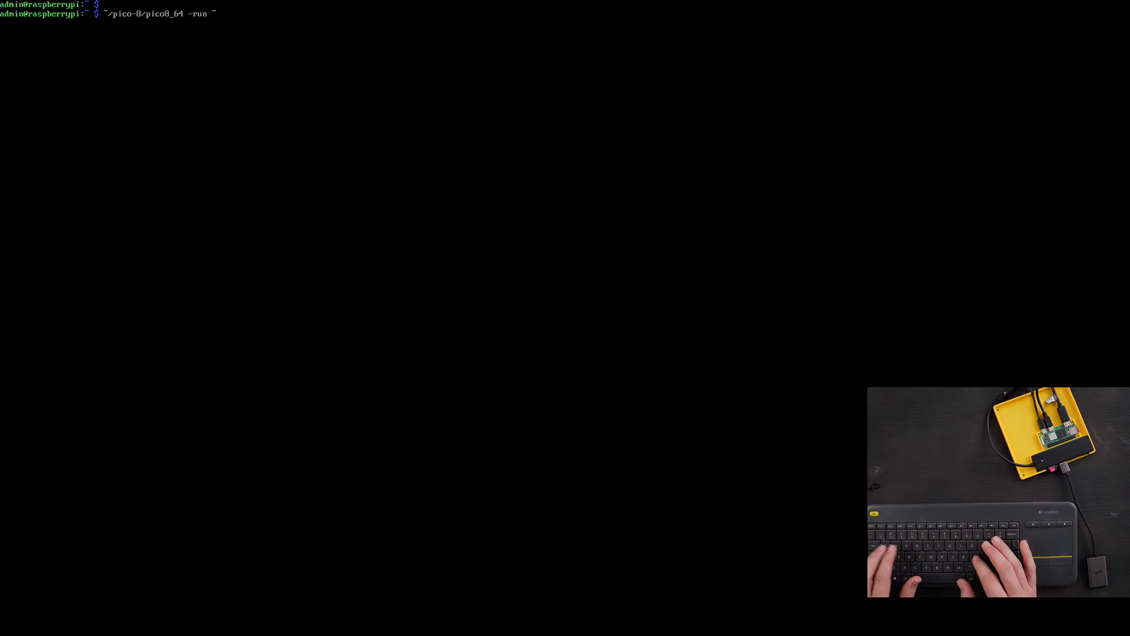
type("/.lexaloffle")
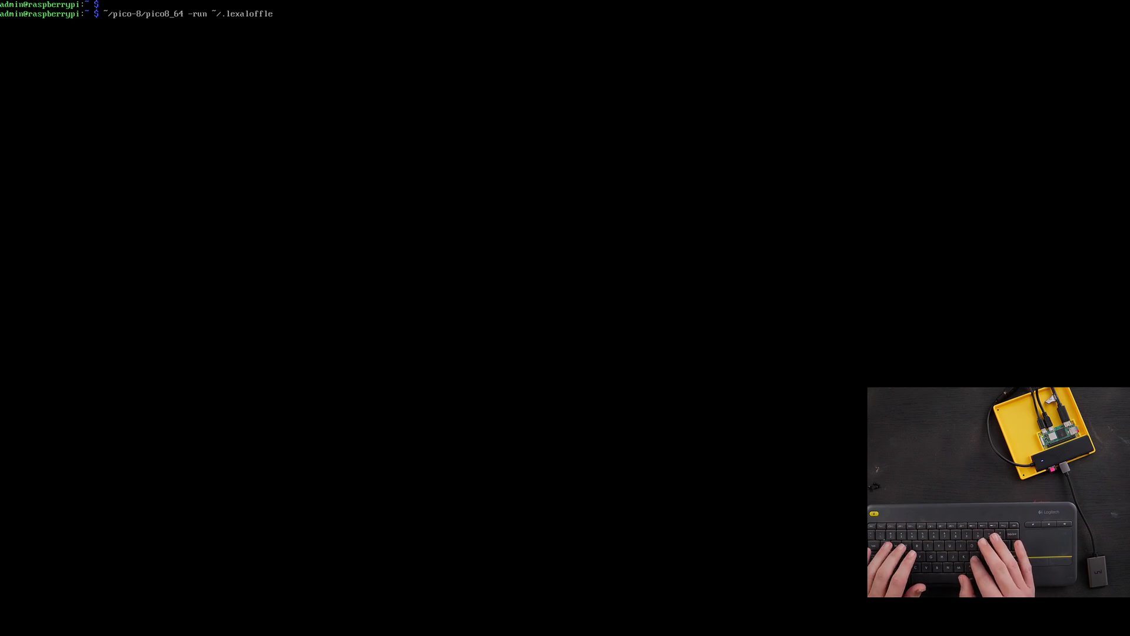
type("carts/")
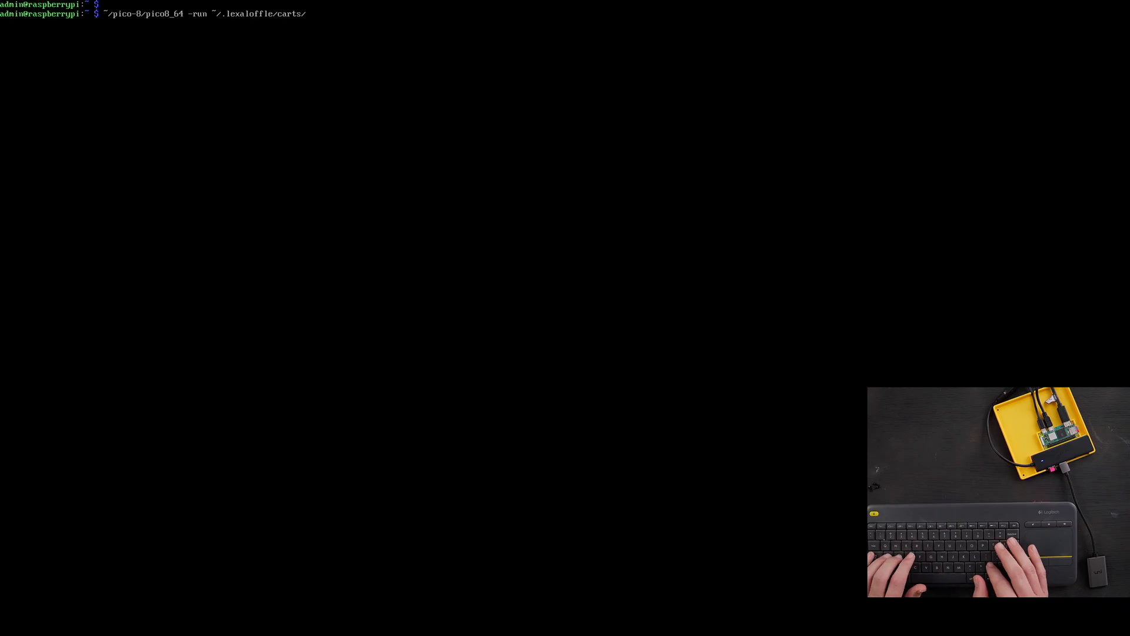
type("bo")
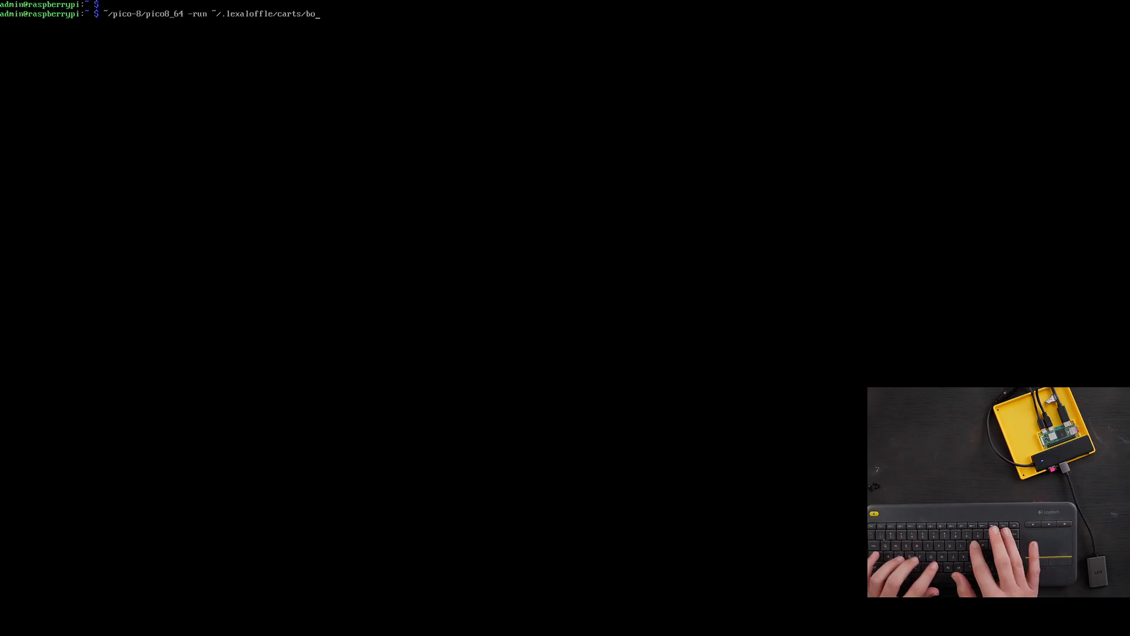
type("ot.p8")
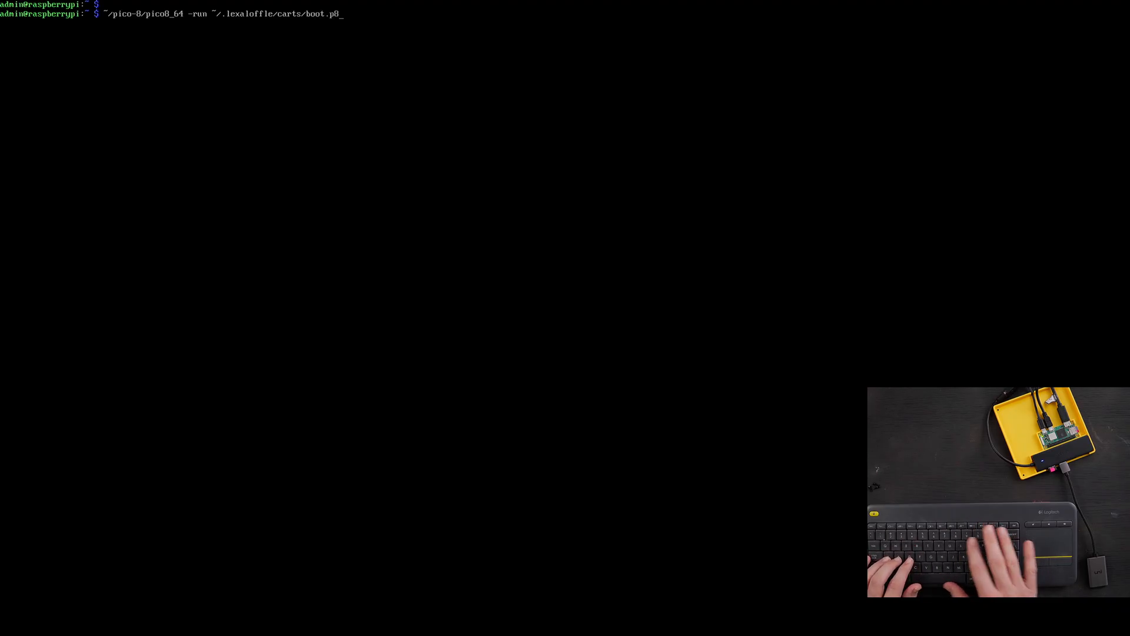
key("Return")
type("~/pico-8/pico8_64 -run ~/.lexaloffle/pico-8/carts/boot.p8")
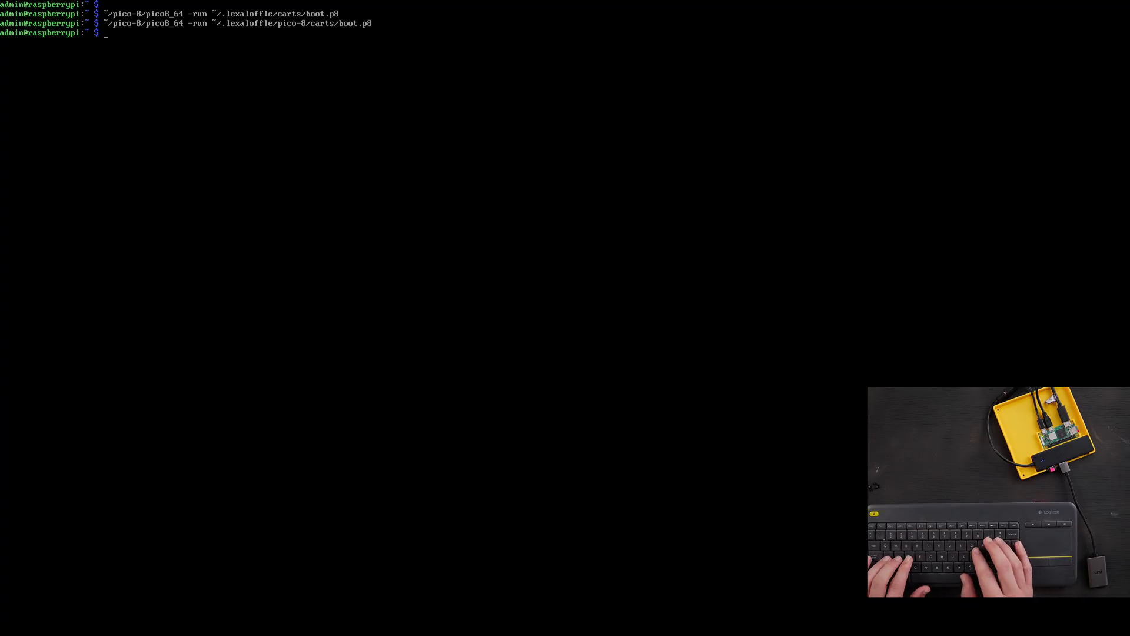
- Reopen ~/.bashrc in nano with sudo
type("sudo n")
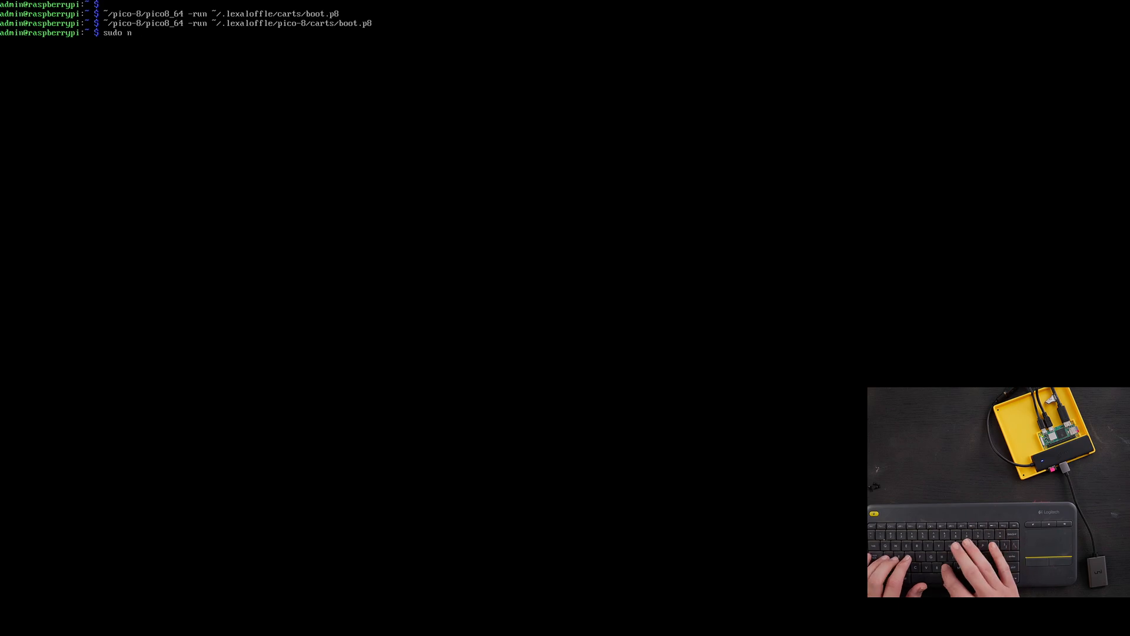
type("ano ~/")
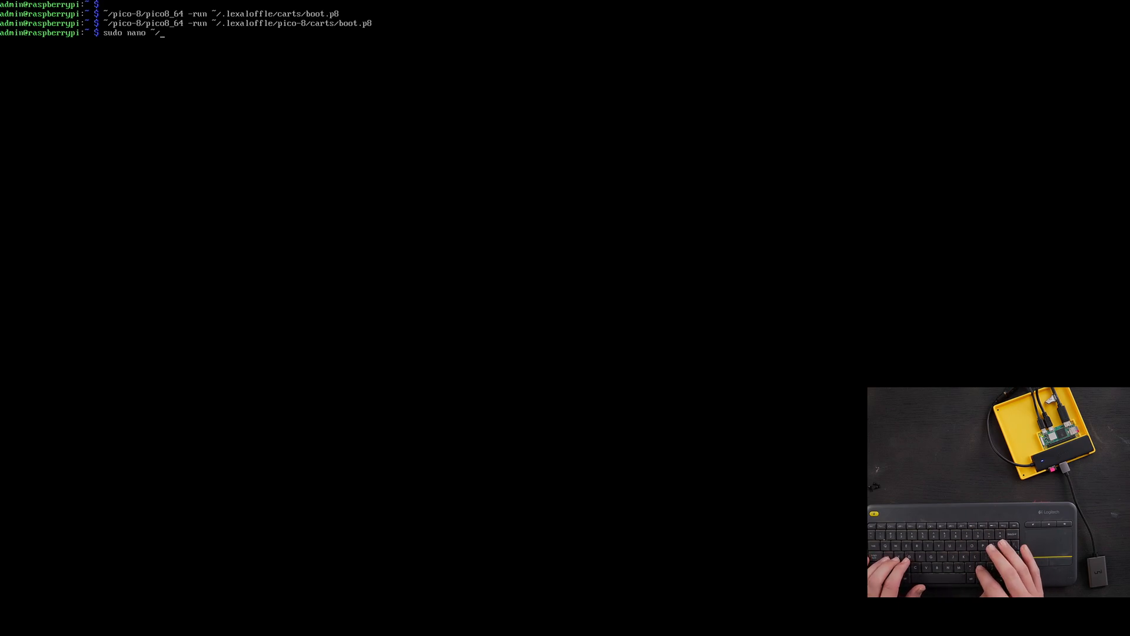
type(".bashrc")
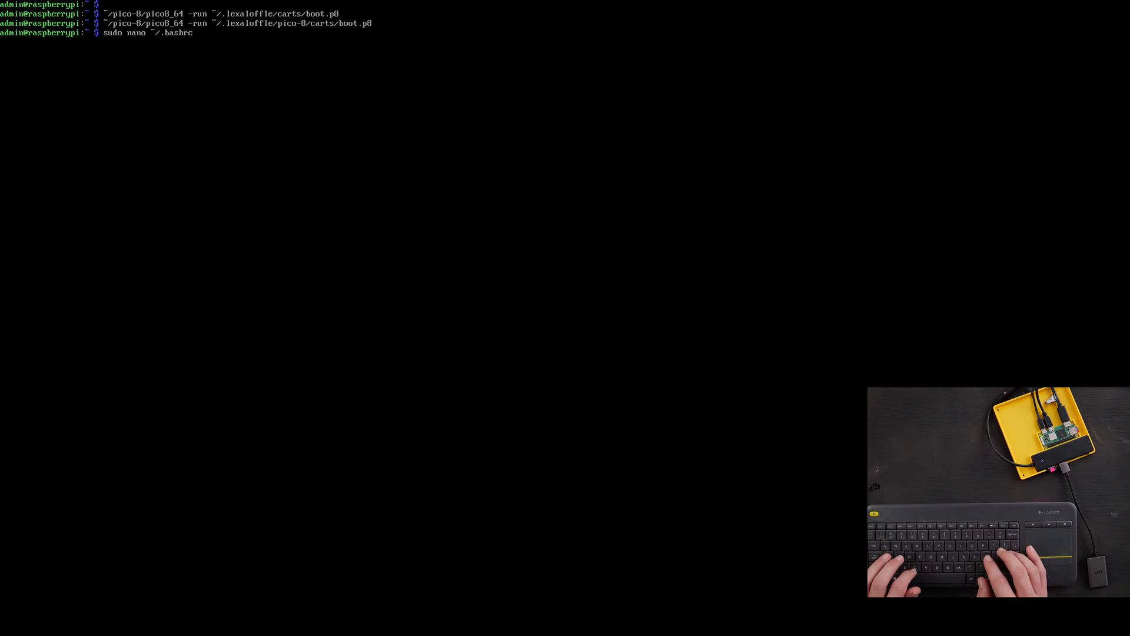
key("Return")
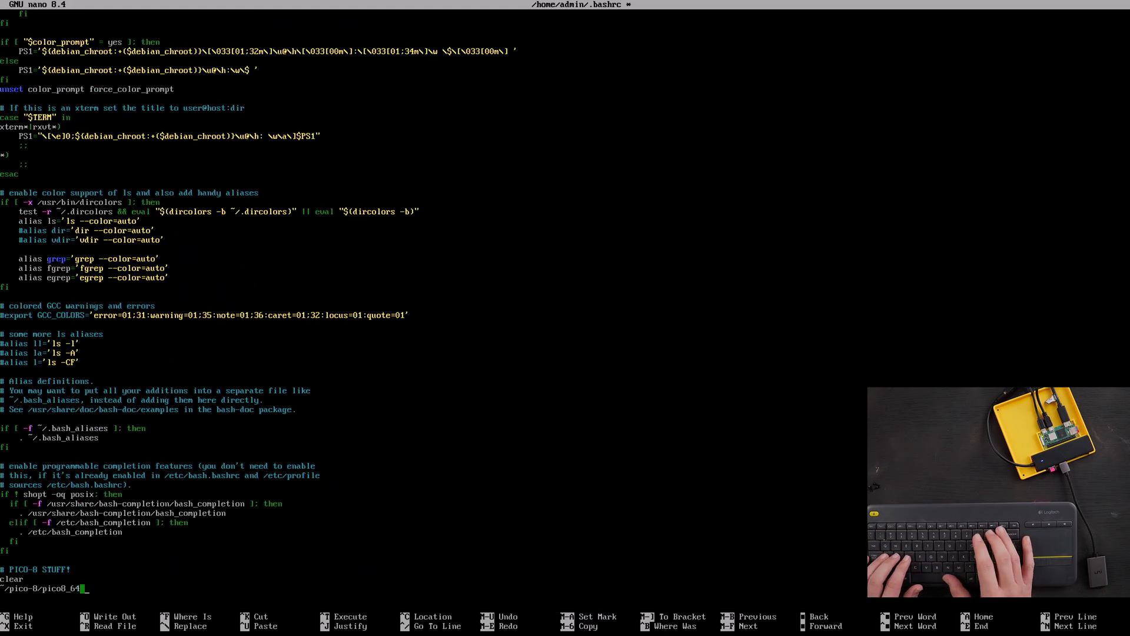
- Add '-run ~/.lexaloffle/pico-8/carts/boot.p8' to the pico8_64 line, then save and exit
type("-run")
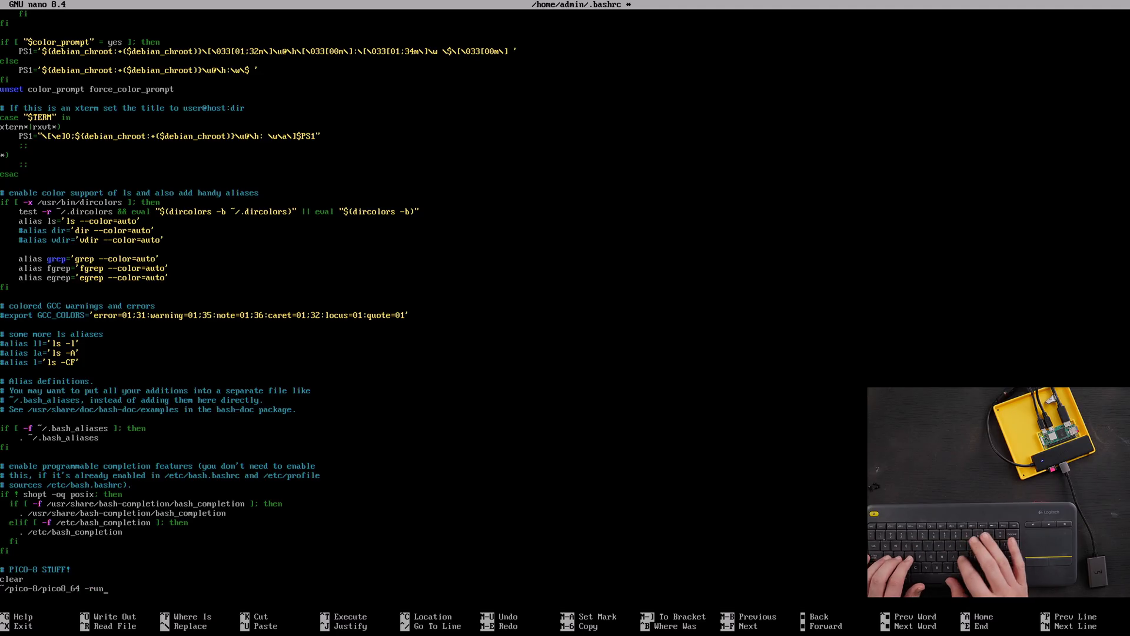
type("~")
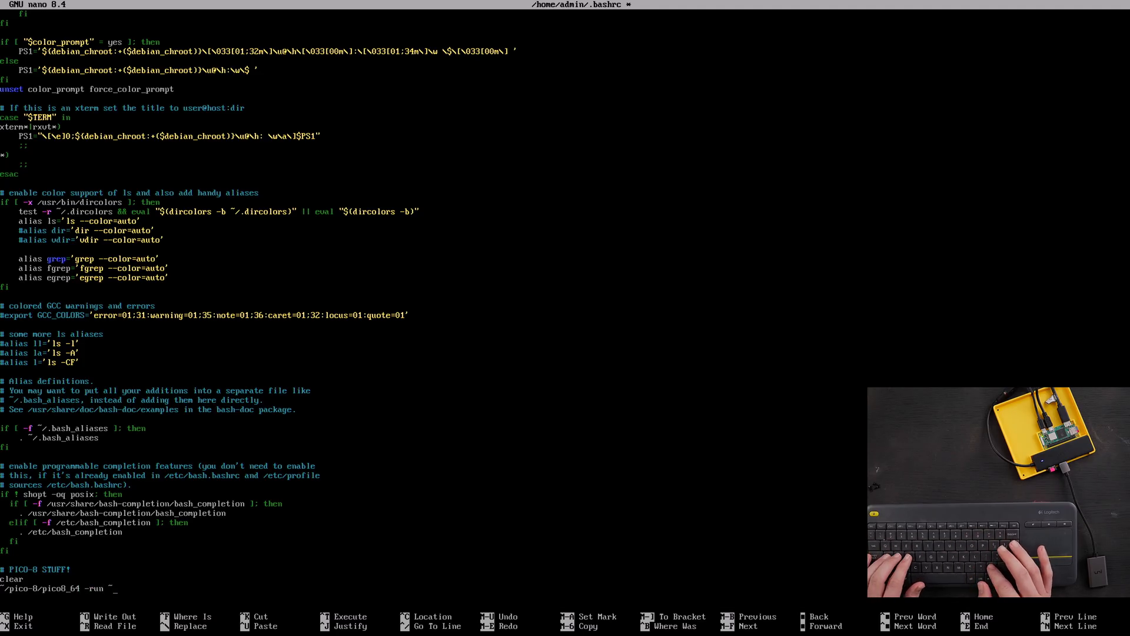
type("/.lexaloffle/")
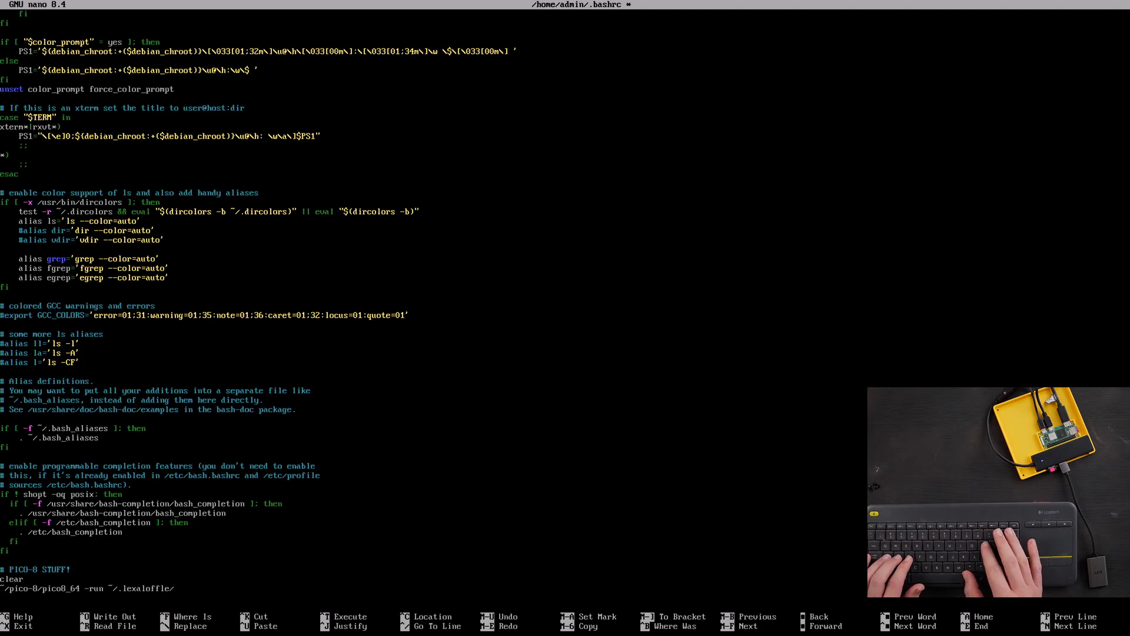
type("pico-8/")
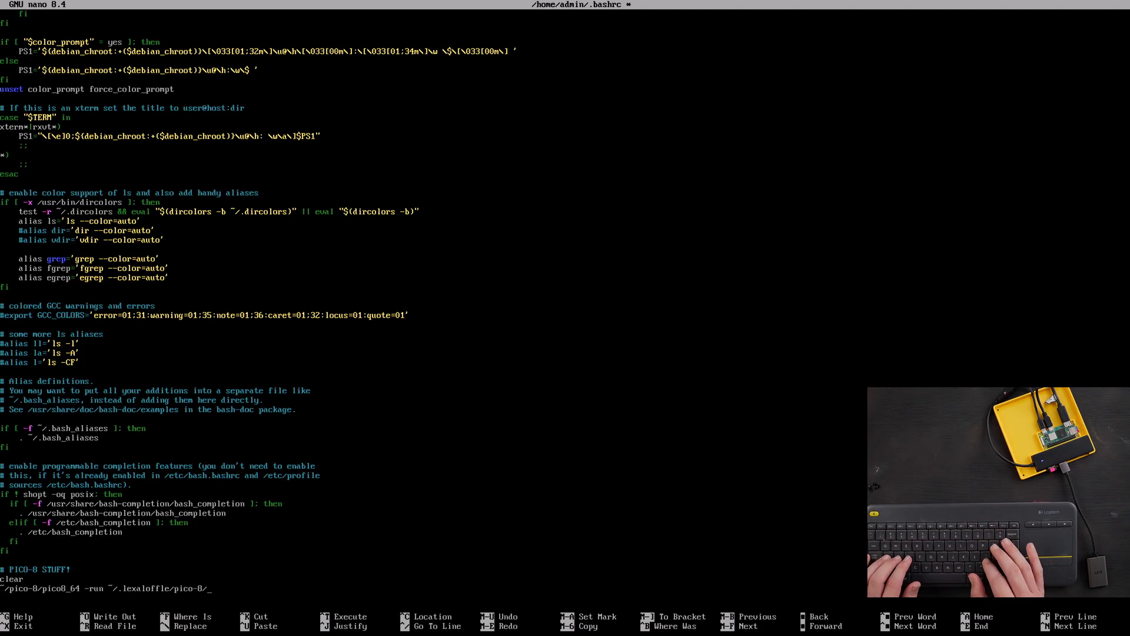
type("carts/")
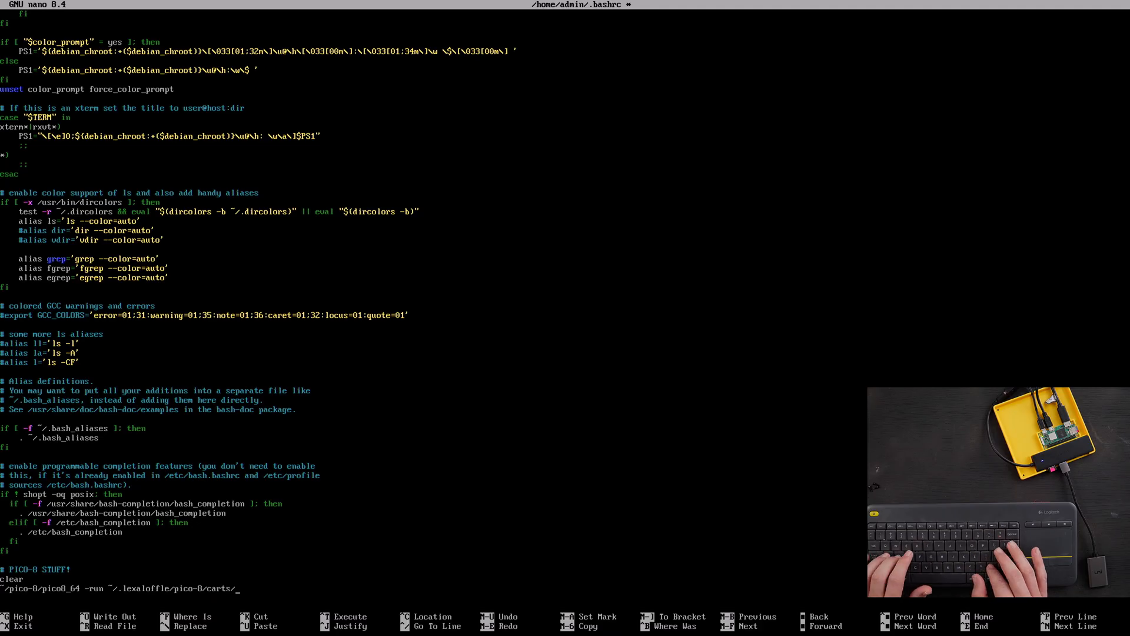
type("boot.p8")
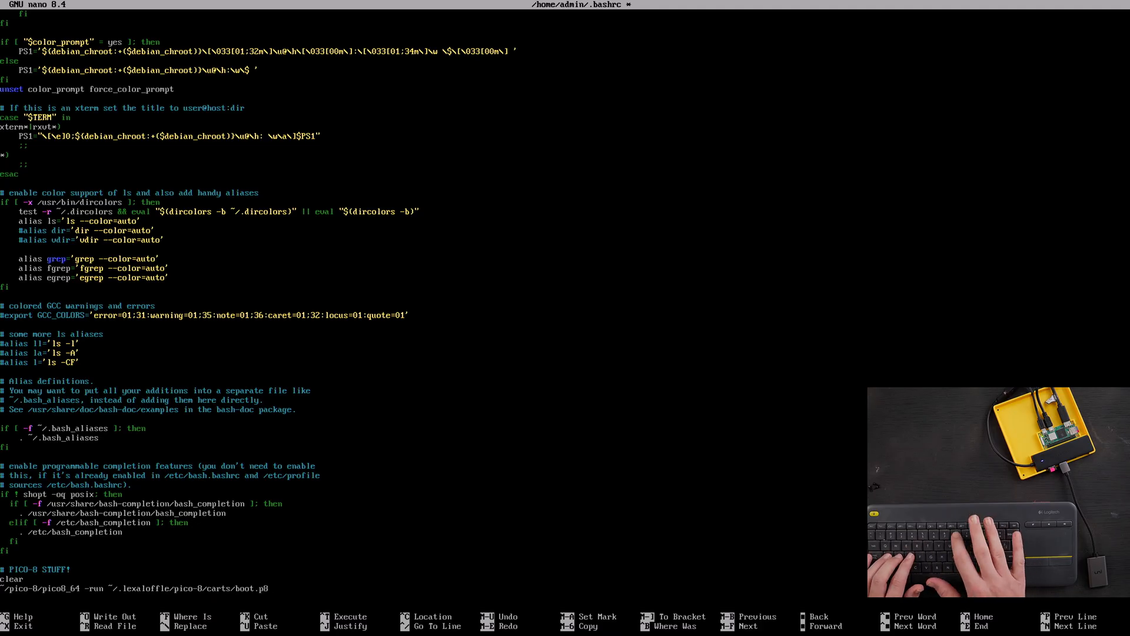
key("ctrl+x")
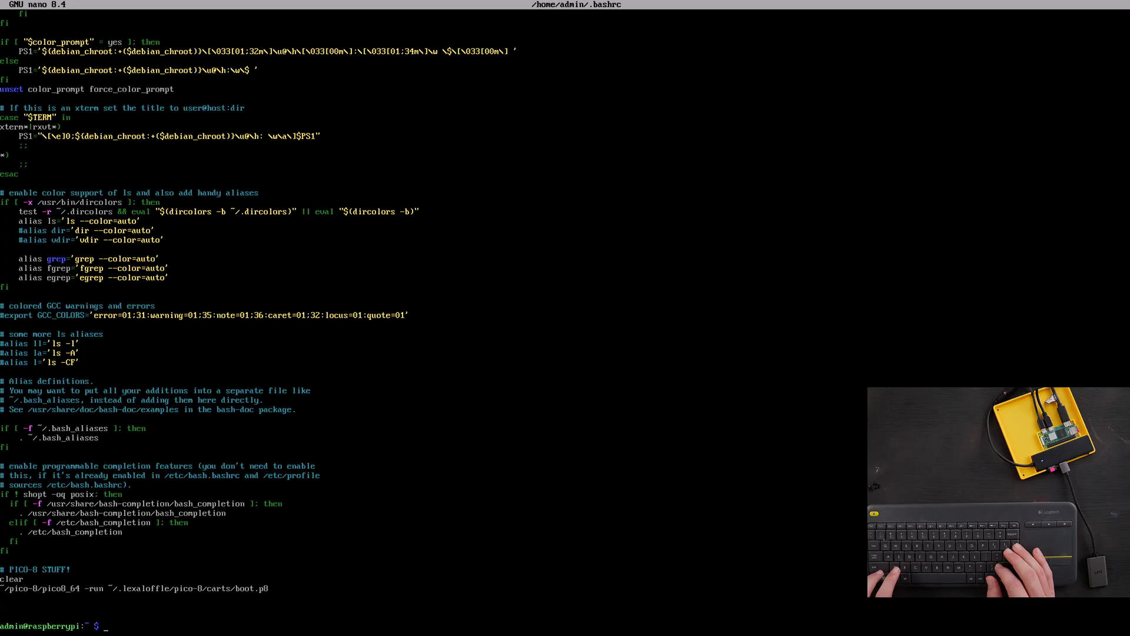
- Enter the boot.p8 pico8_64 command at the shell, then reboot with 'sudo reboot now'
type("~/pico-8/pico8_64 -run ~/.lexaloffle/pico-8/carts/boot.p8")
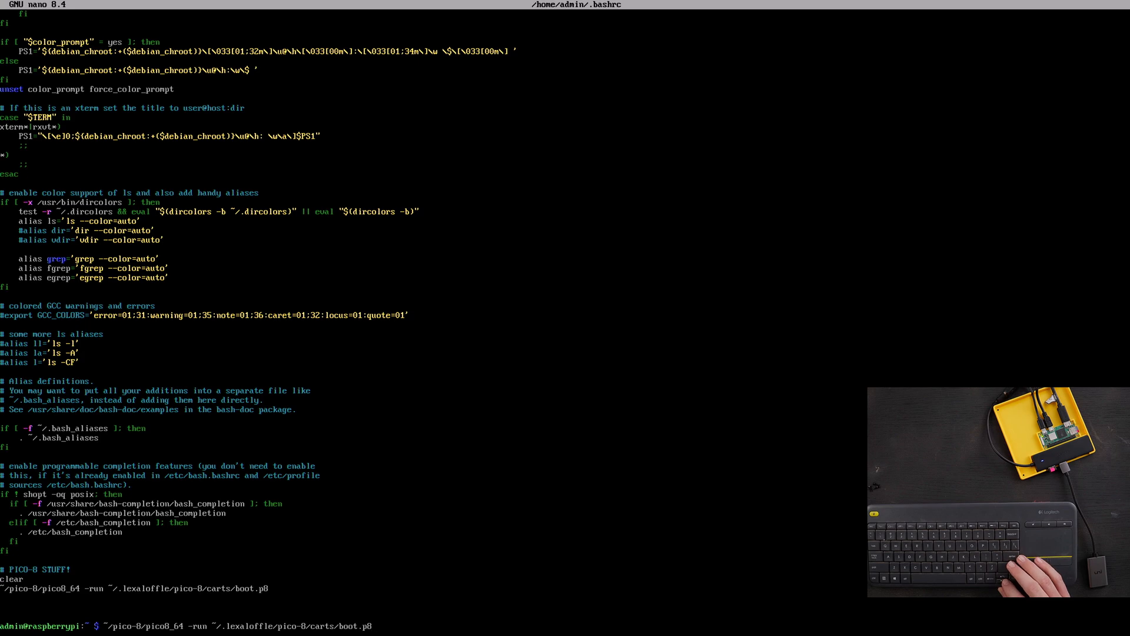
type("sudoe")
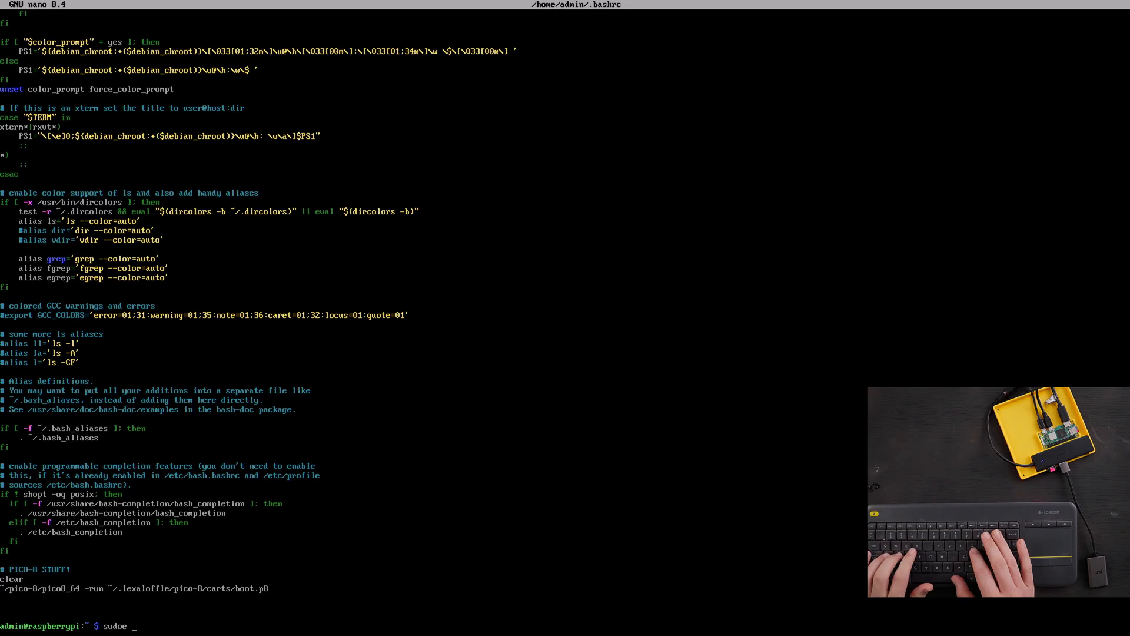
type("reb")
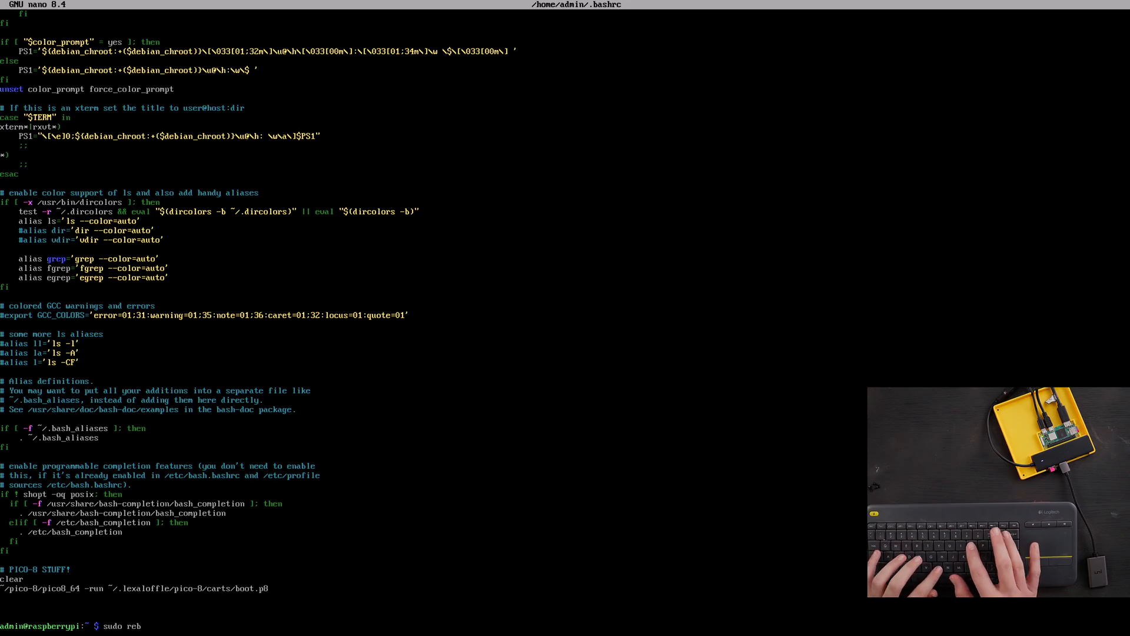
type("oot now")
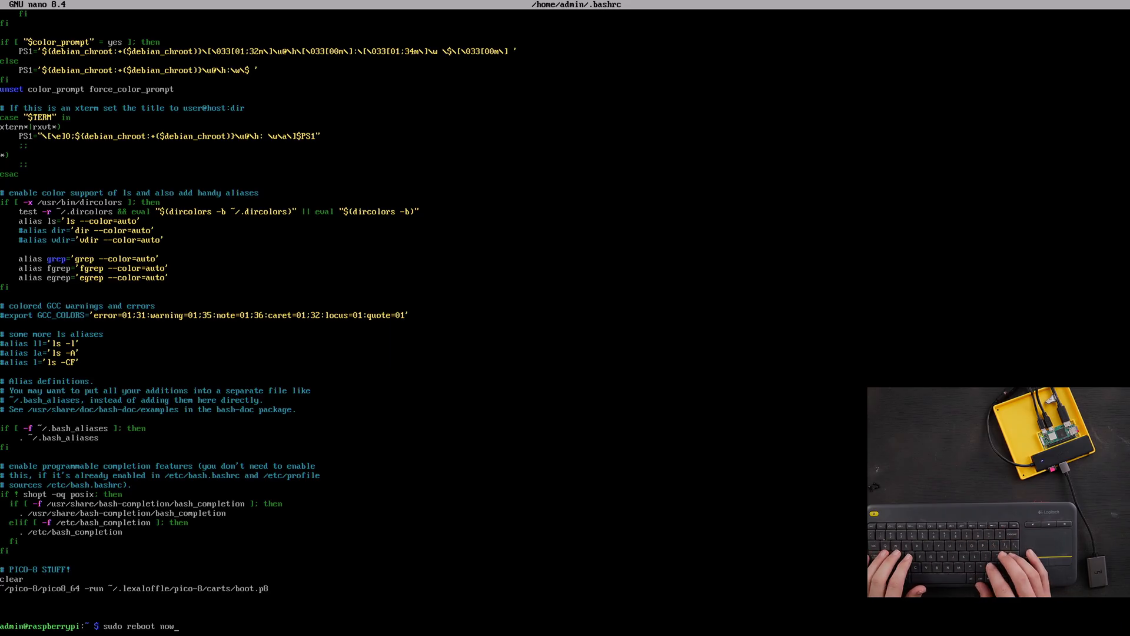
key("Return")
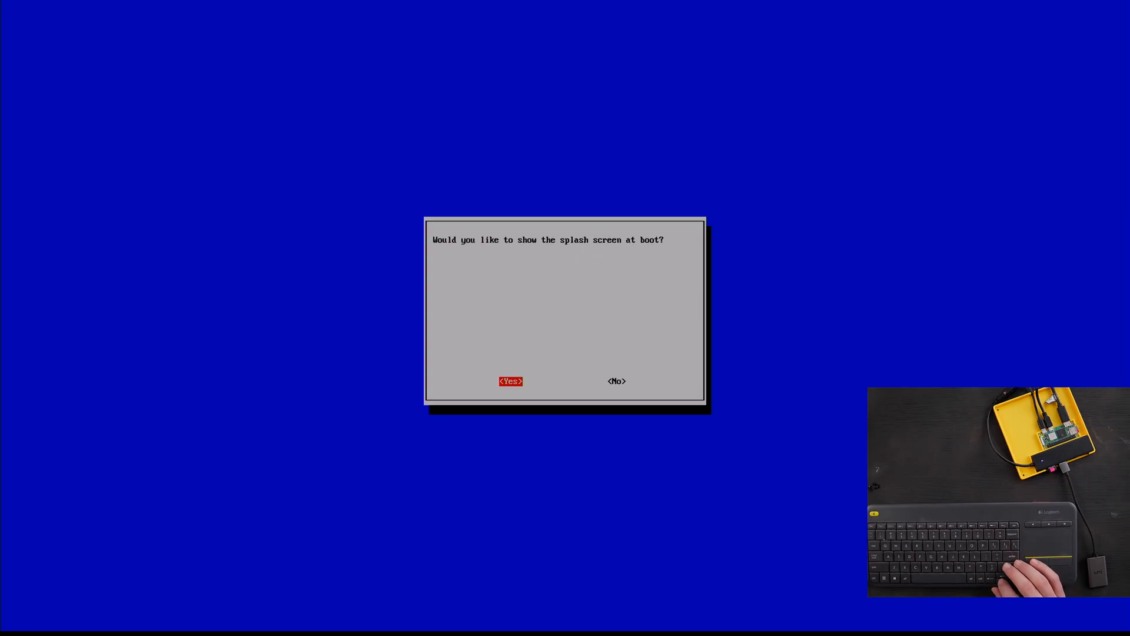
- Choose No to disable the splash screen at boot in raspi-config
left_click(616, 381)
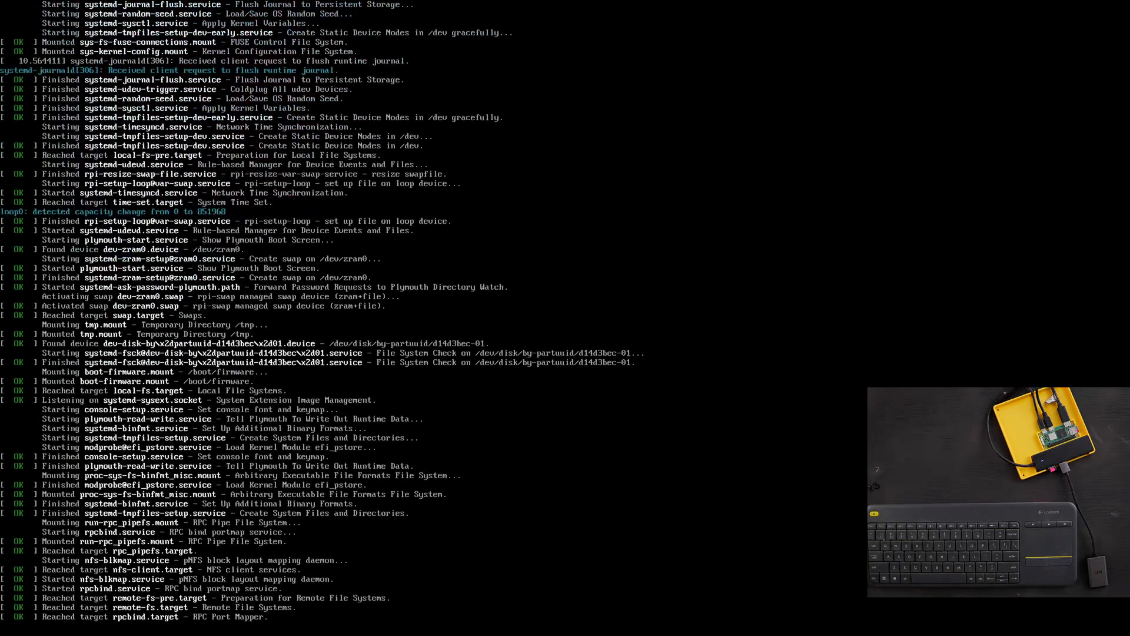
- Scroll boot.p8's code and move down to make room above _draw()
scroll("down", 3)
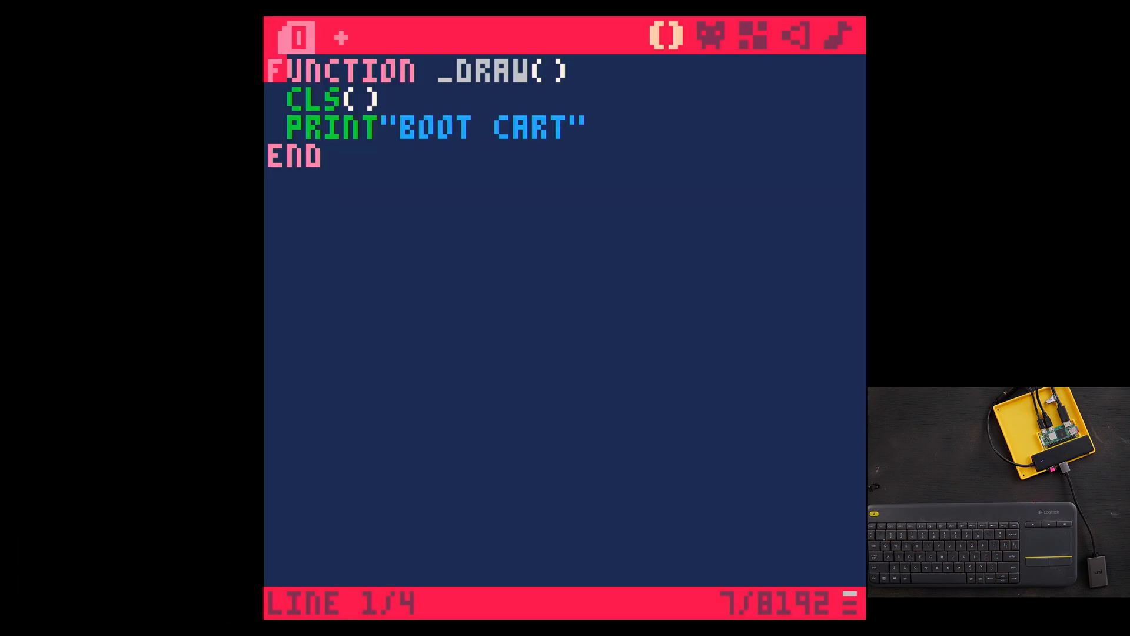
key("down")
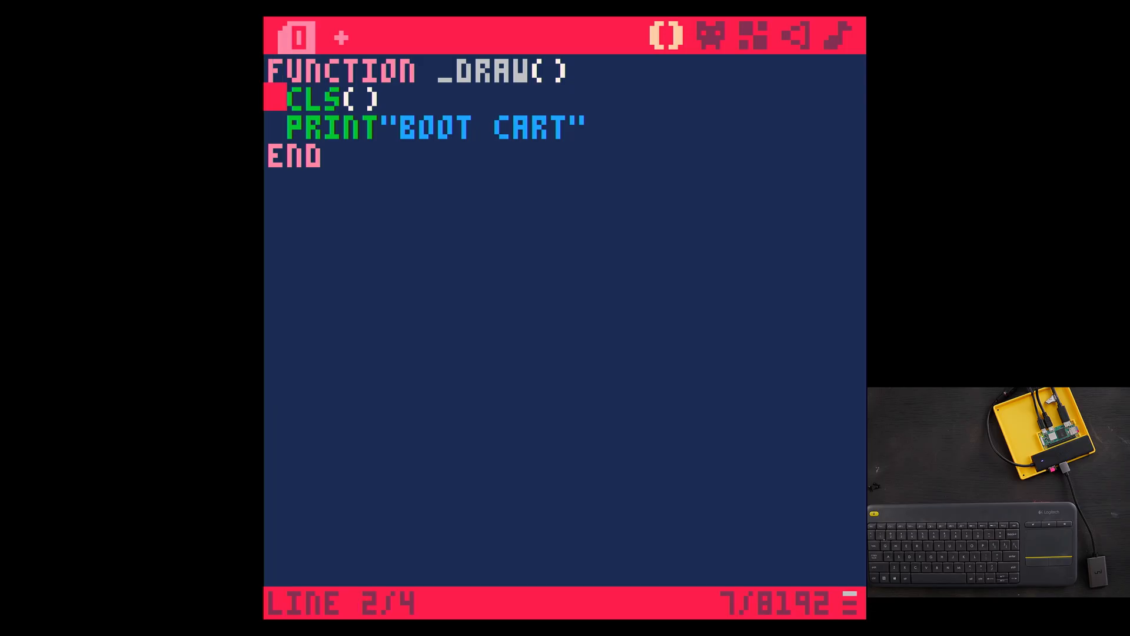
key("Down")
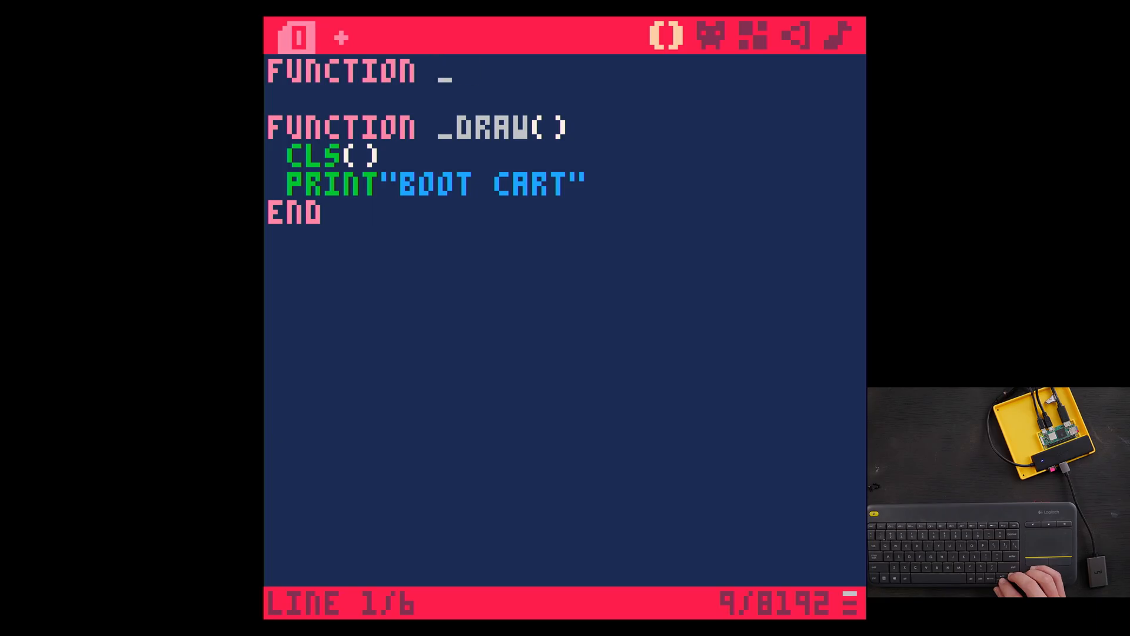
- Write an _init() function calling load("#coolcats") and save boot.p8
type("IN")
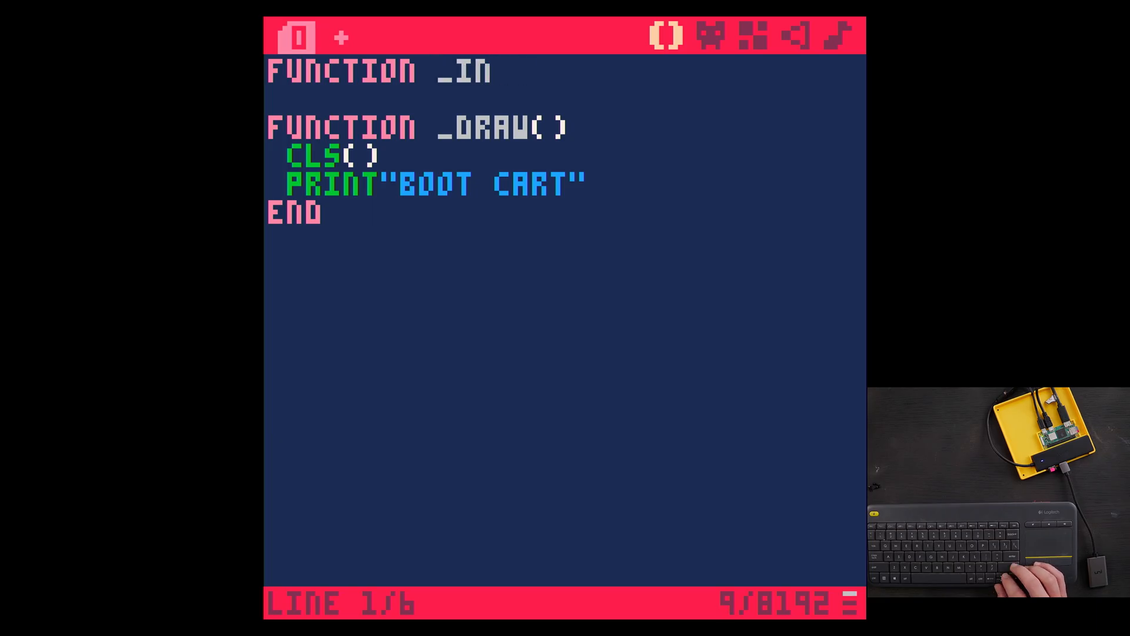
type("IT()")
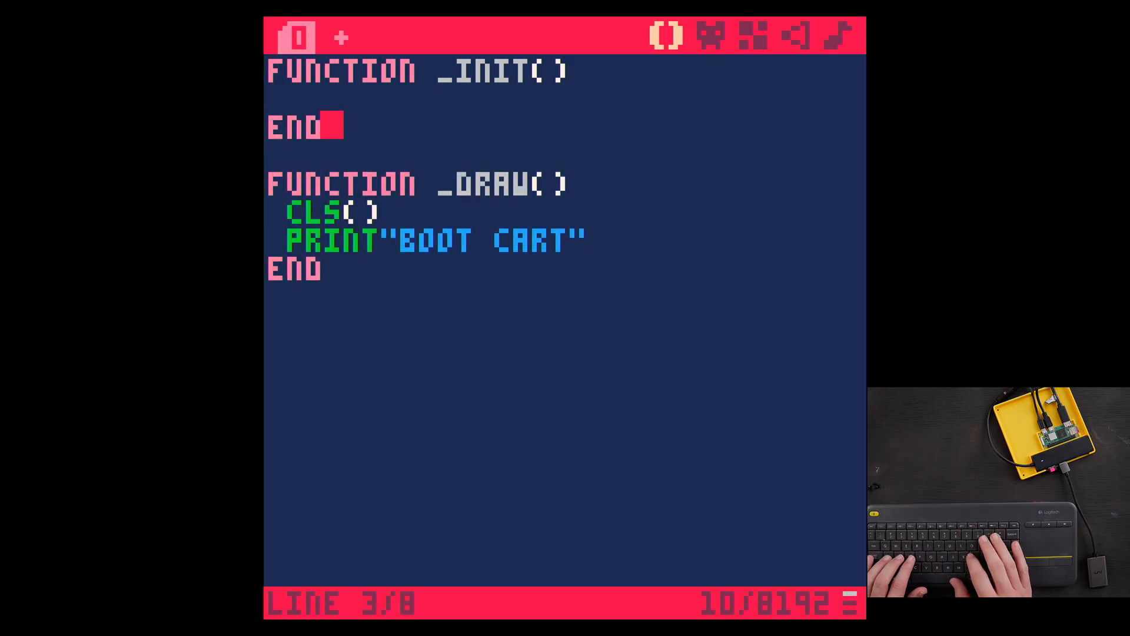
type("LOAD")
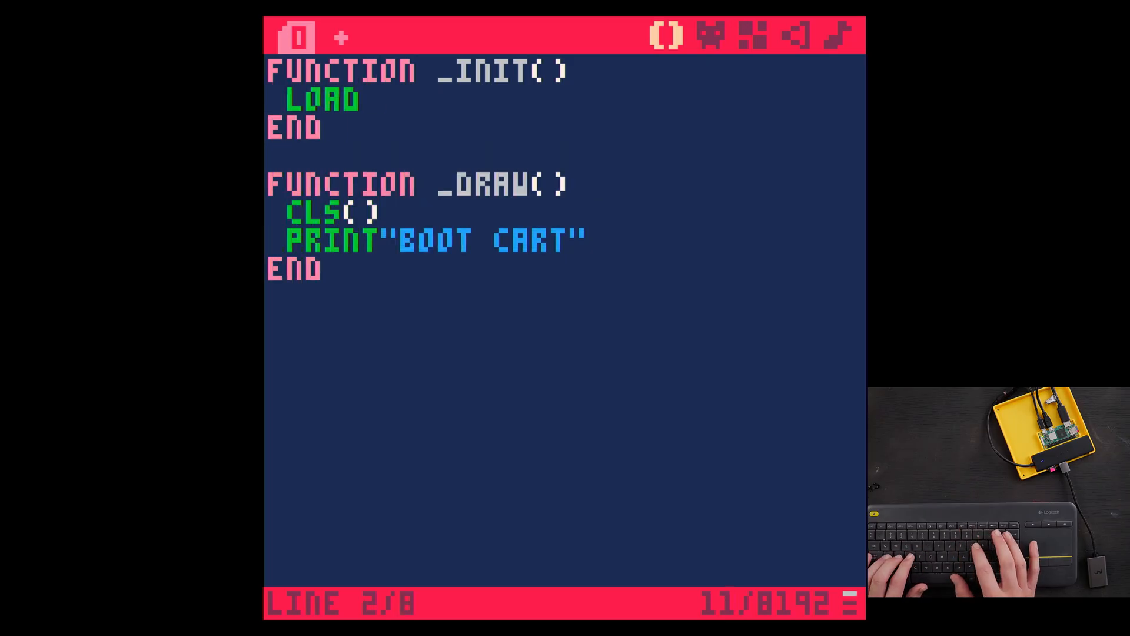
type("(ACC")
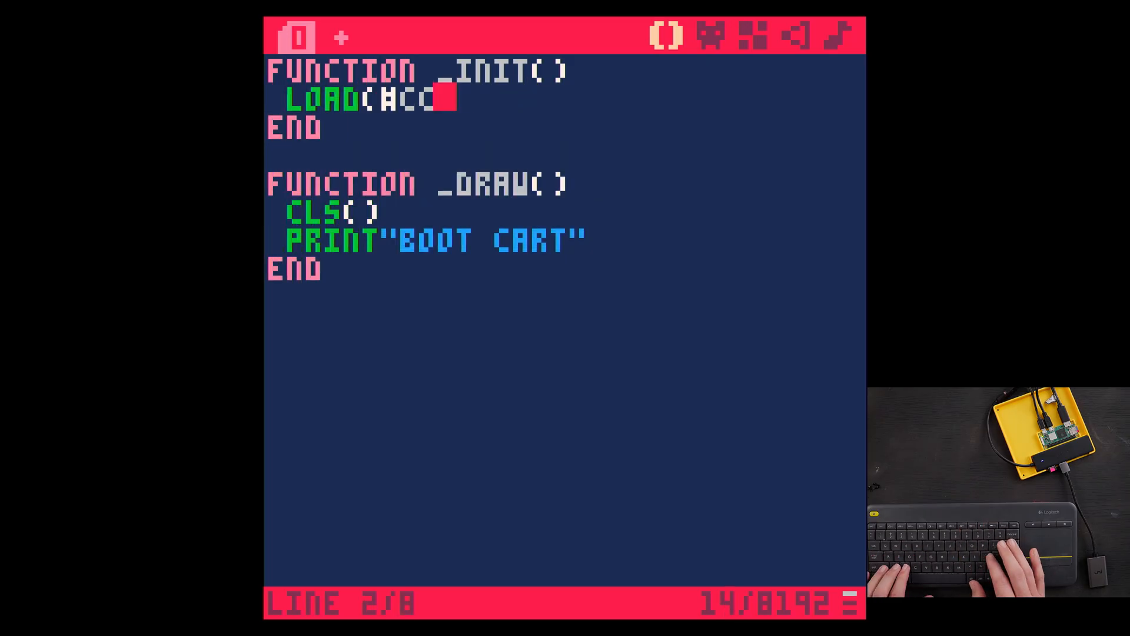
type("OOLCAR")
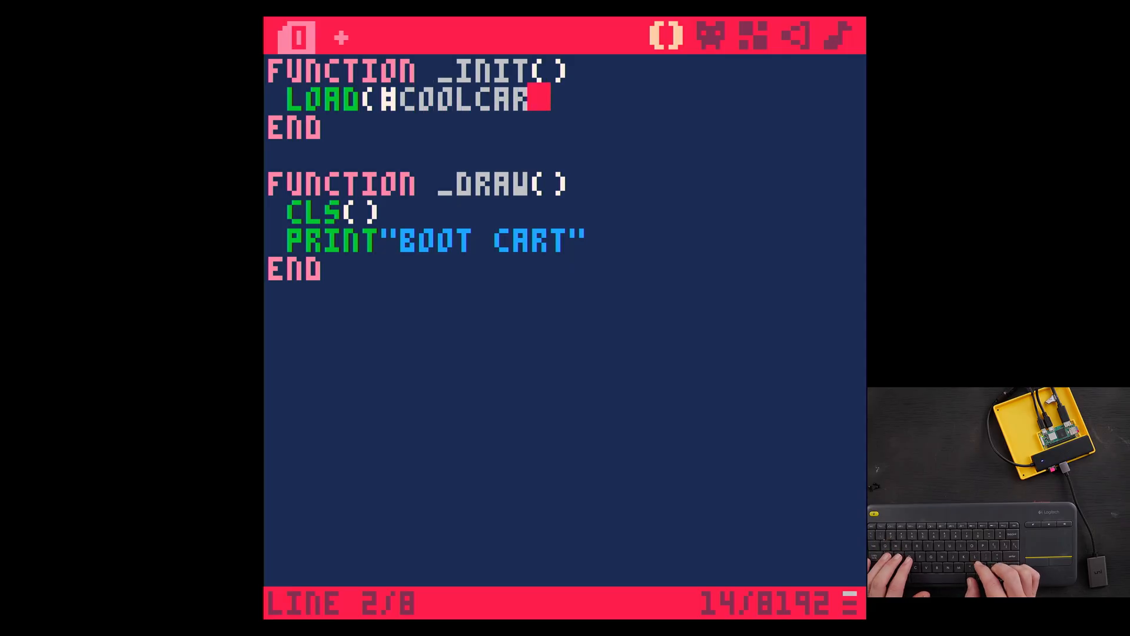
type("S")
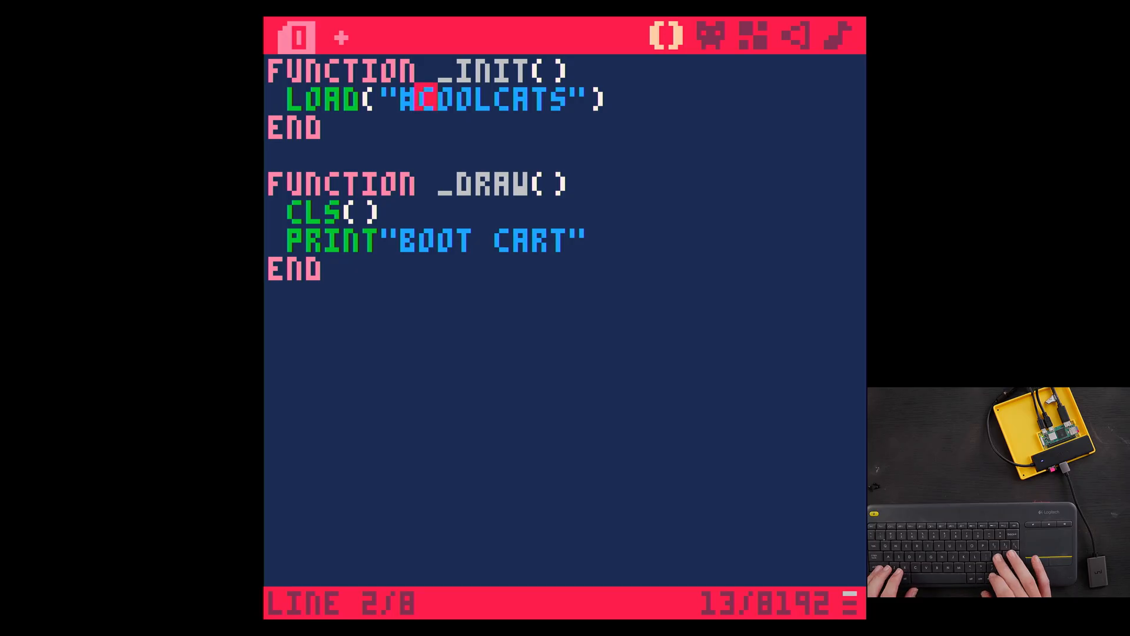
key("ctrl+s")
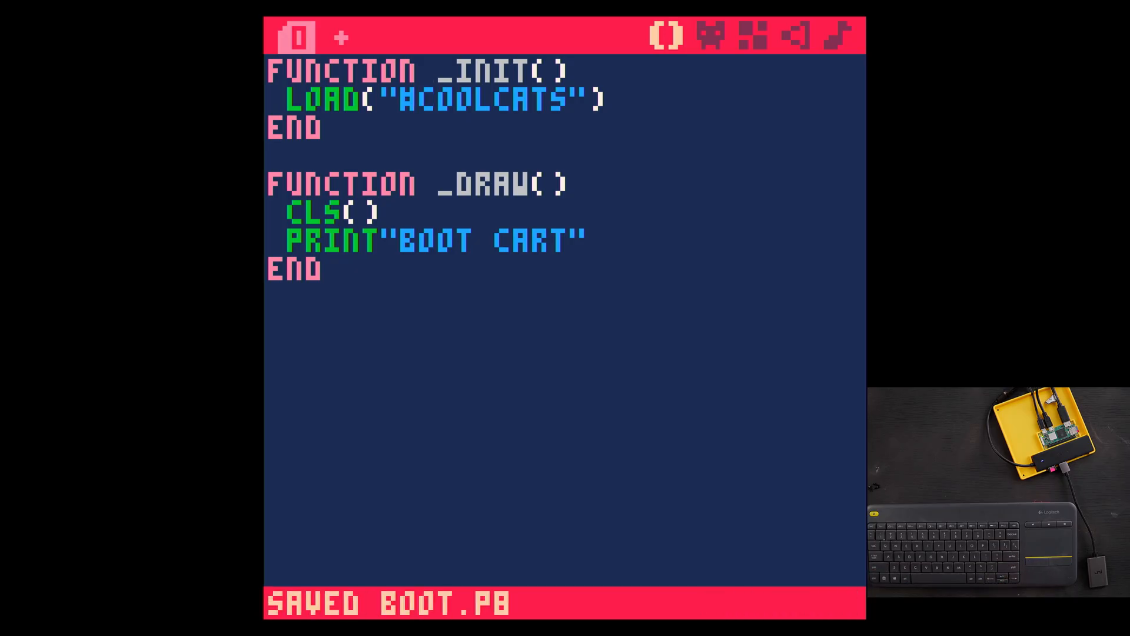
- Run boot.p8 to confirm the CoolCats birthday cart's title screen appears, then resave boot.p8
left_click(425, 97)
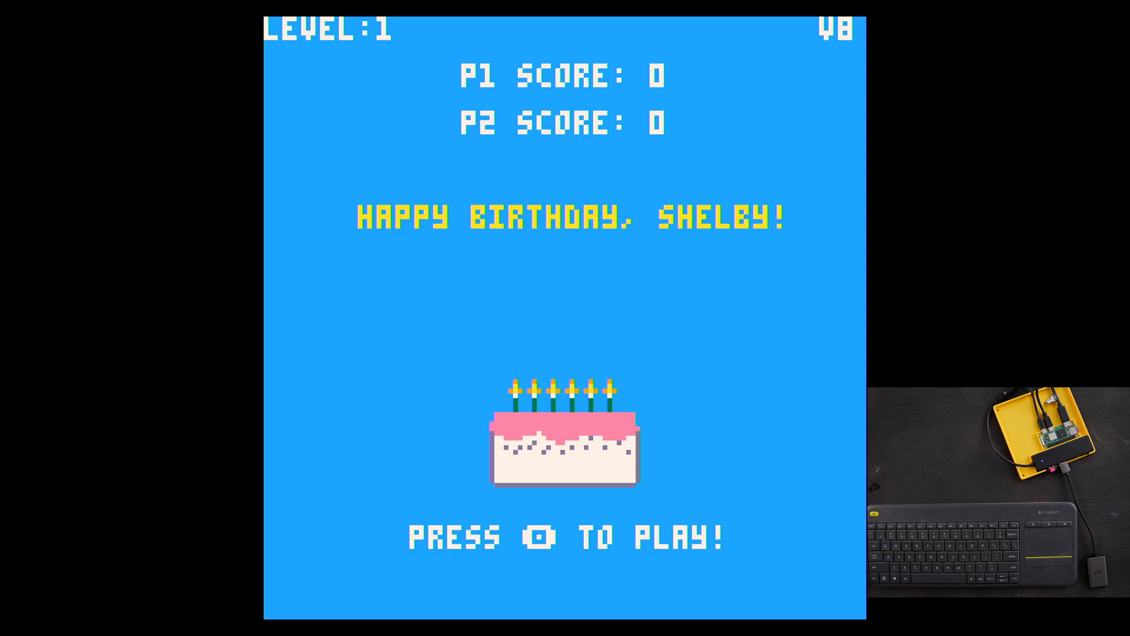
key("escape")
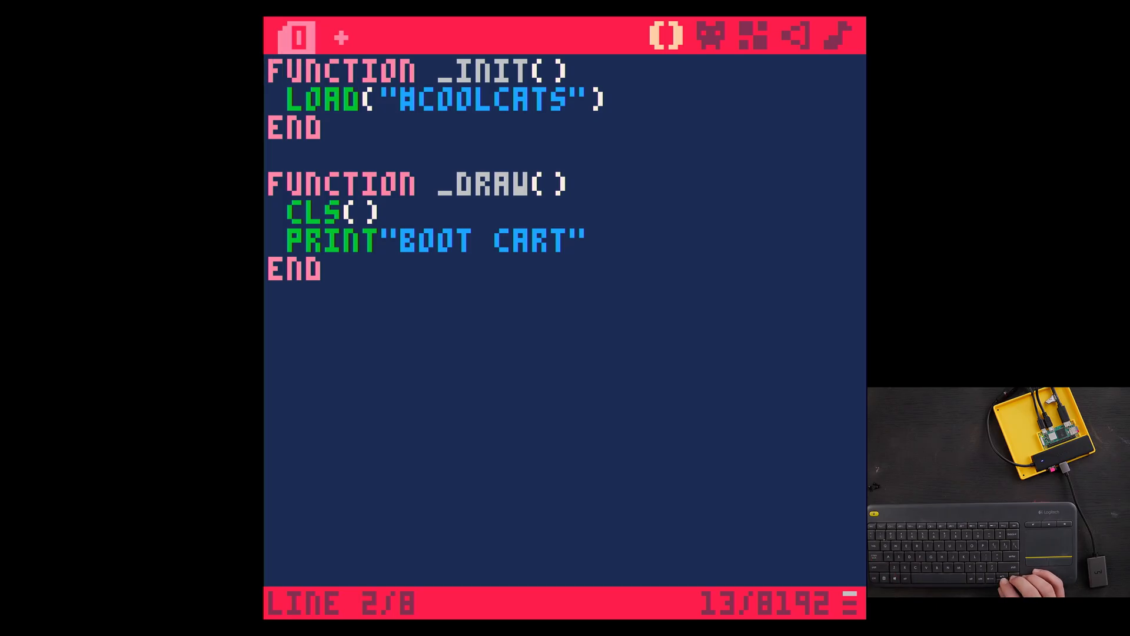
left_click(424, 99)
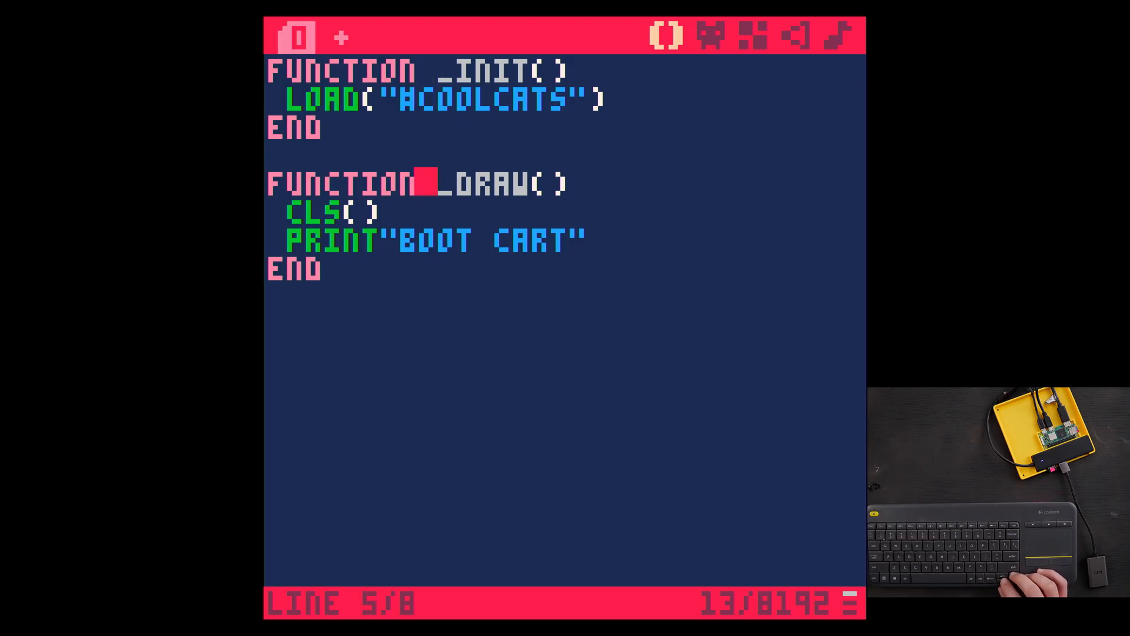
key("Down")
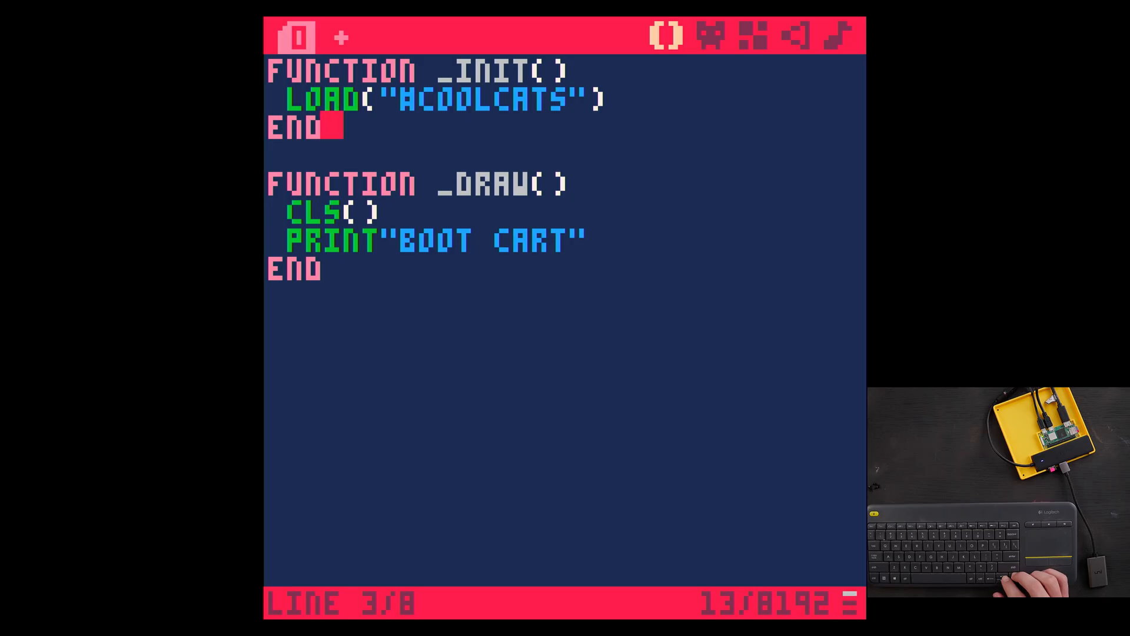
key("ctrl+s")
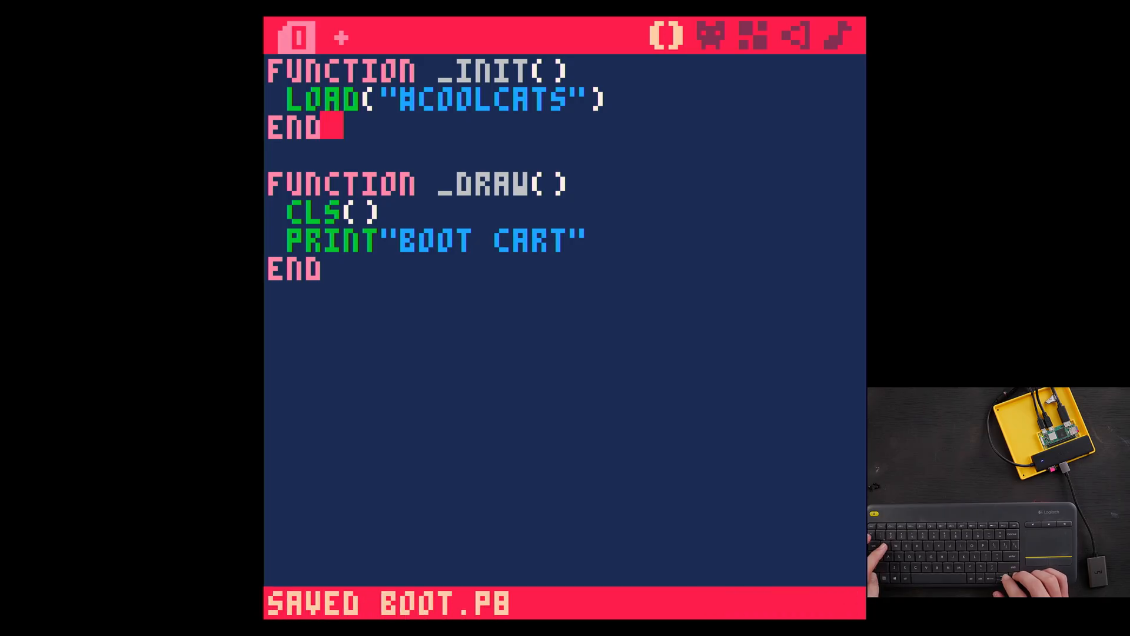